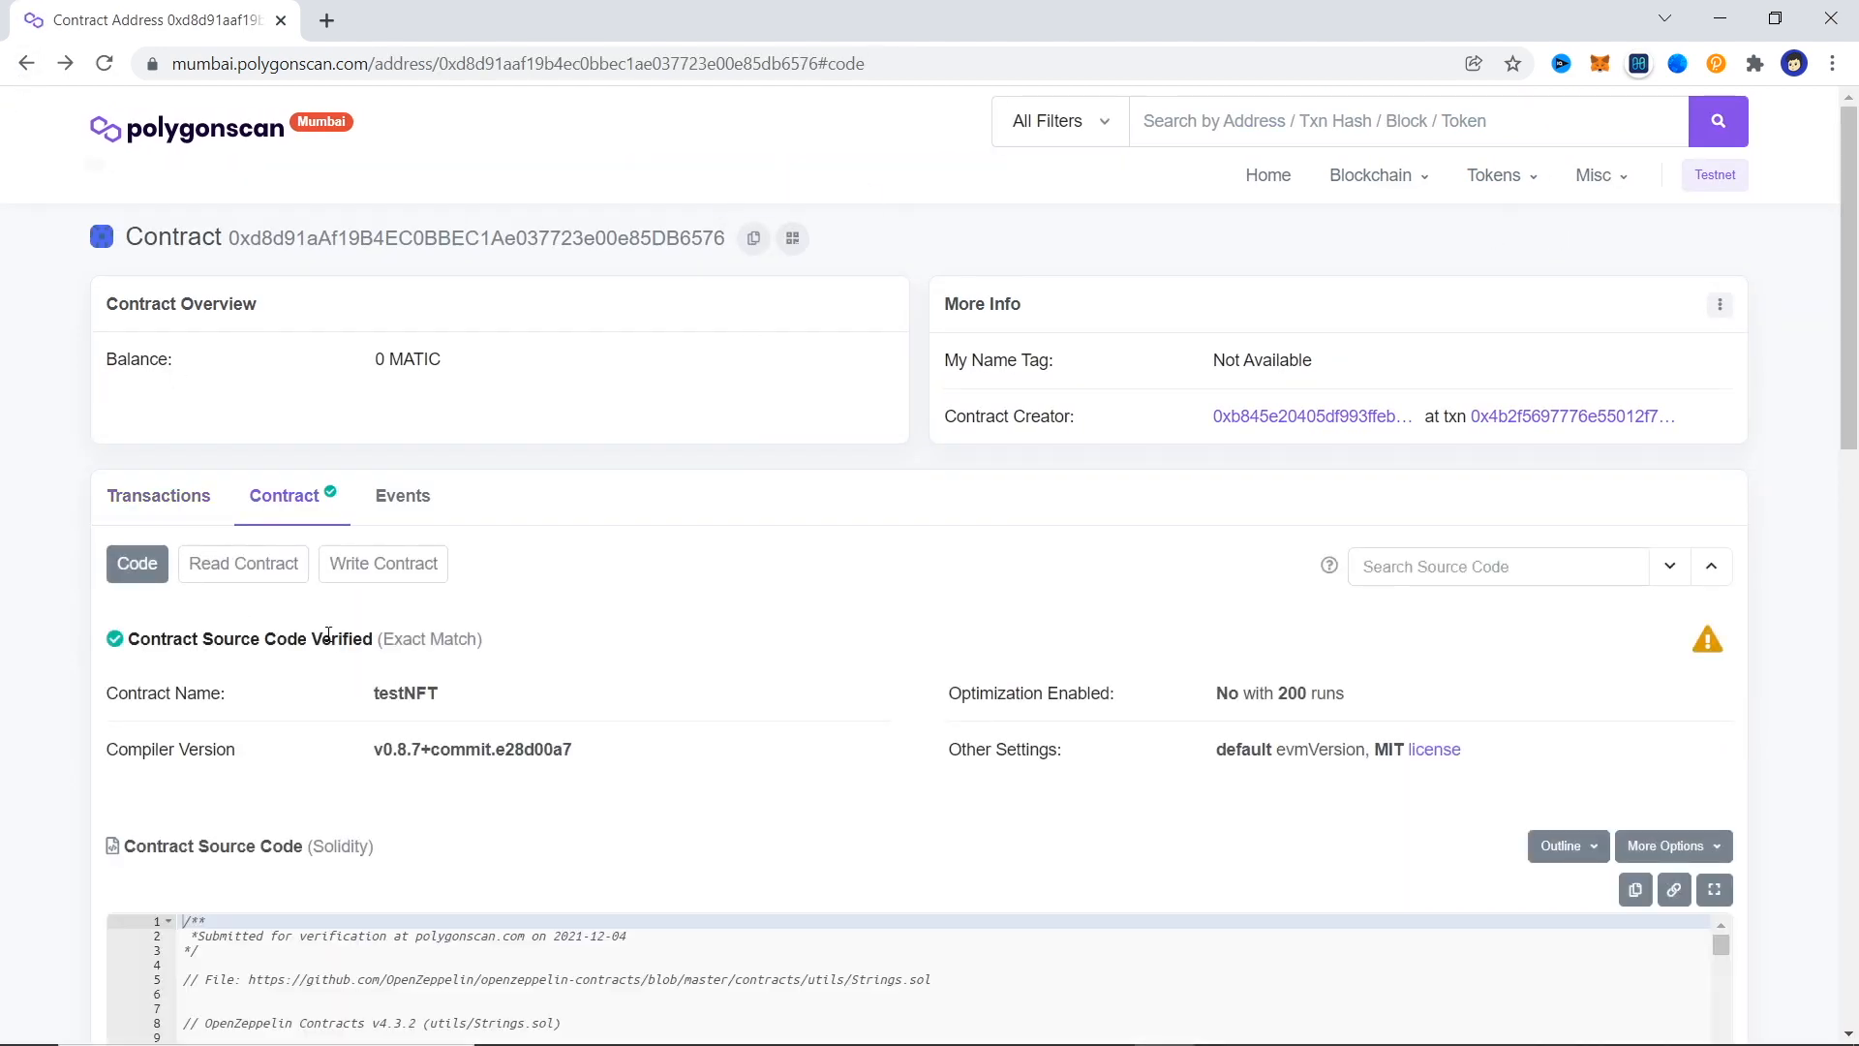
Review the verified testNFT source, then list its read functions showing PRICE as 100.
scroll("down", 3)
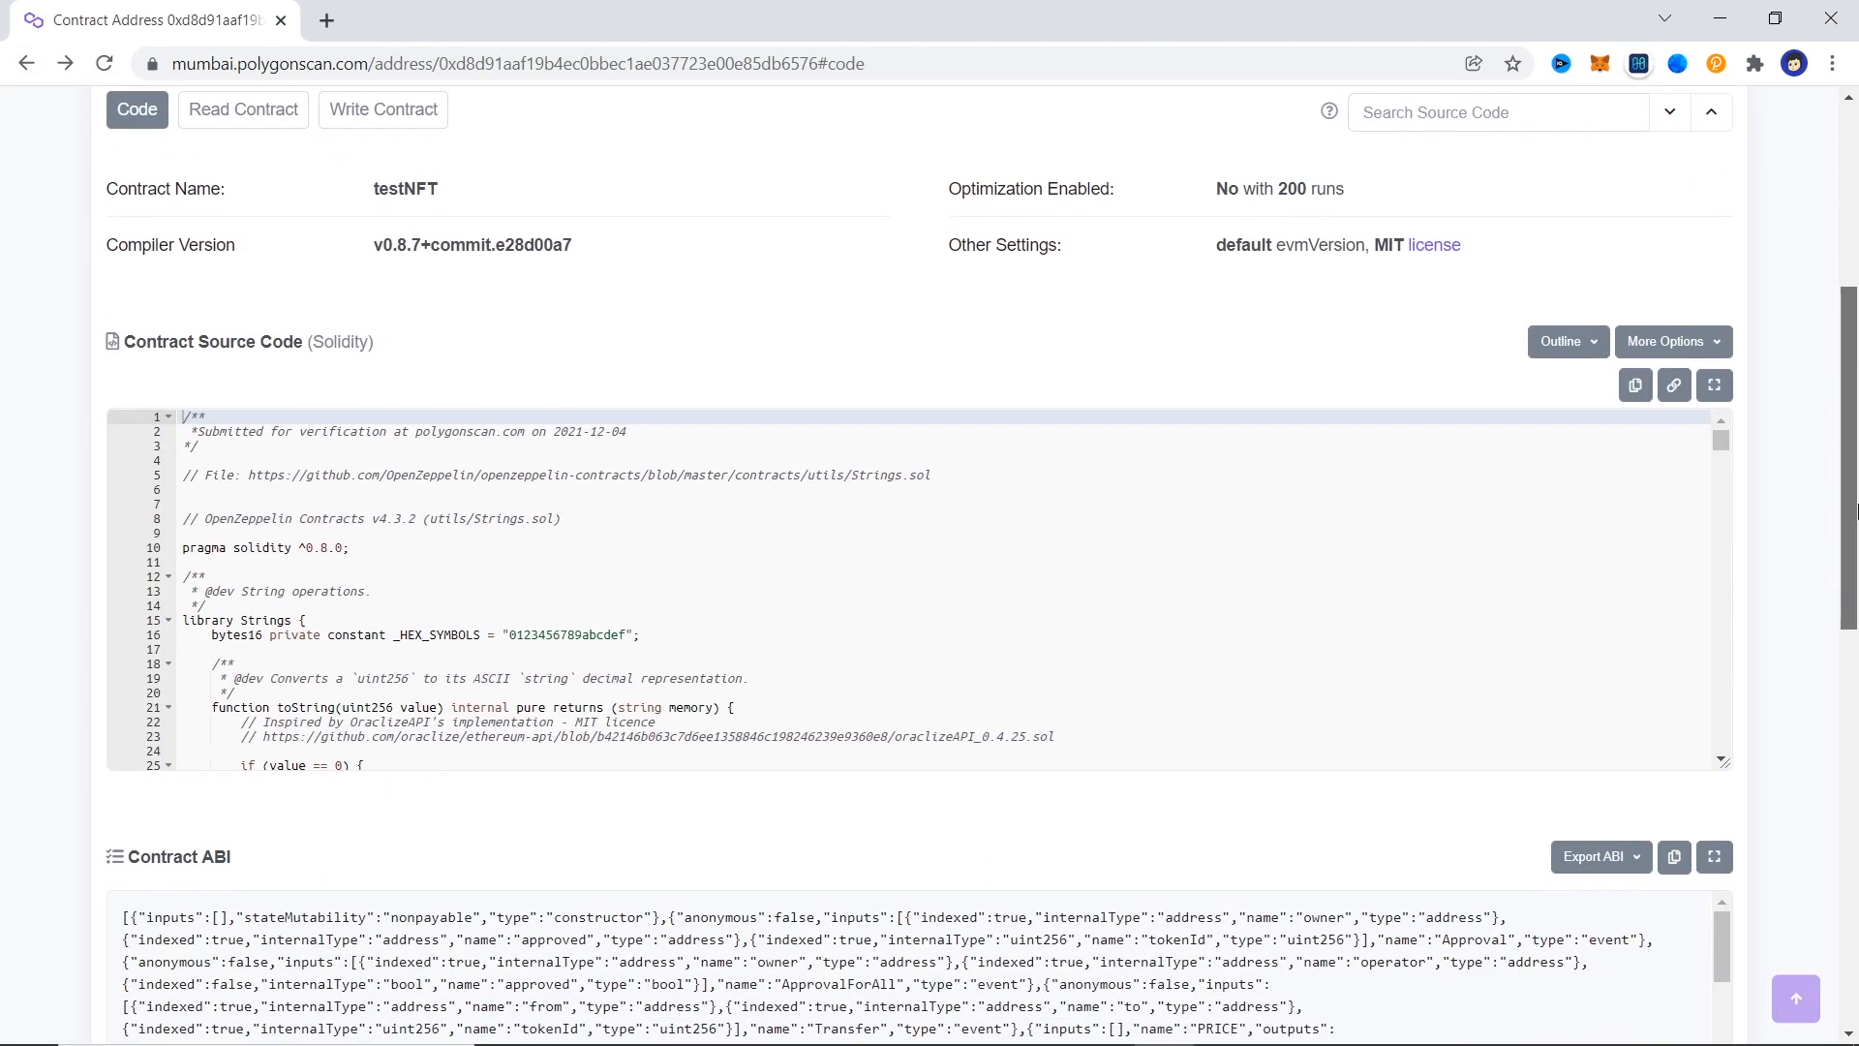
scroll("down", 3)
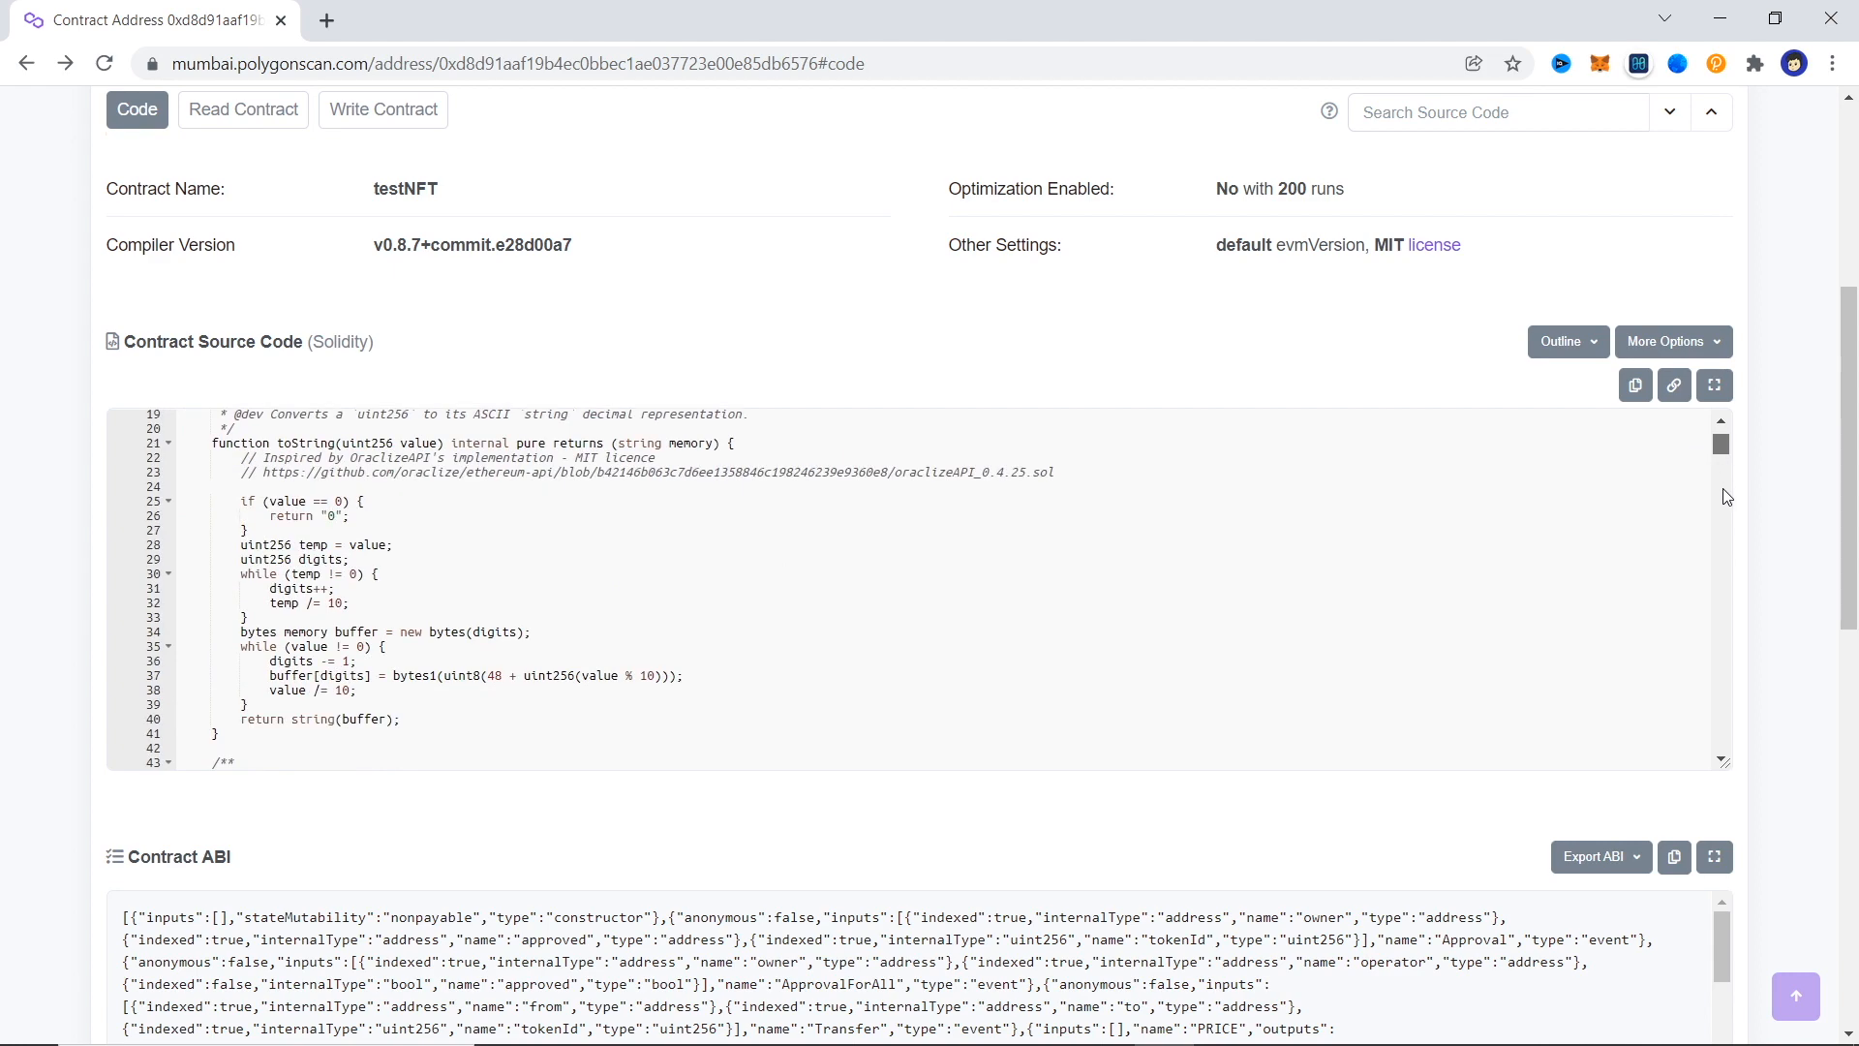
scroll("down", 3)
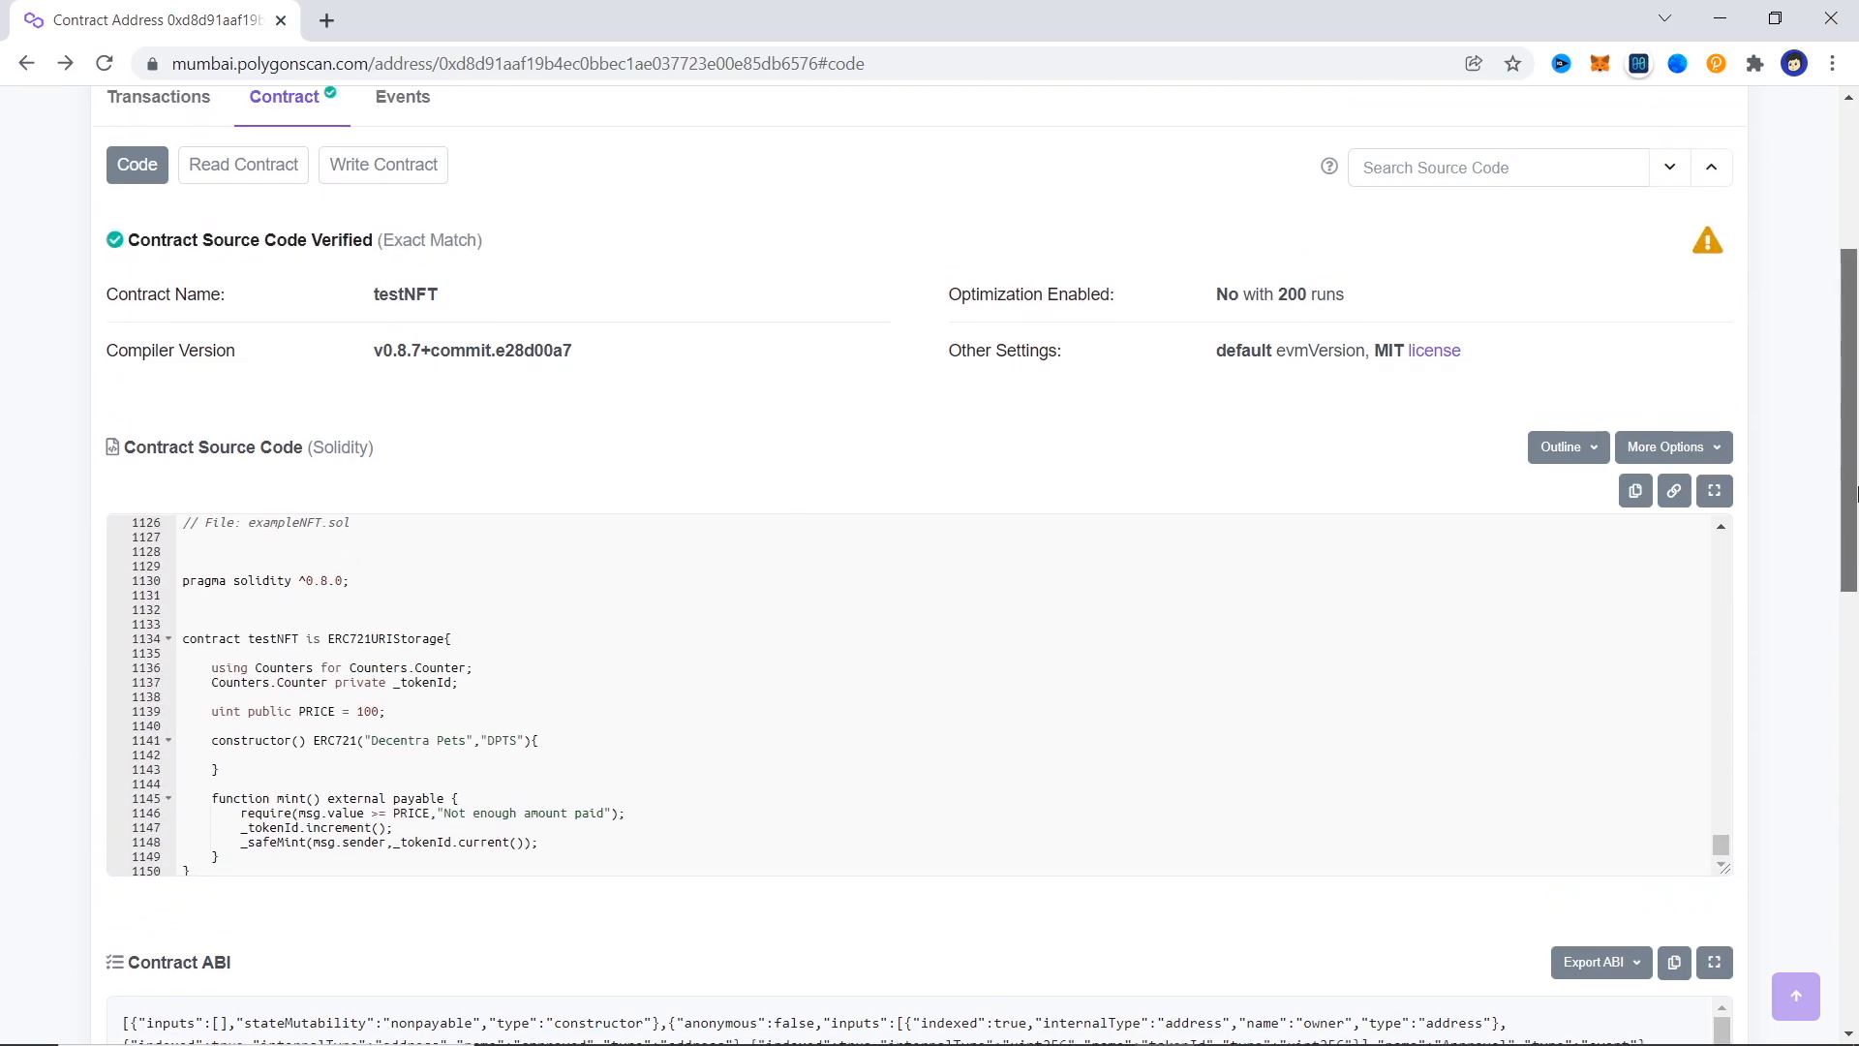
left_click(242, 165)
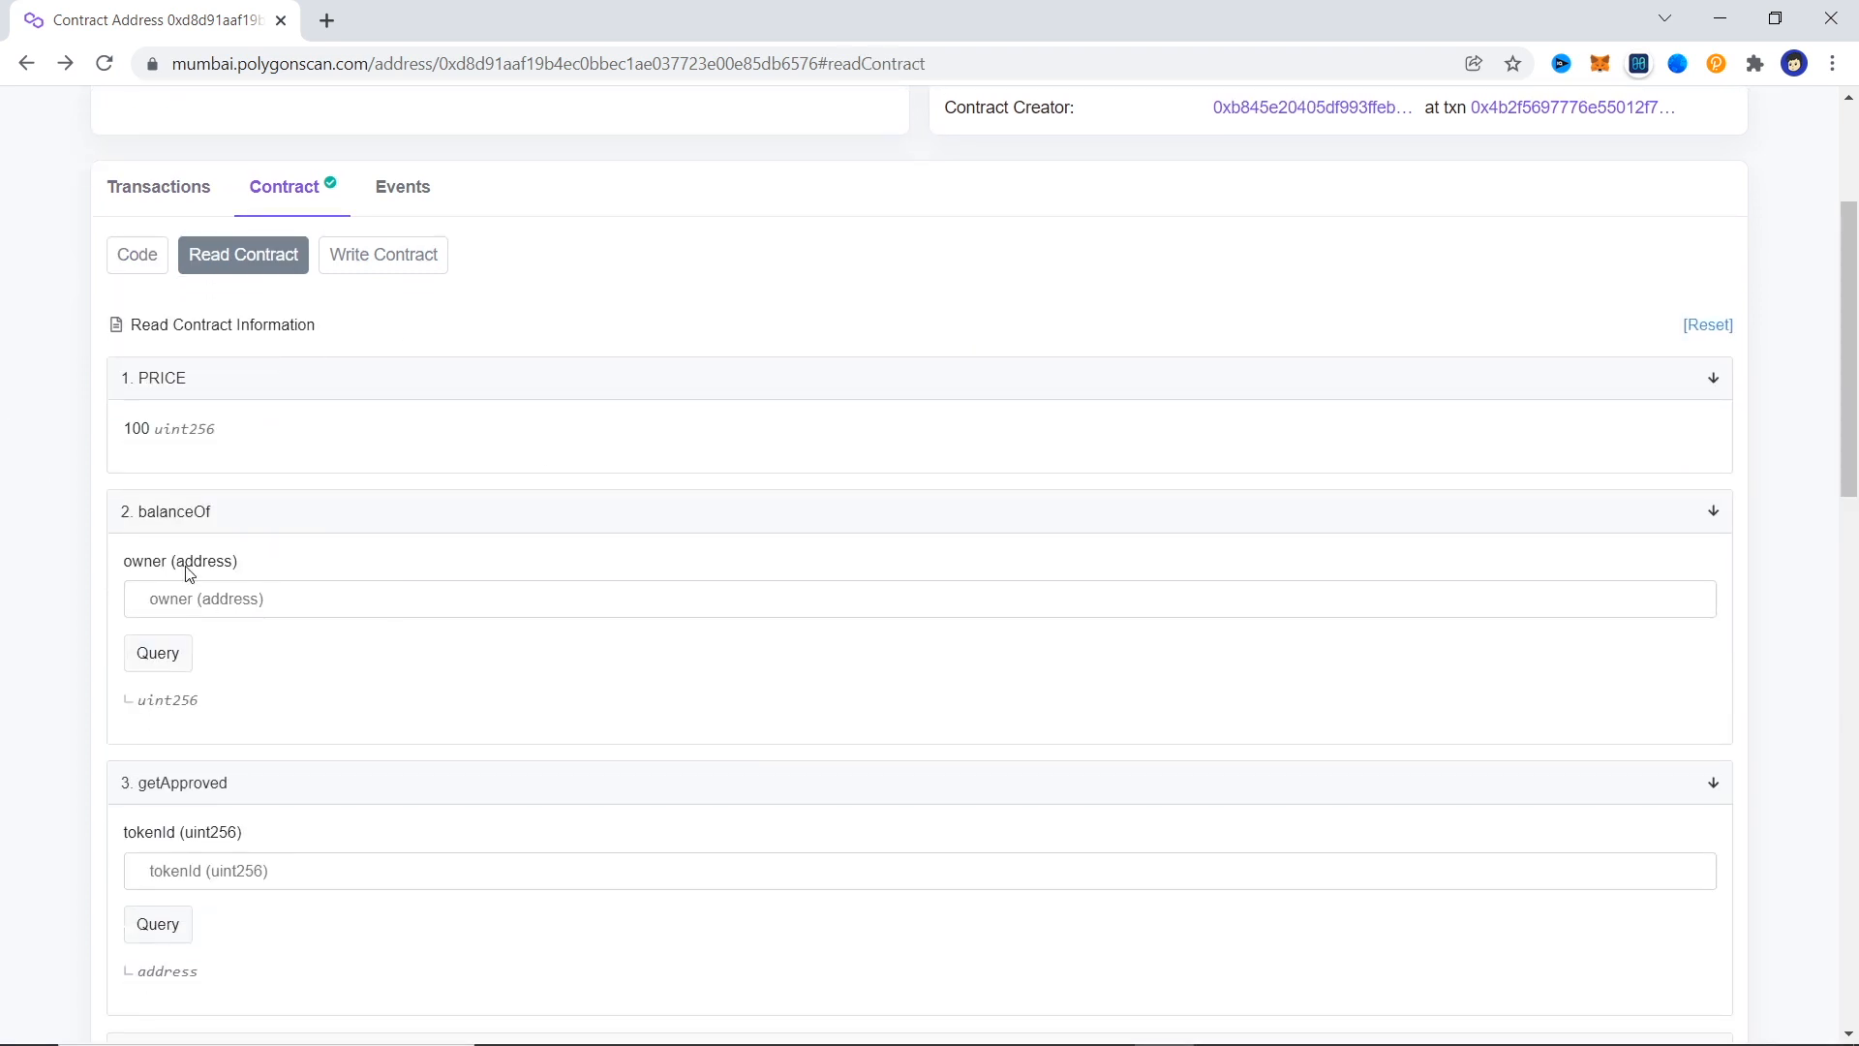
left_click(383, 255)
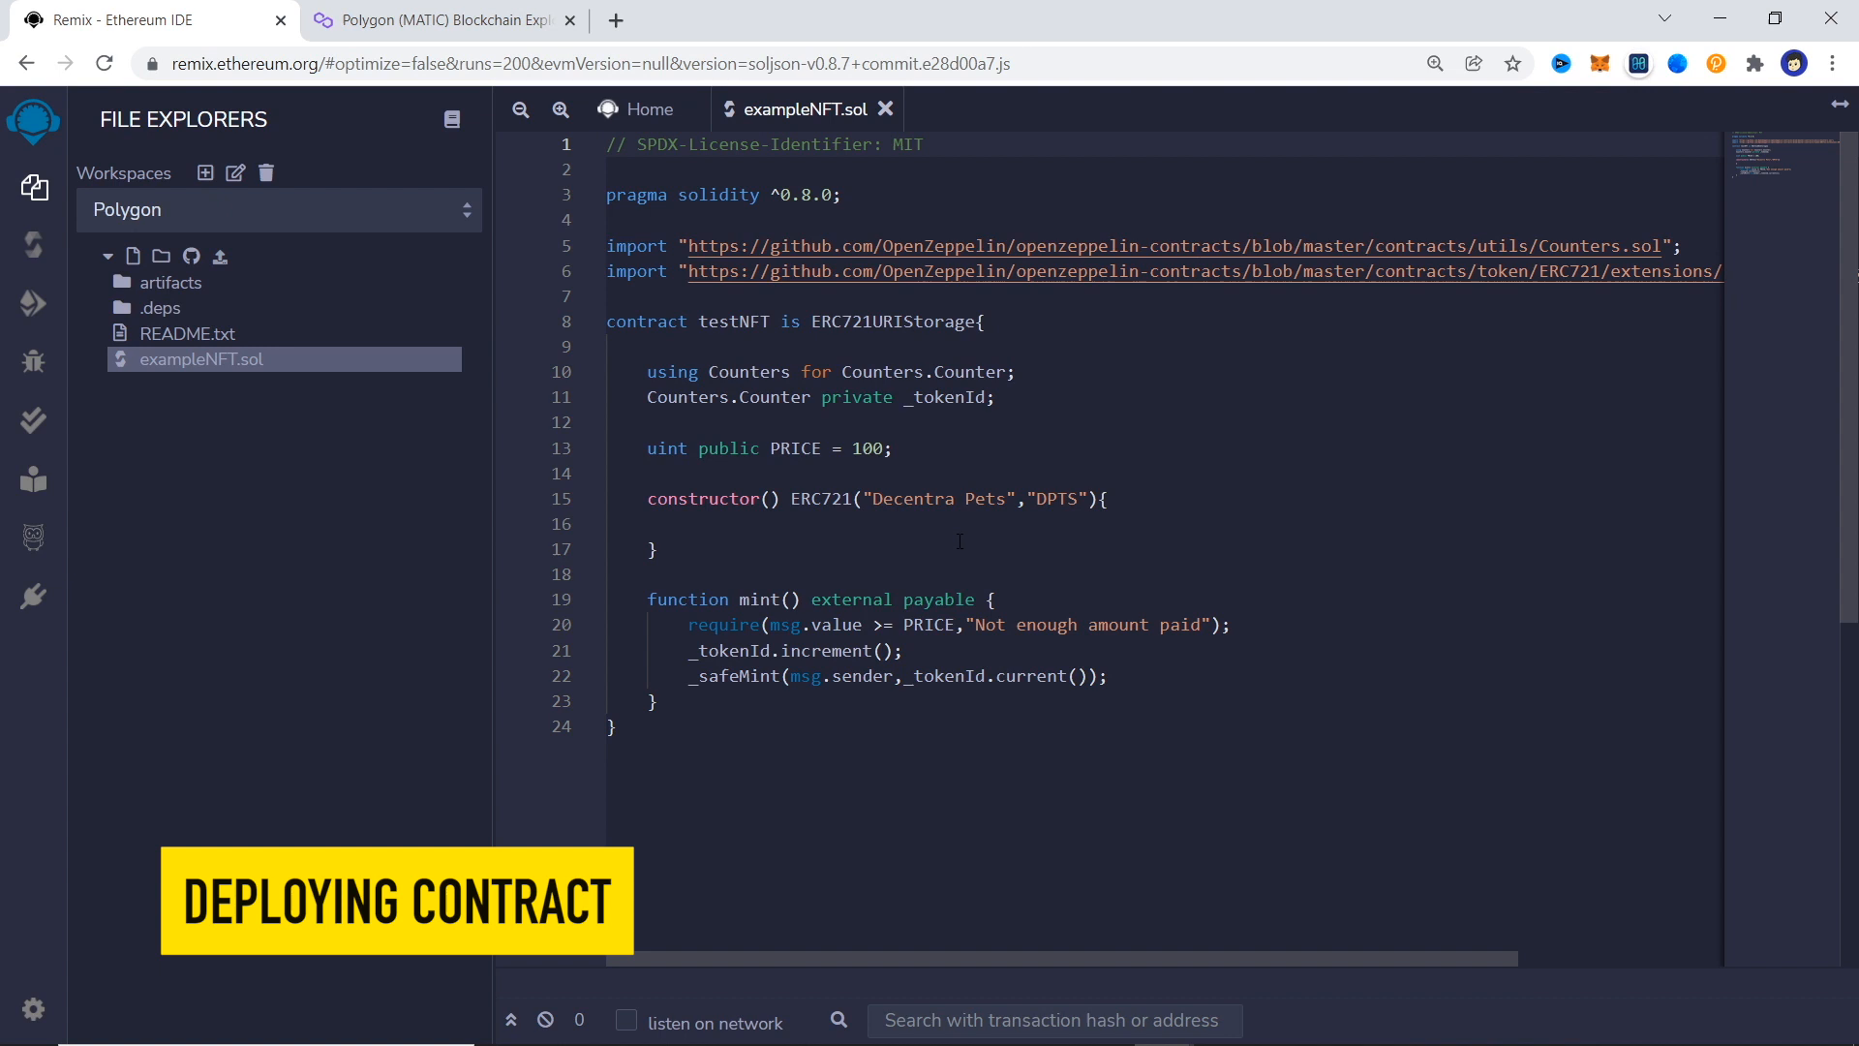
Compile exampleNFT.sol, deploy testNFT, and copy the deployed contract's address.
left_click(33, 246)
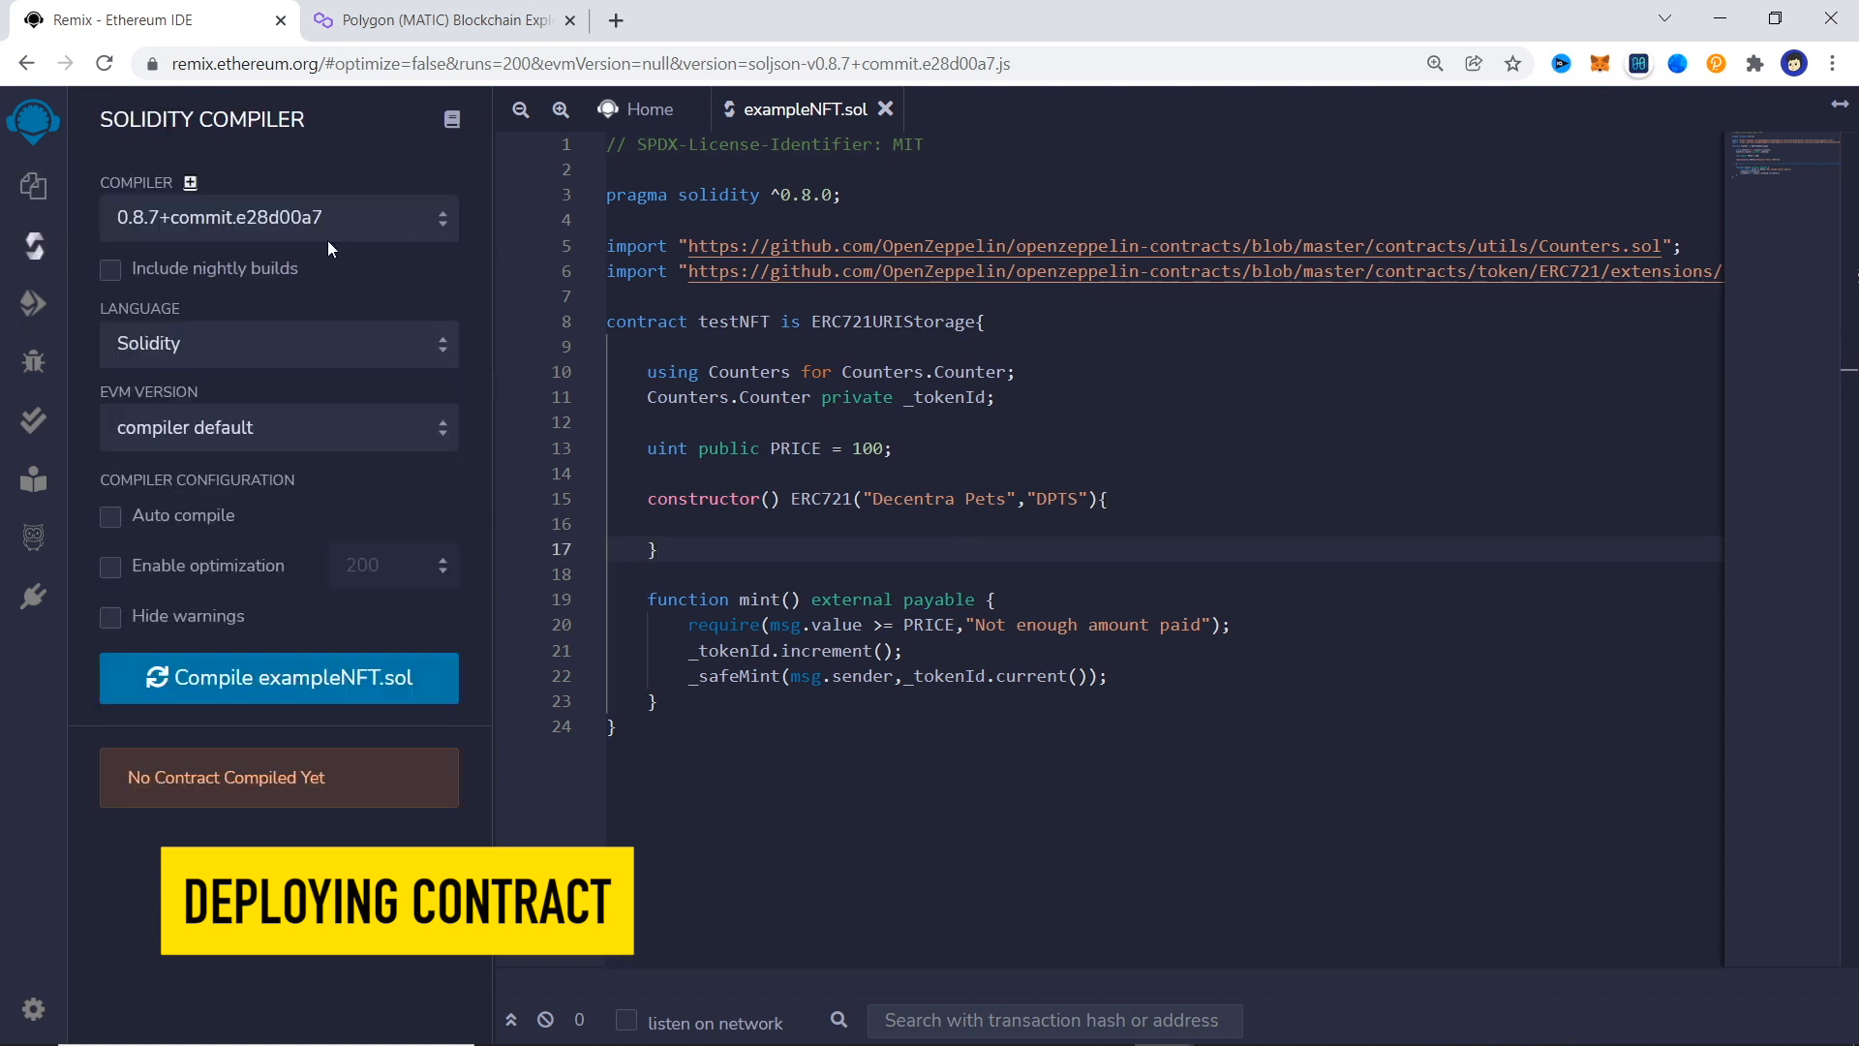
left_click(31, 302)
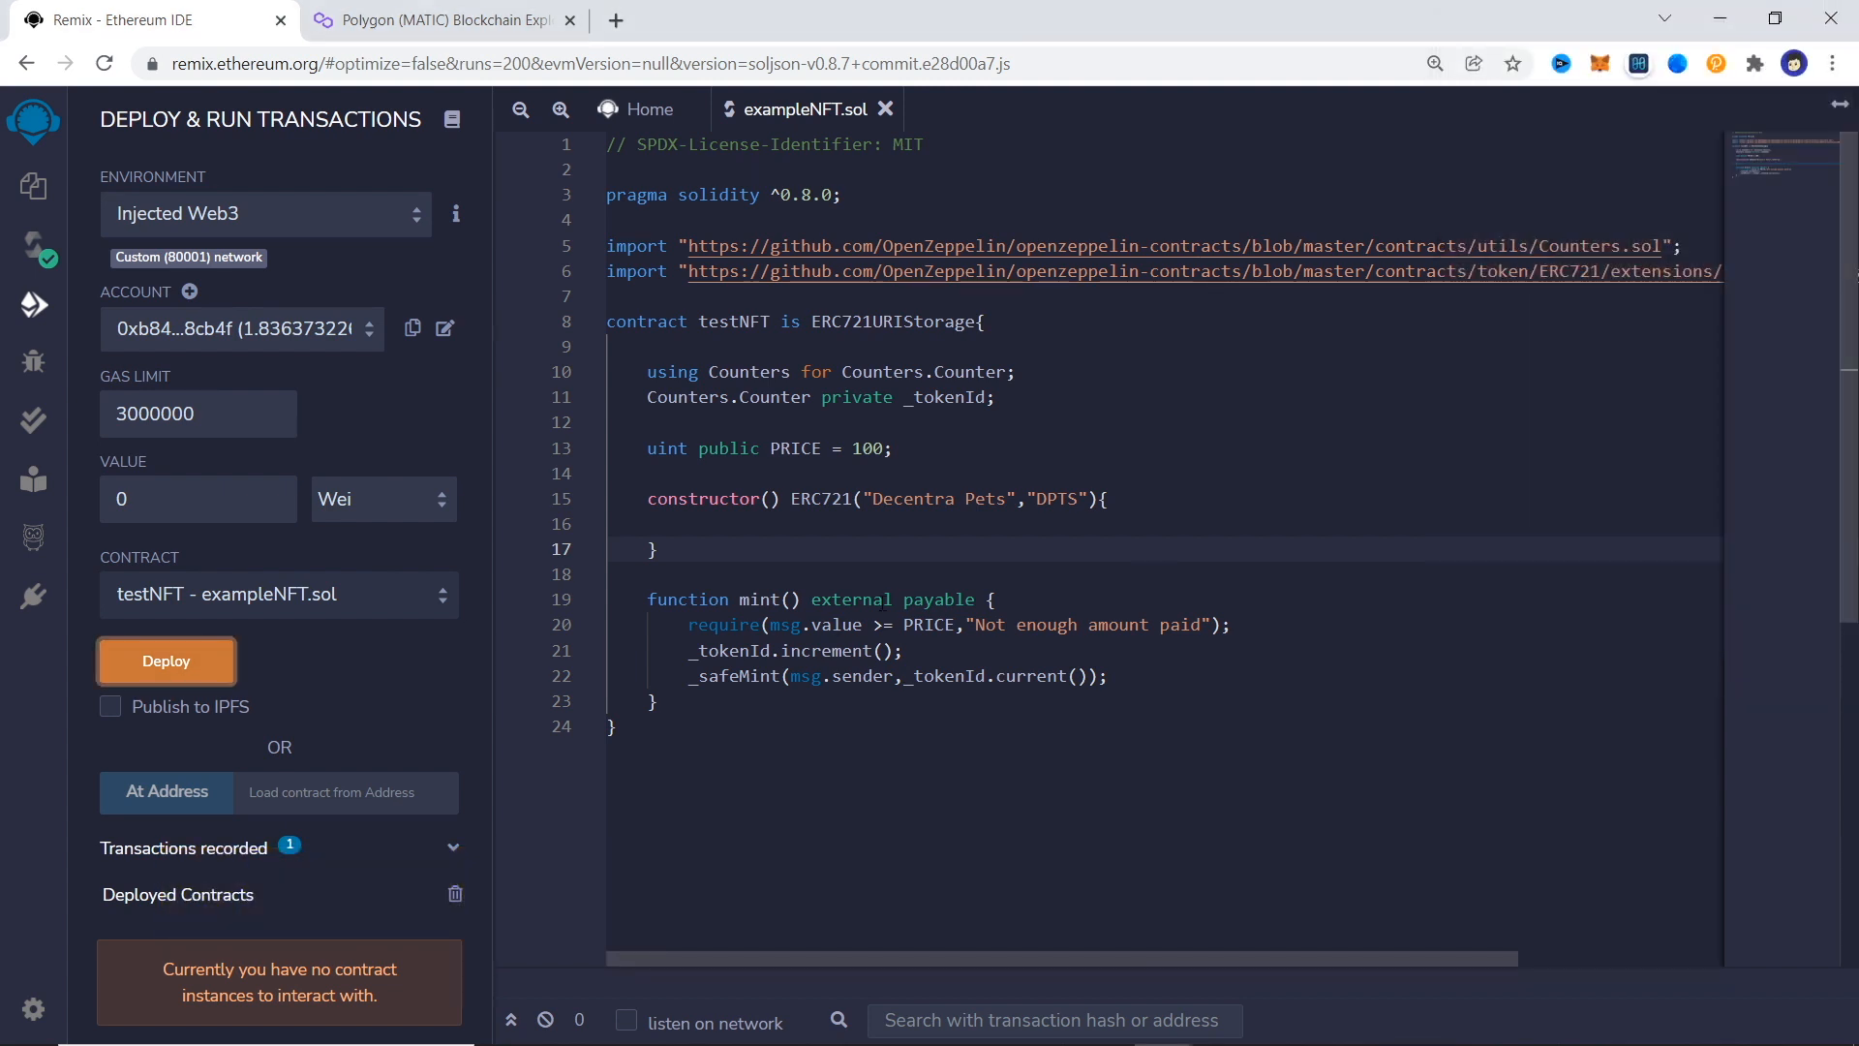
left_click(166, 661)
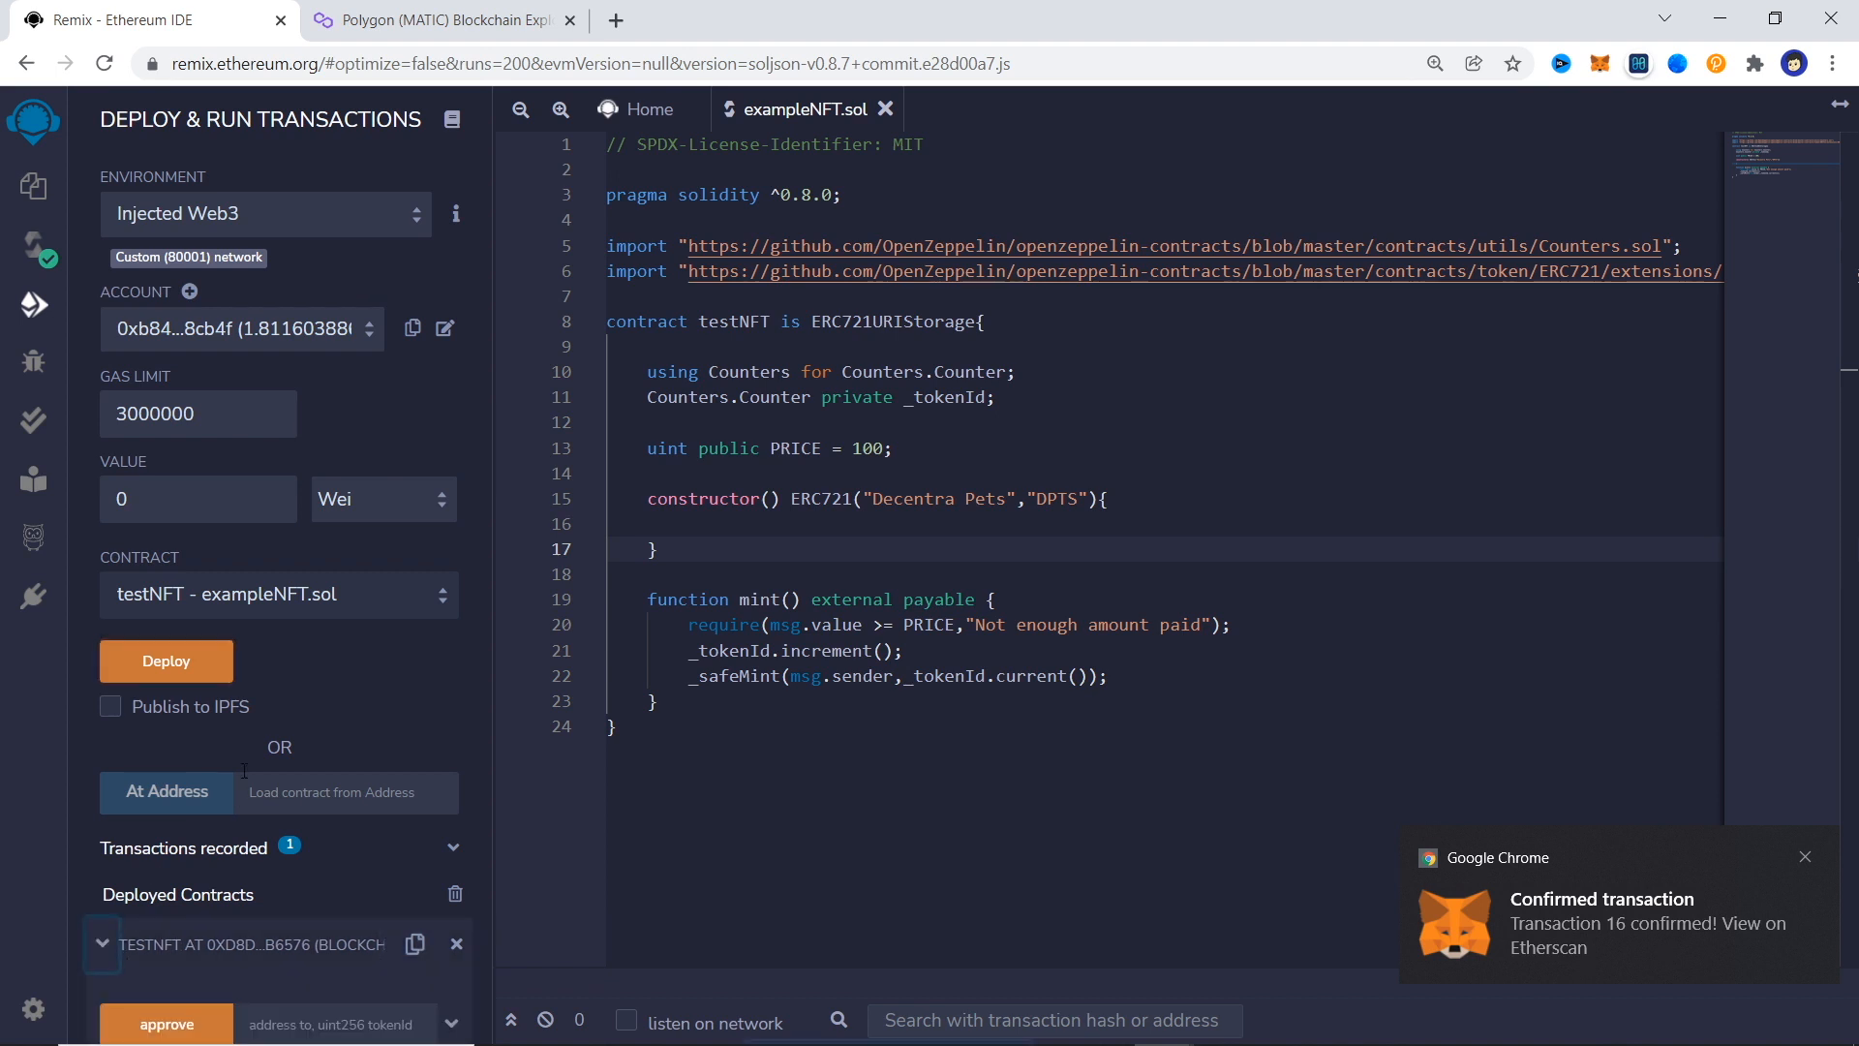
left_click(412, 703)
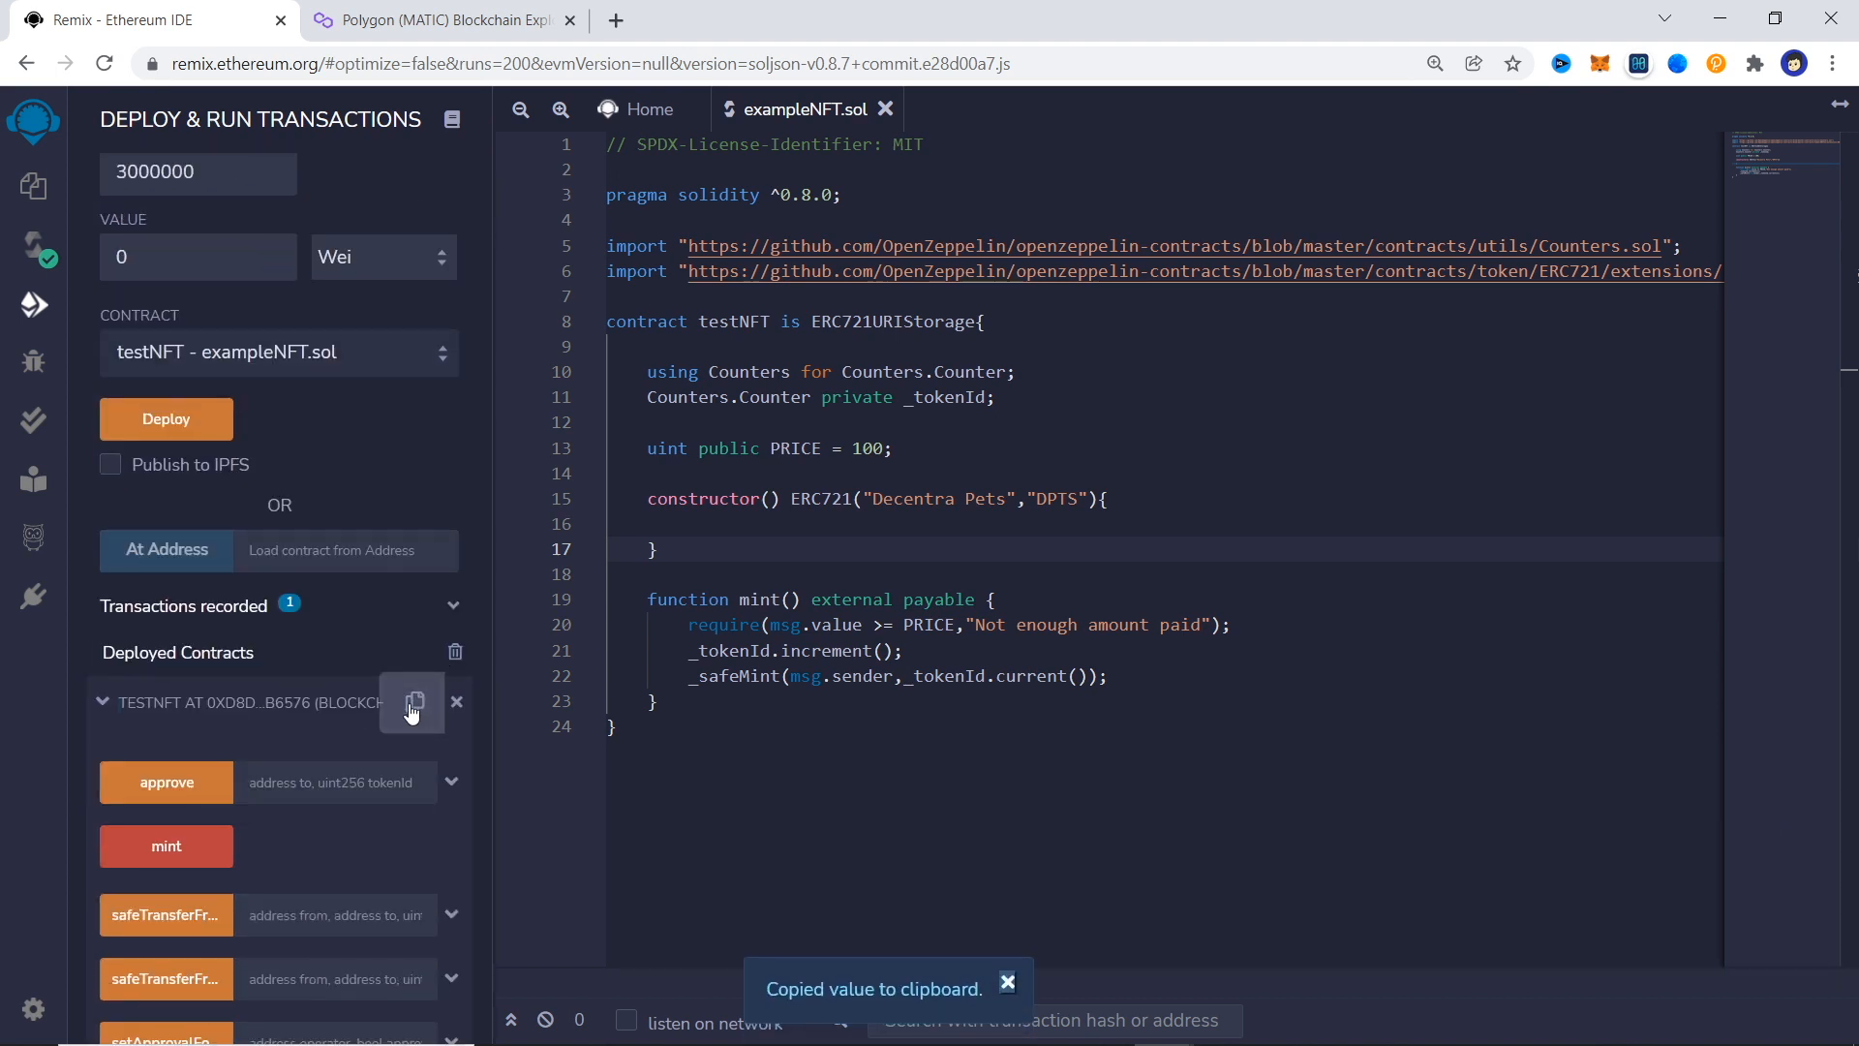
left_click(440, 20)
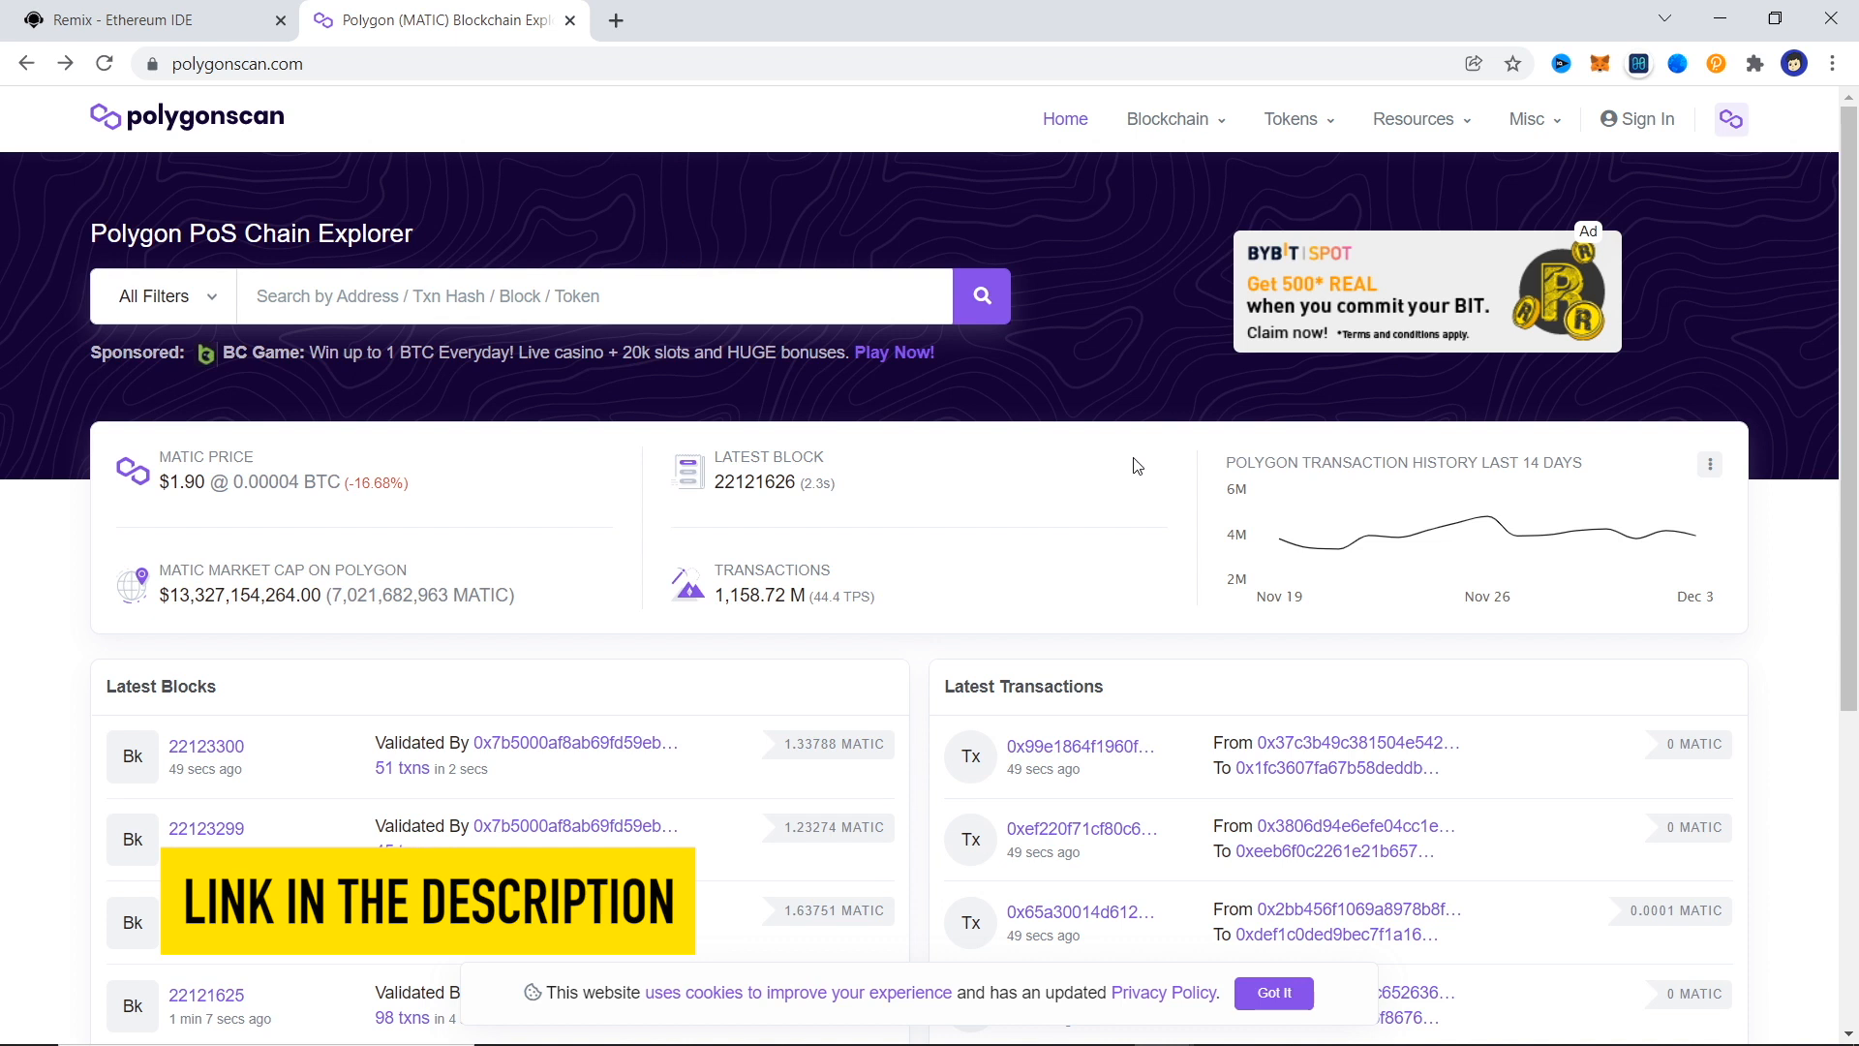
mouse_move(211, 172)
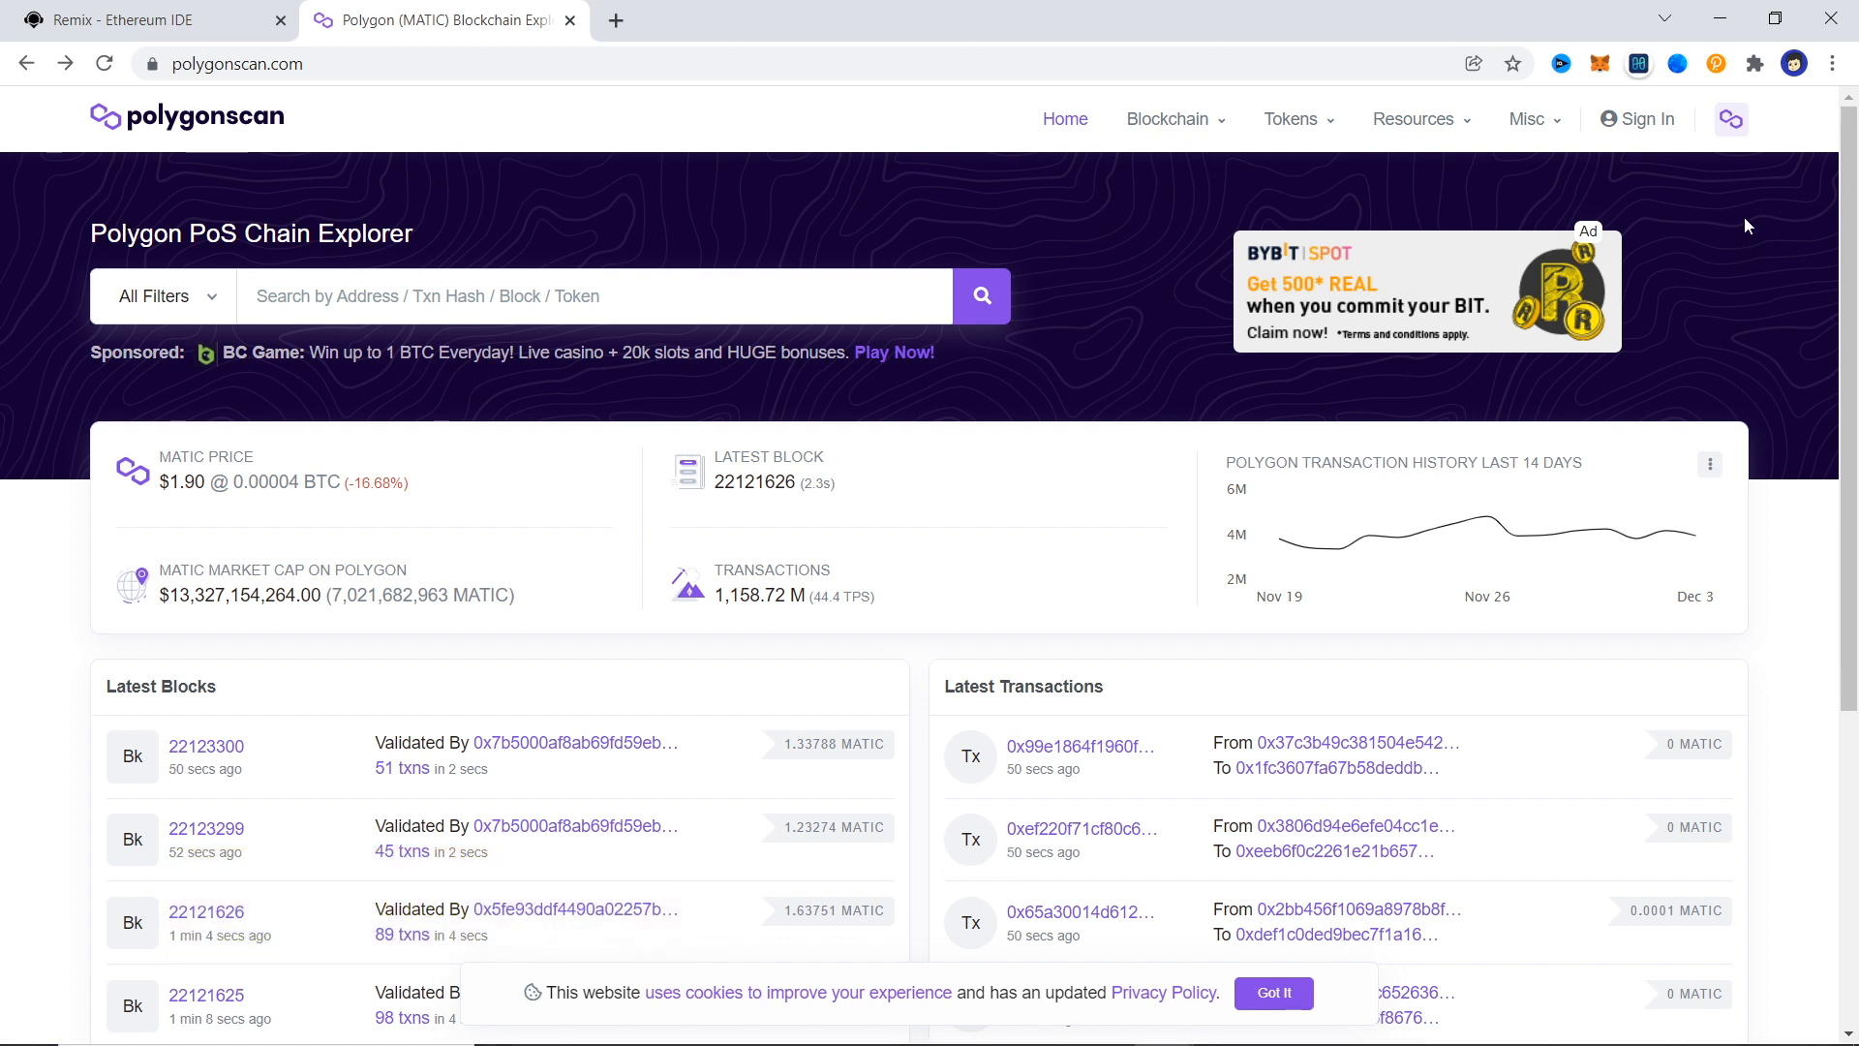
Switch the explorer to Polygon Testnet and go to Misc > Verify Contract.
left_click(1731, 120)
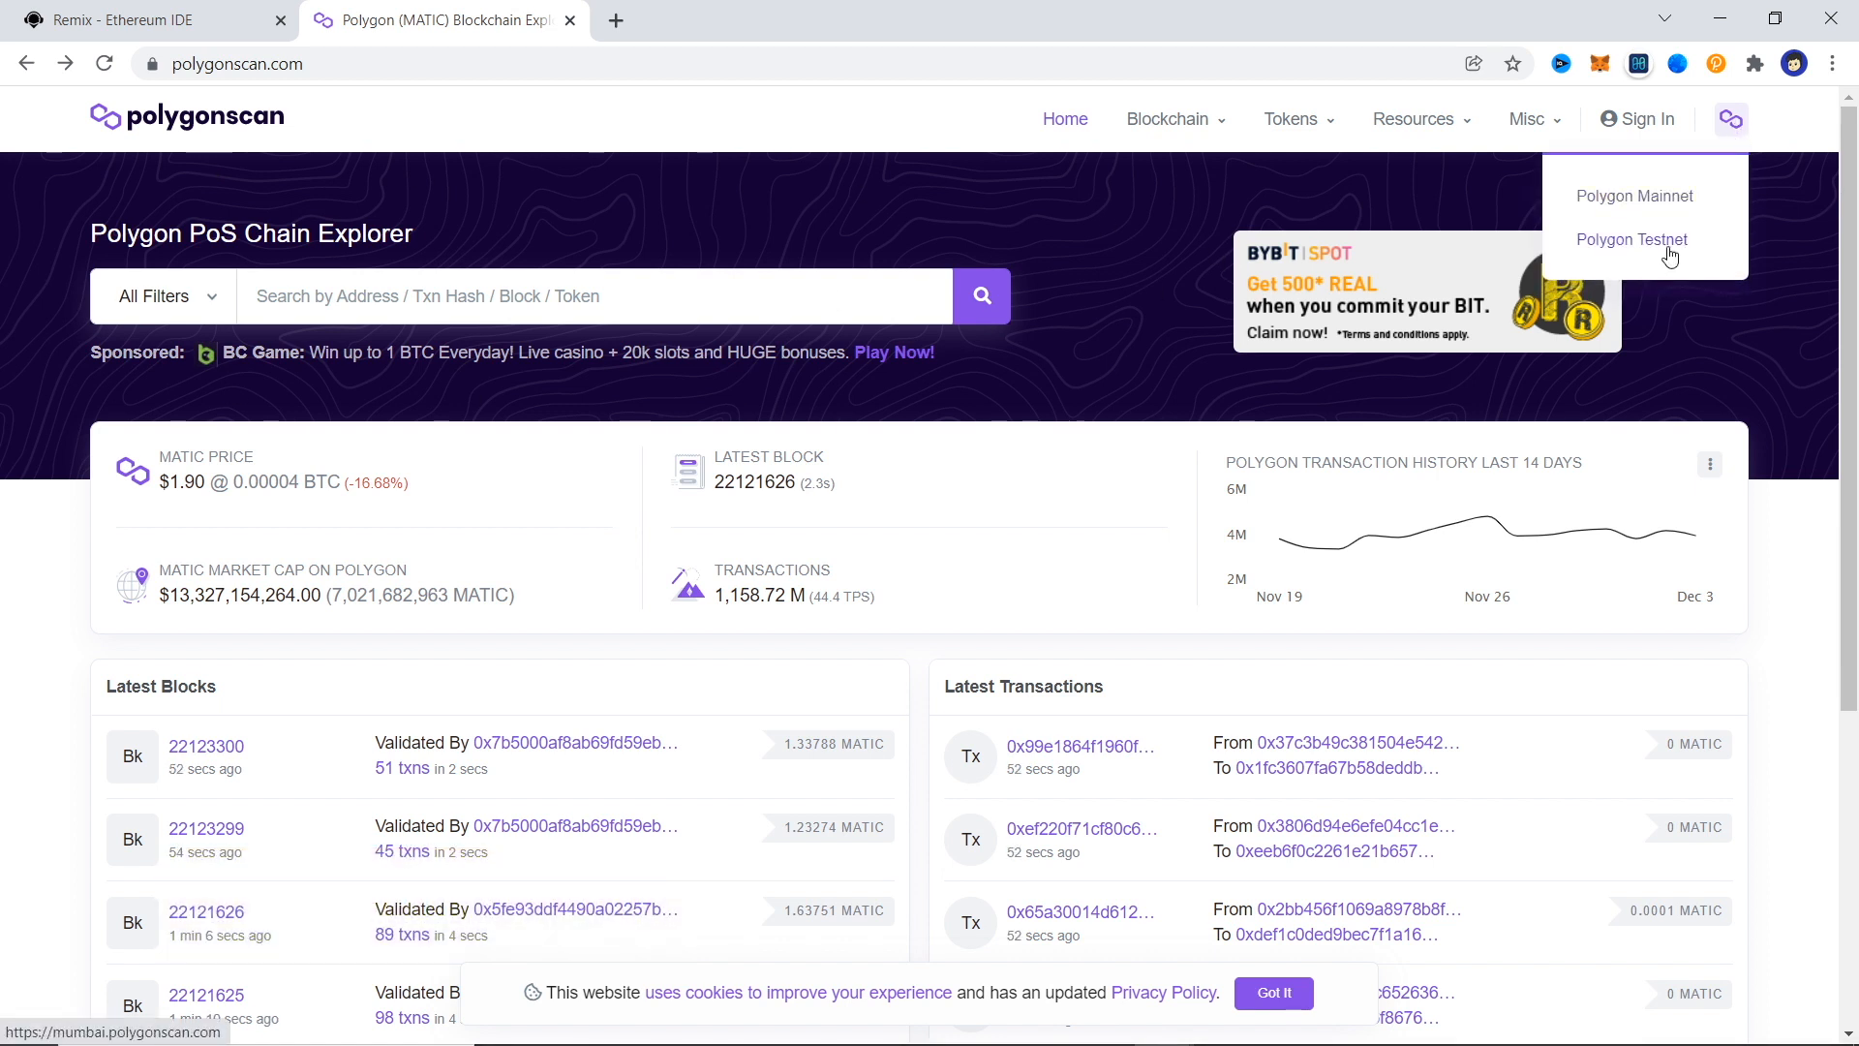
left_click(1630, 240)
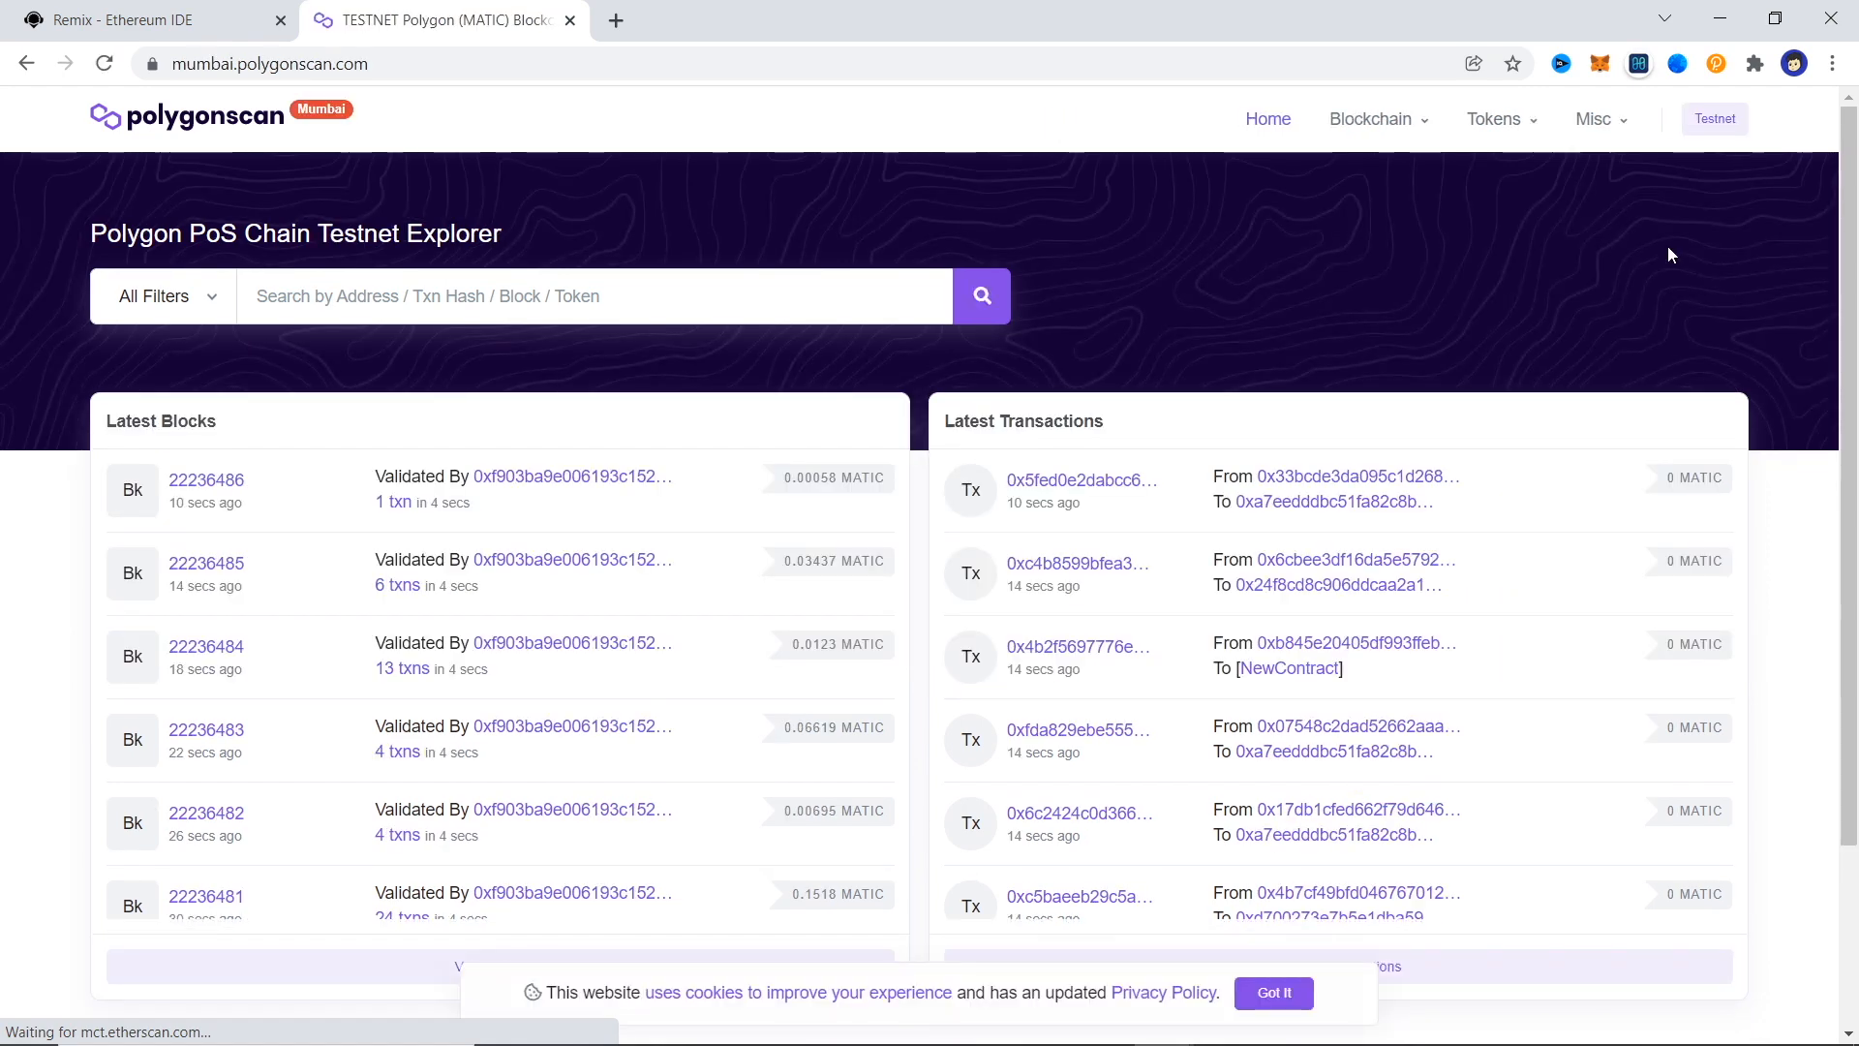
left_click(1594, 120)
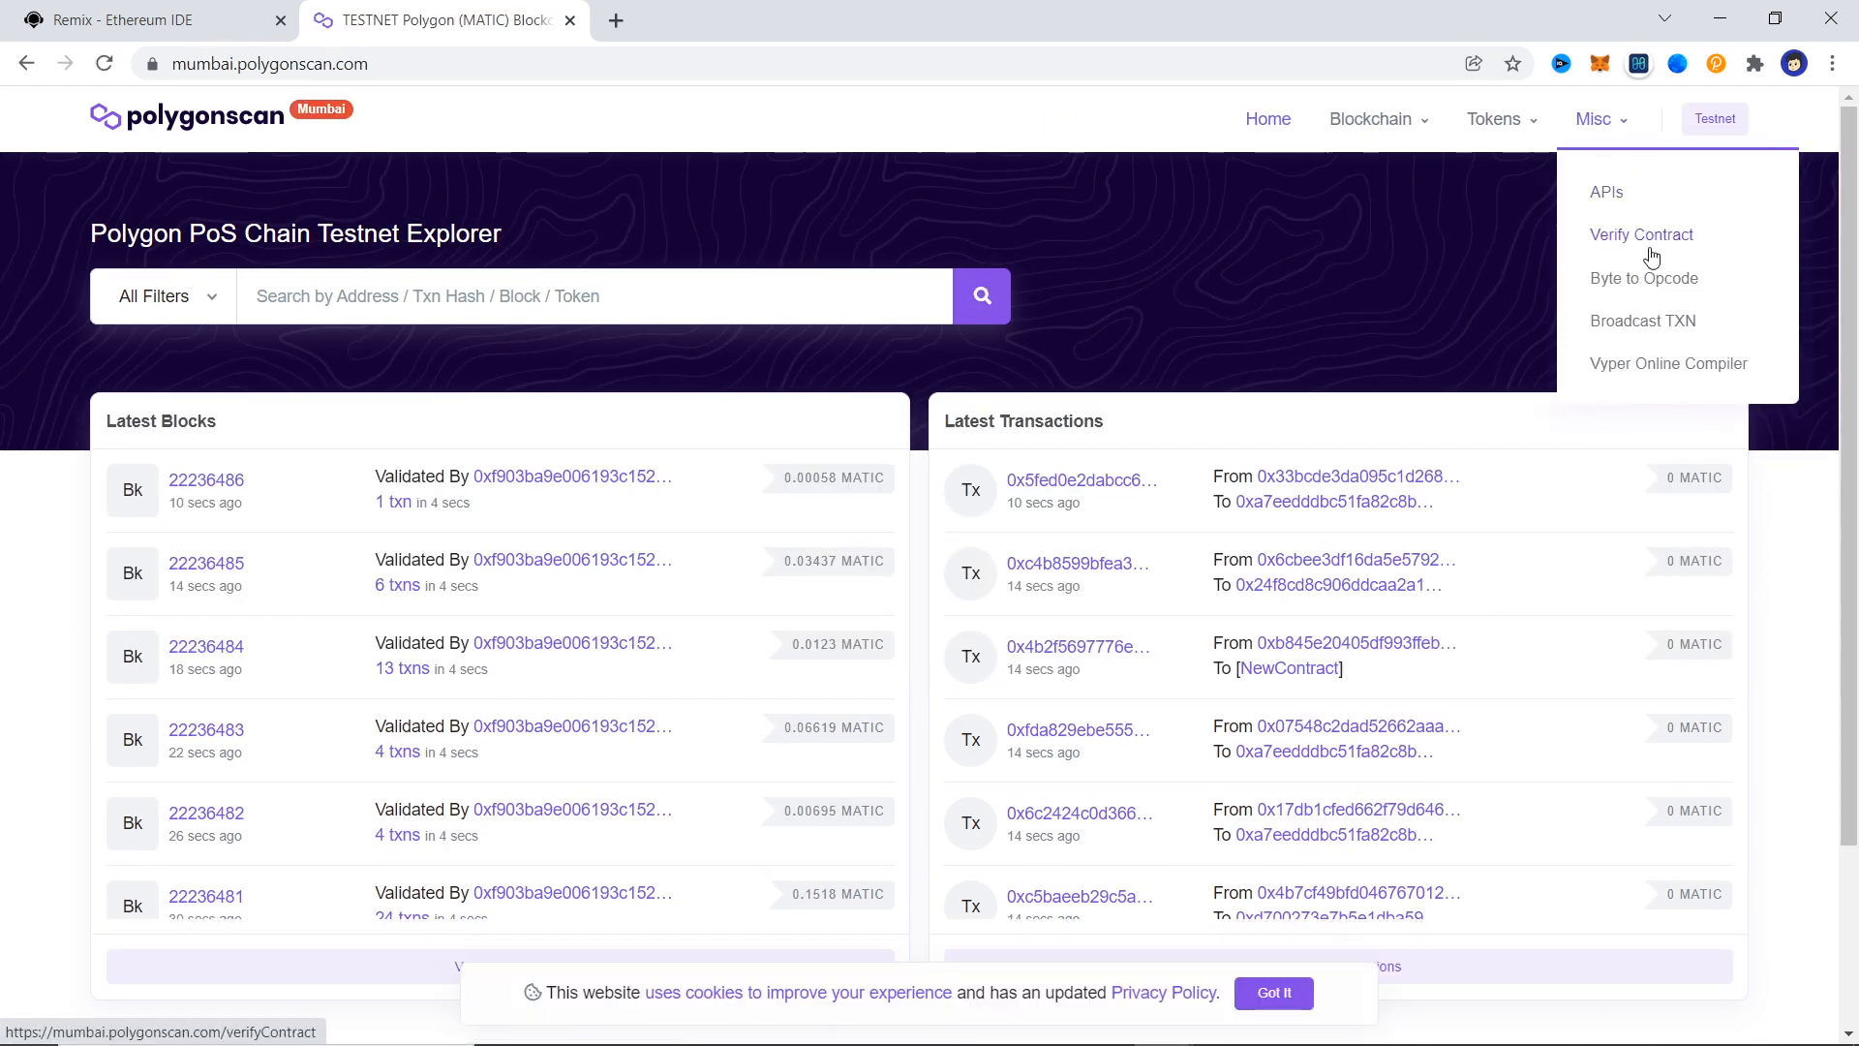
mouse_move(1662, 243)
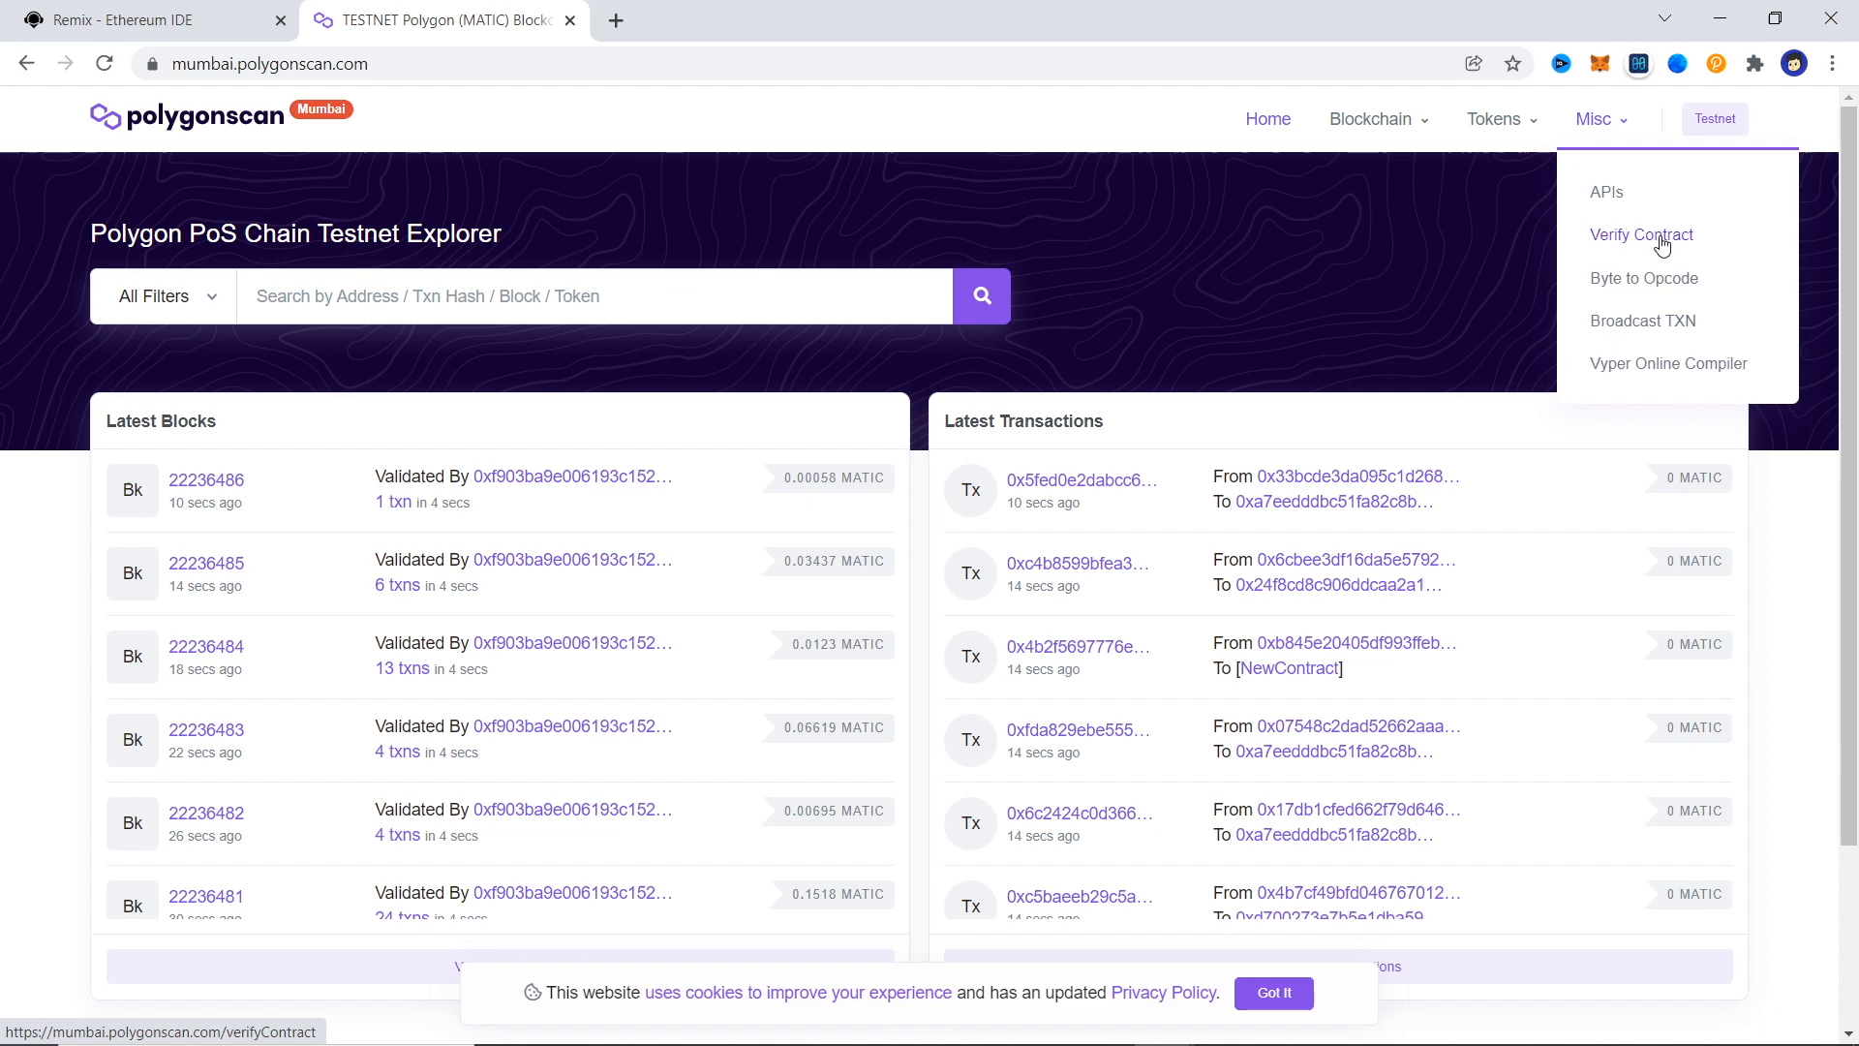
left_click(1643, 234)
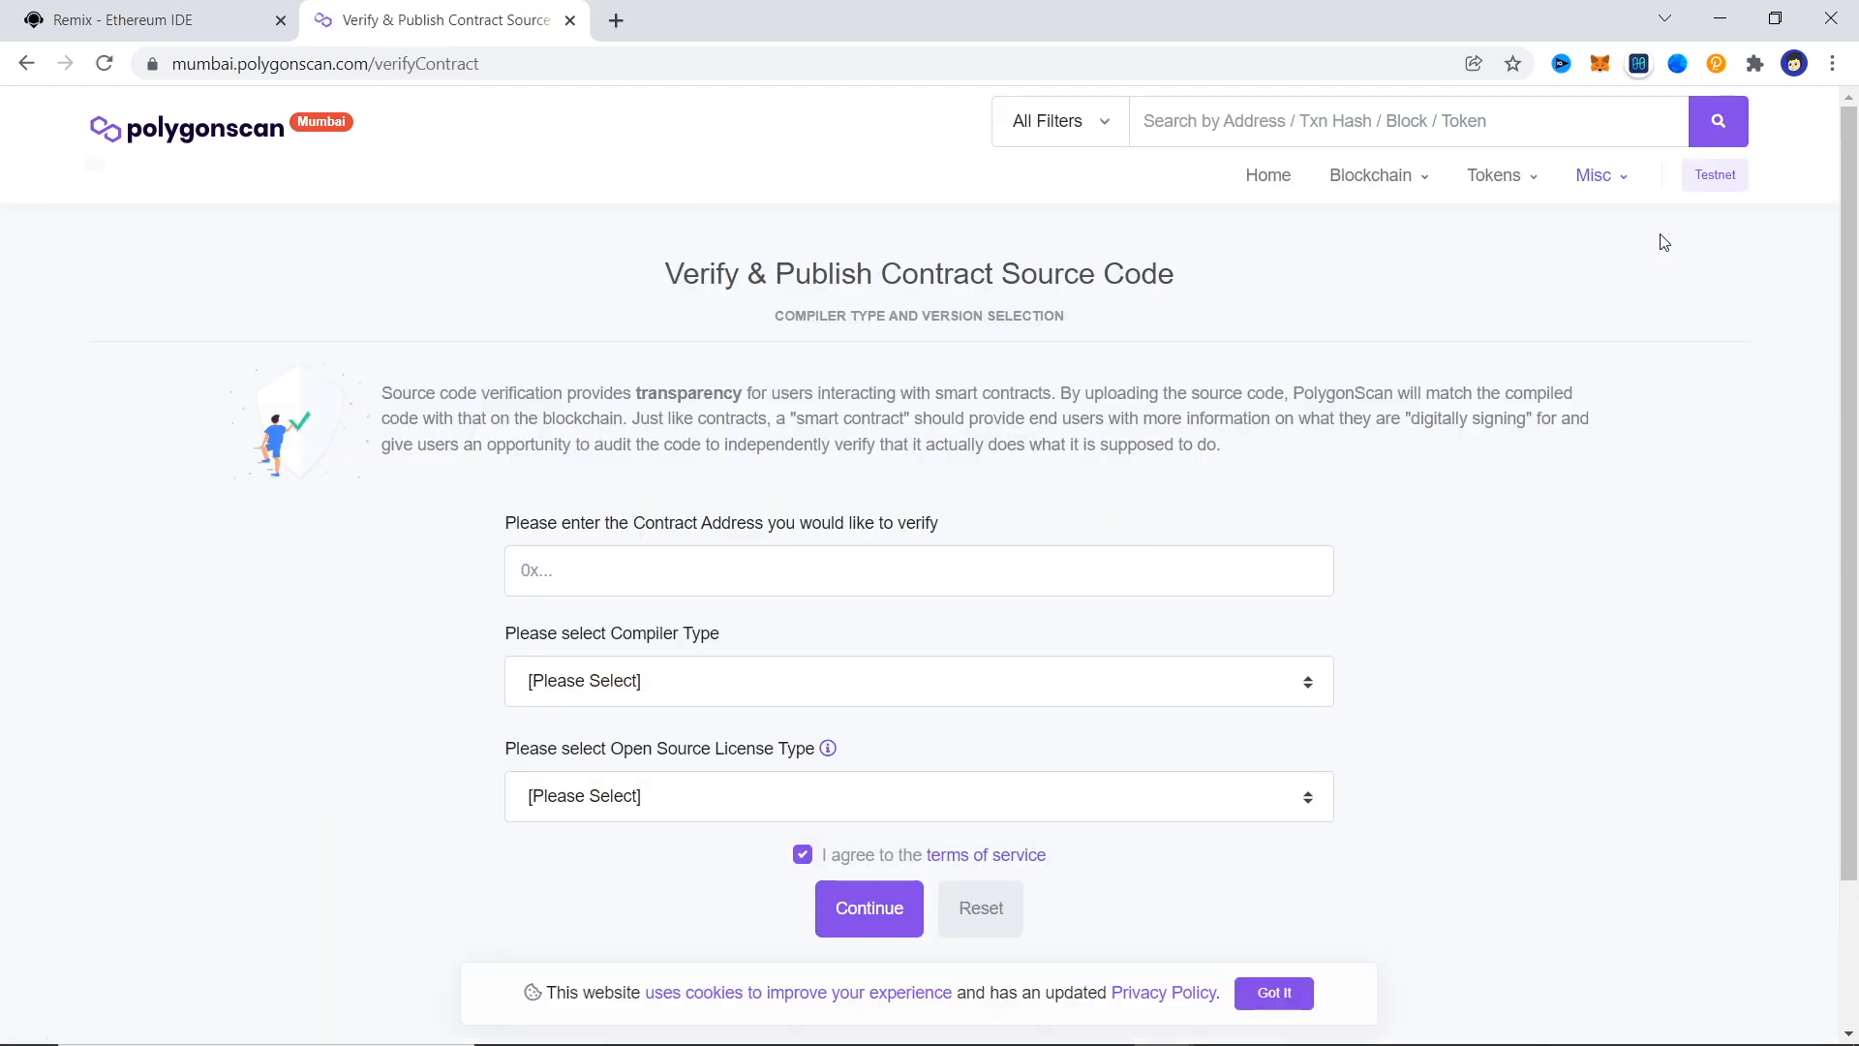
Enter address 0xd8d91aAf...6576 with Solidity (Single file), compiler v0.8.7 and MIT license.
type("0xd8d91aAf19B4EC0BBEC1Ae037723e00e85DB6576")
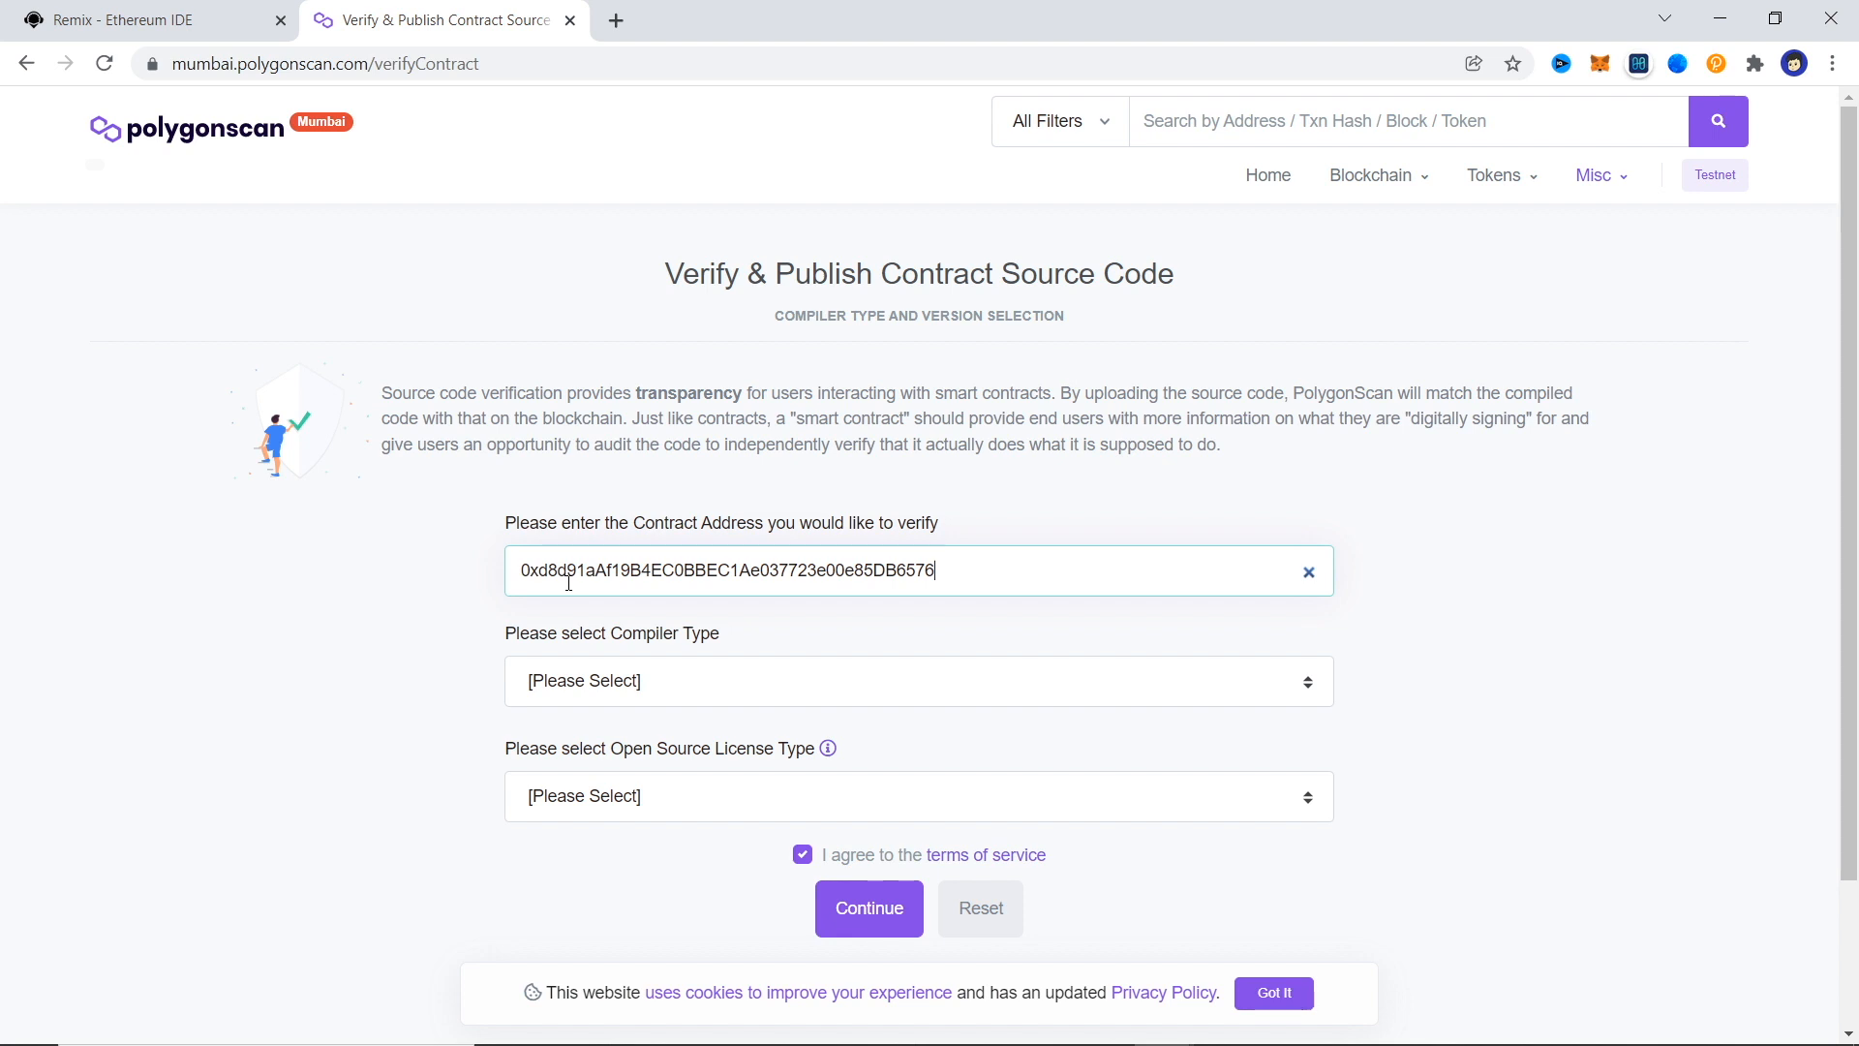
scroll("down", 3)
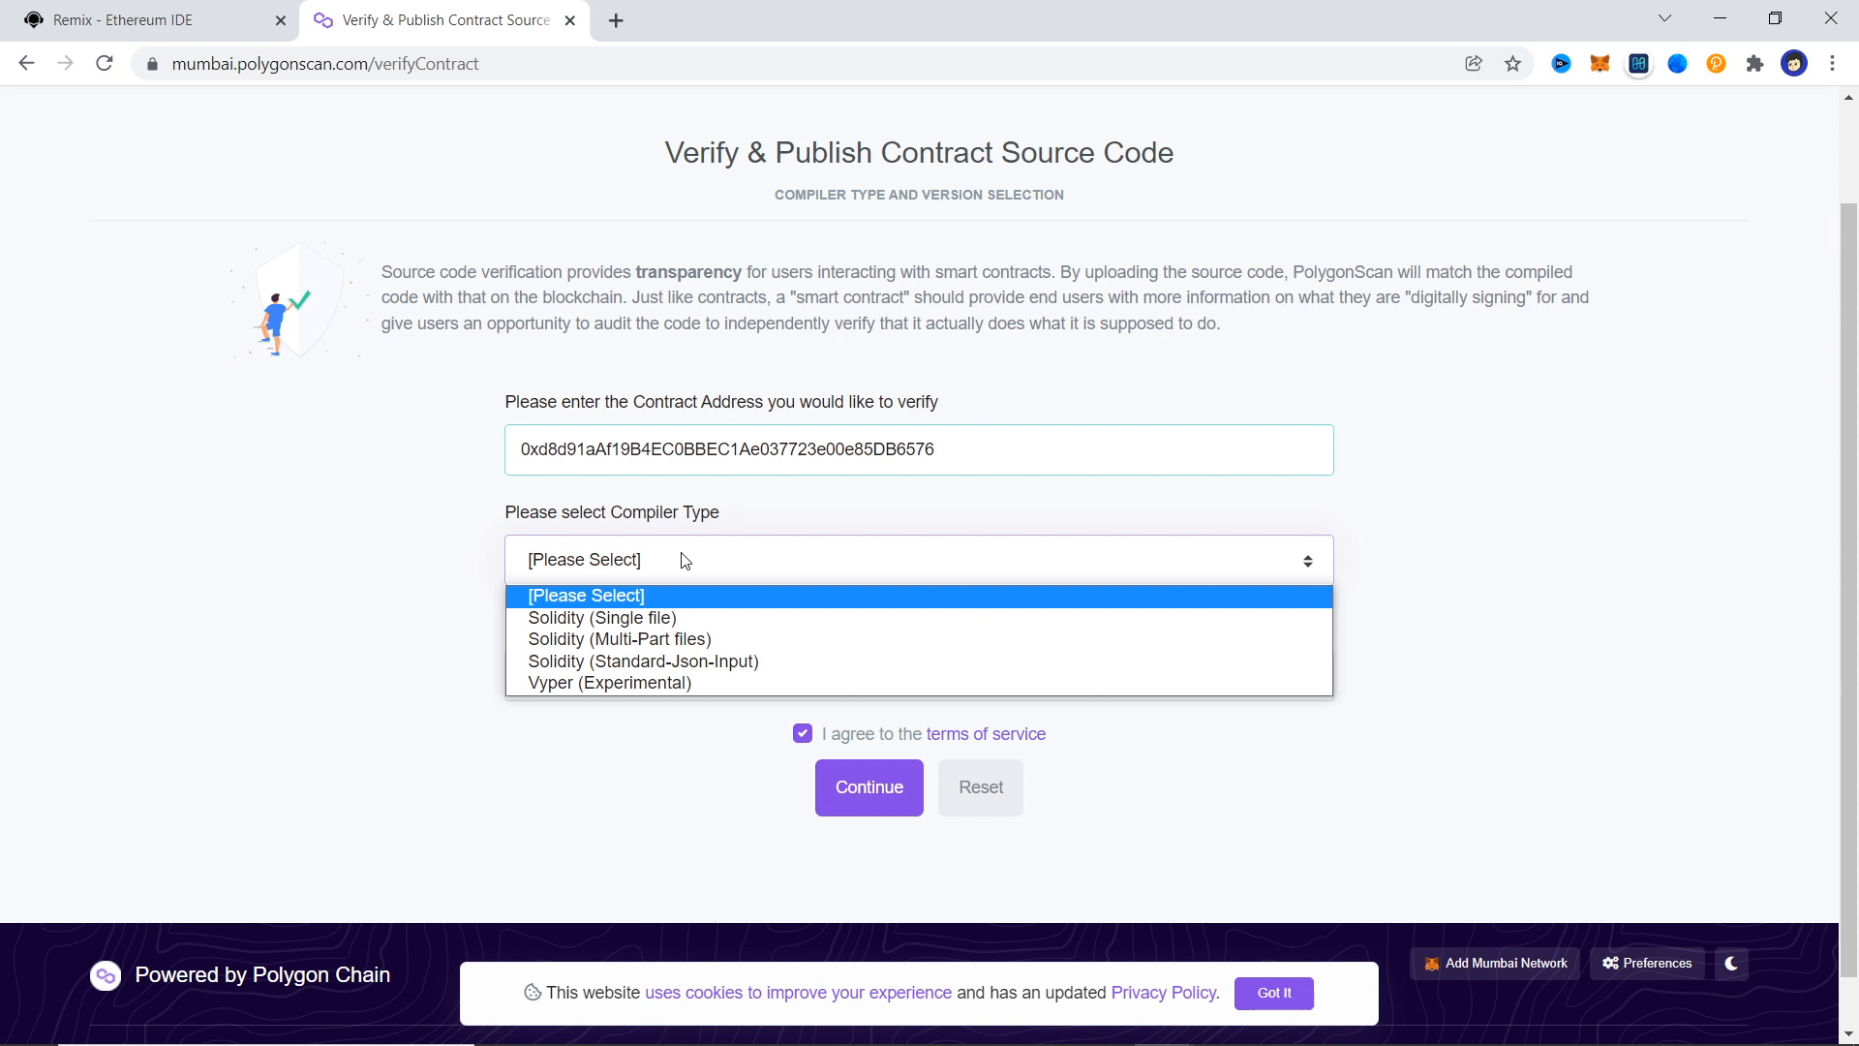
left_click(603, 618)
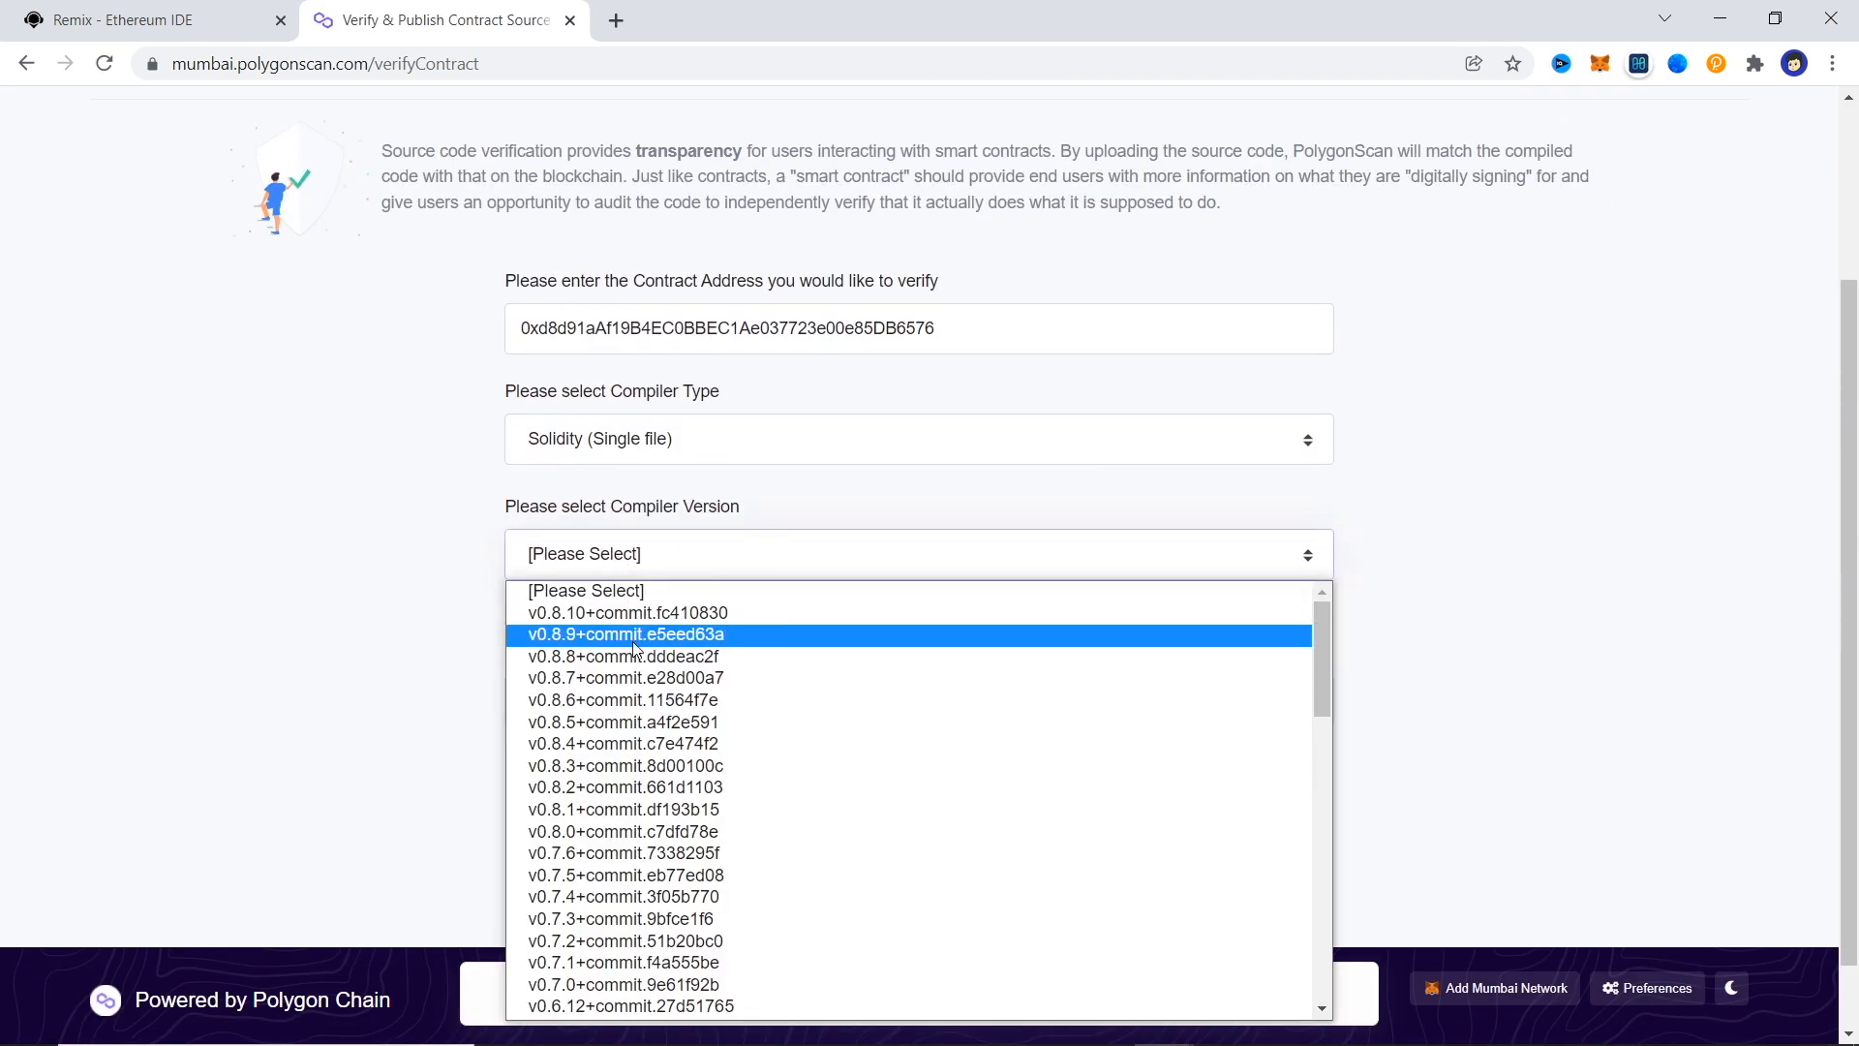
left_click(628, 677)
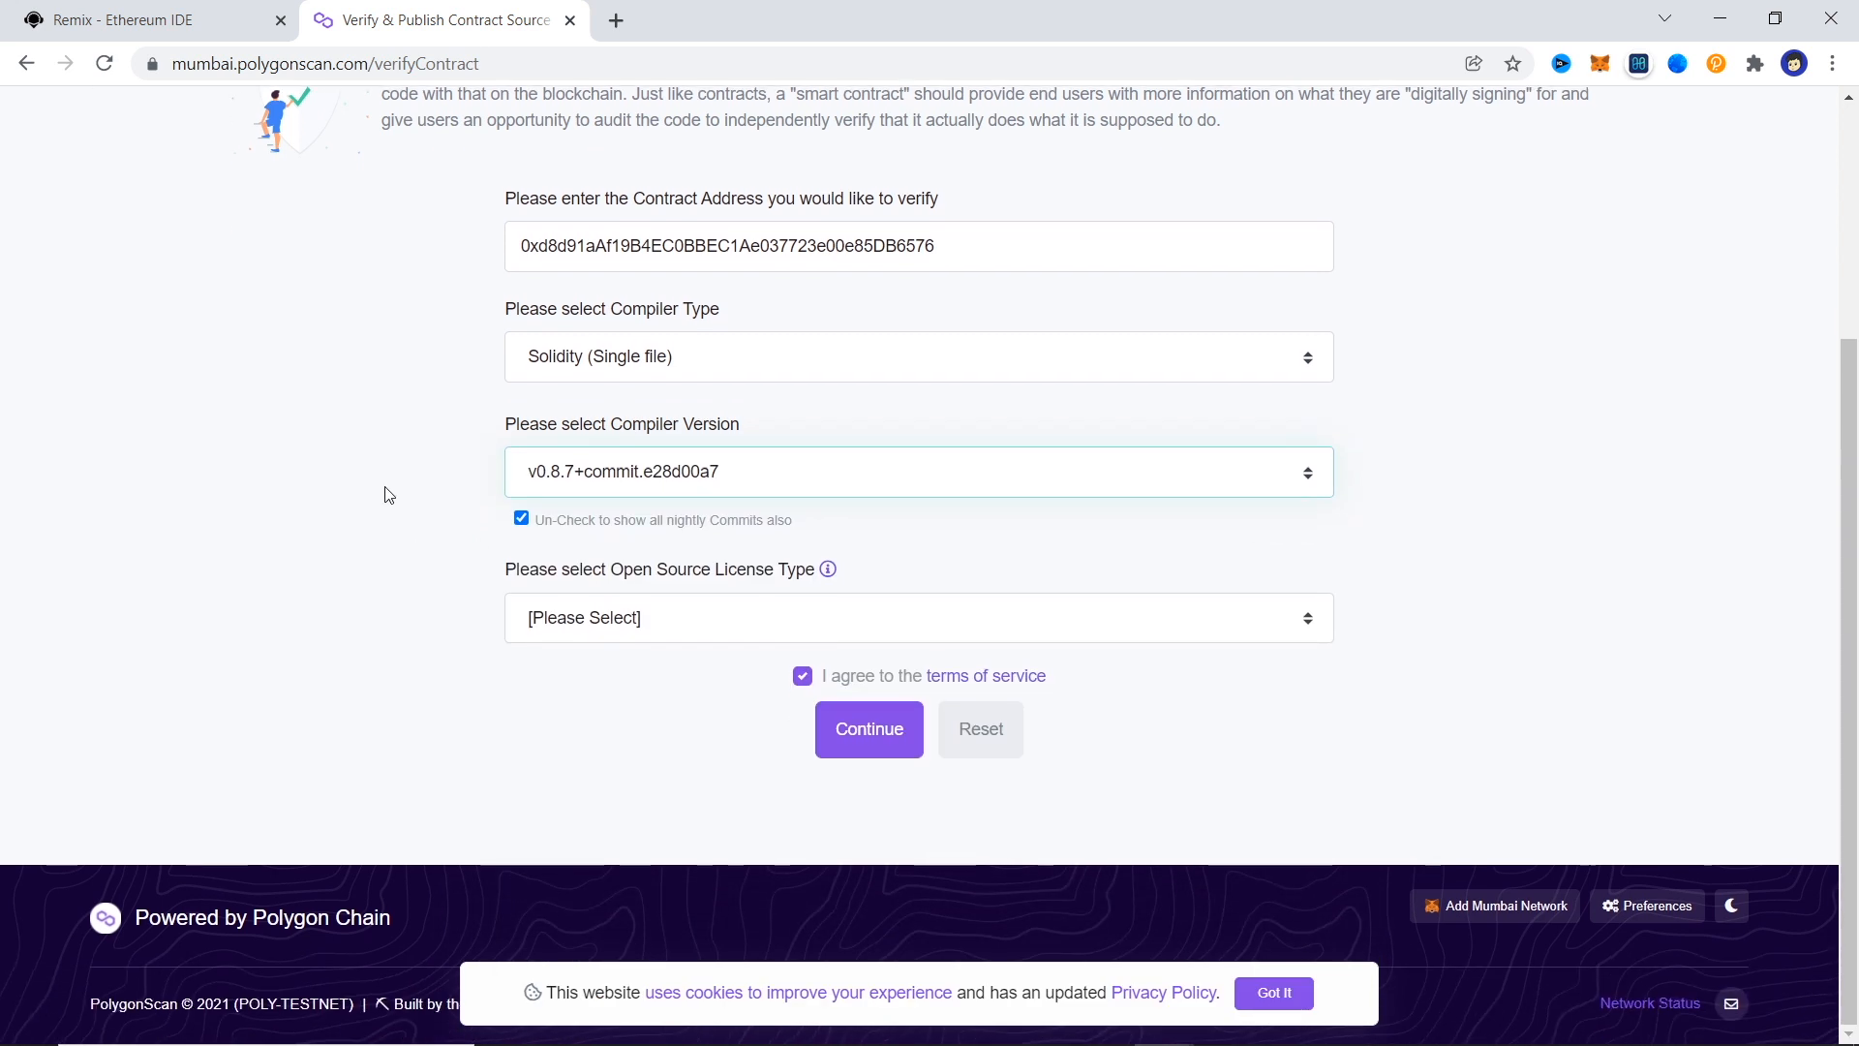
mouse_move(608, 617)
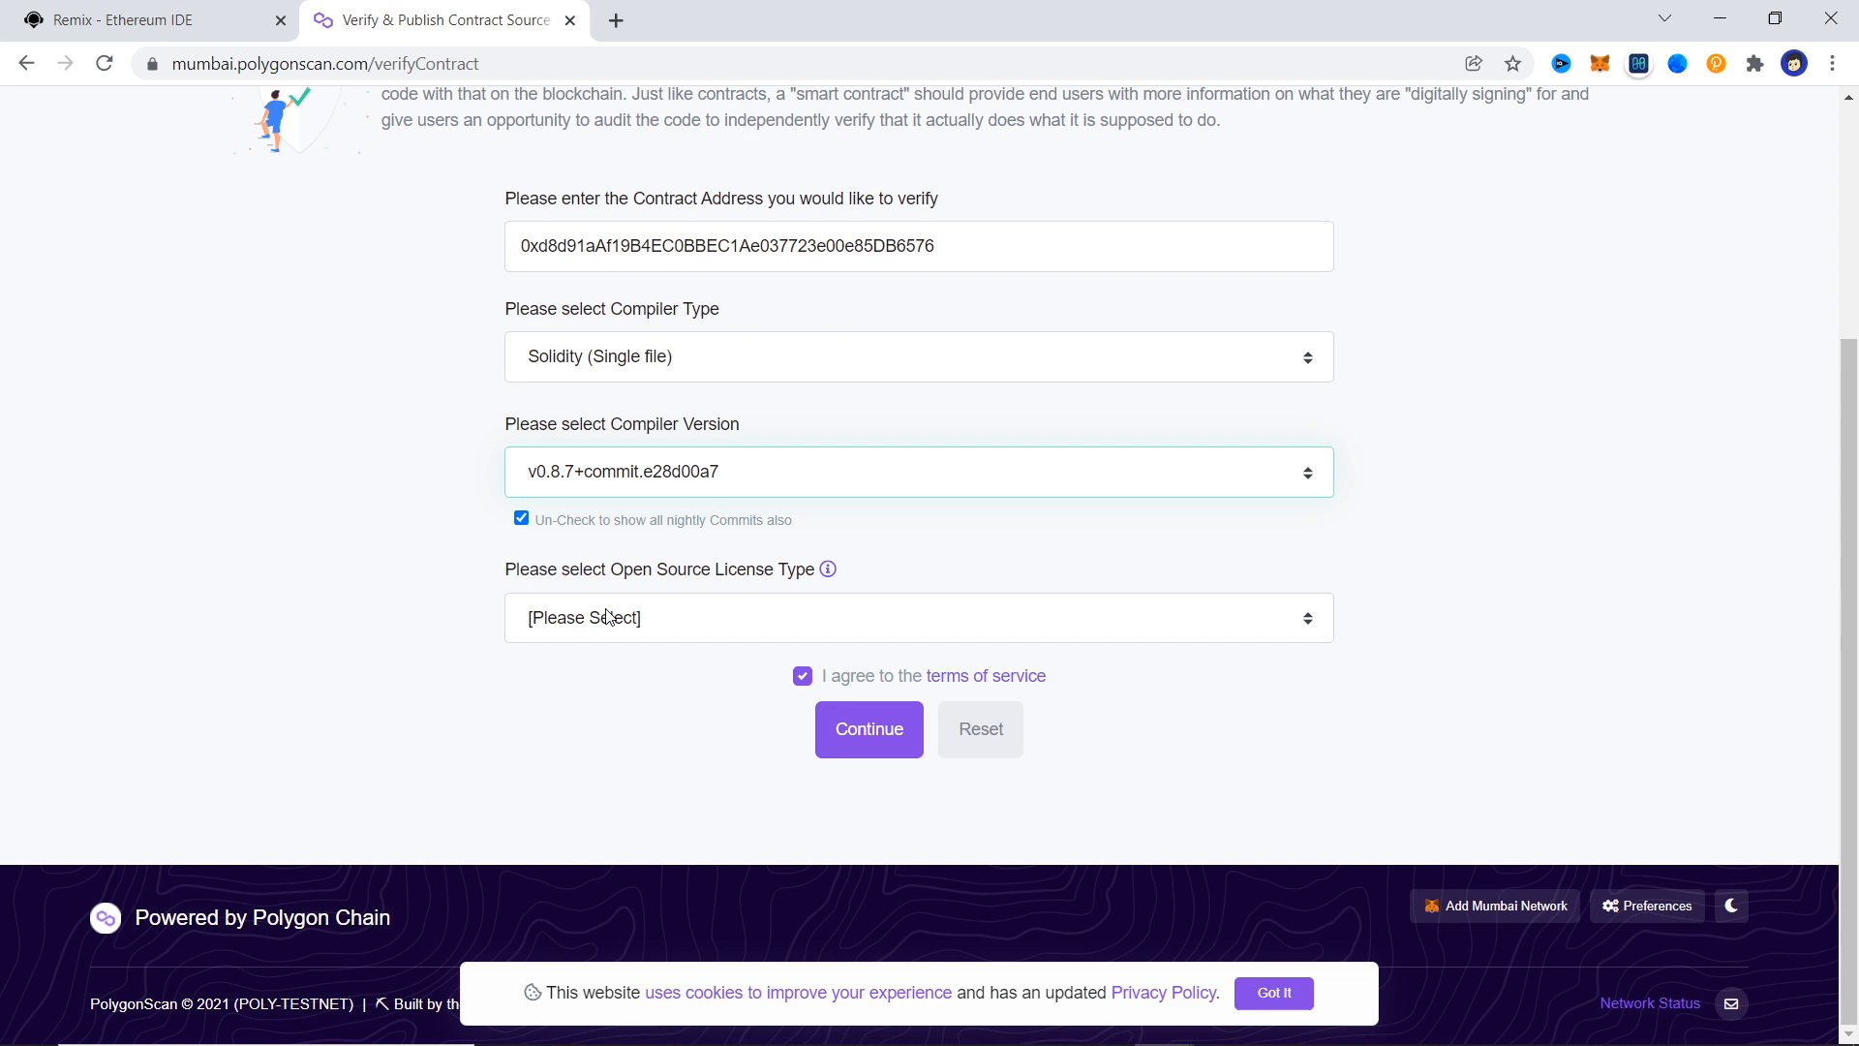
left_click(868, 728)
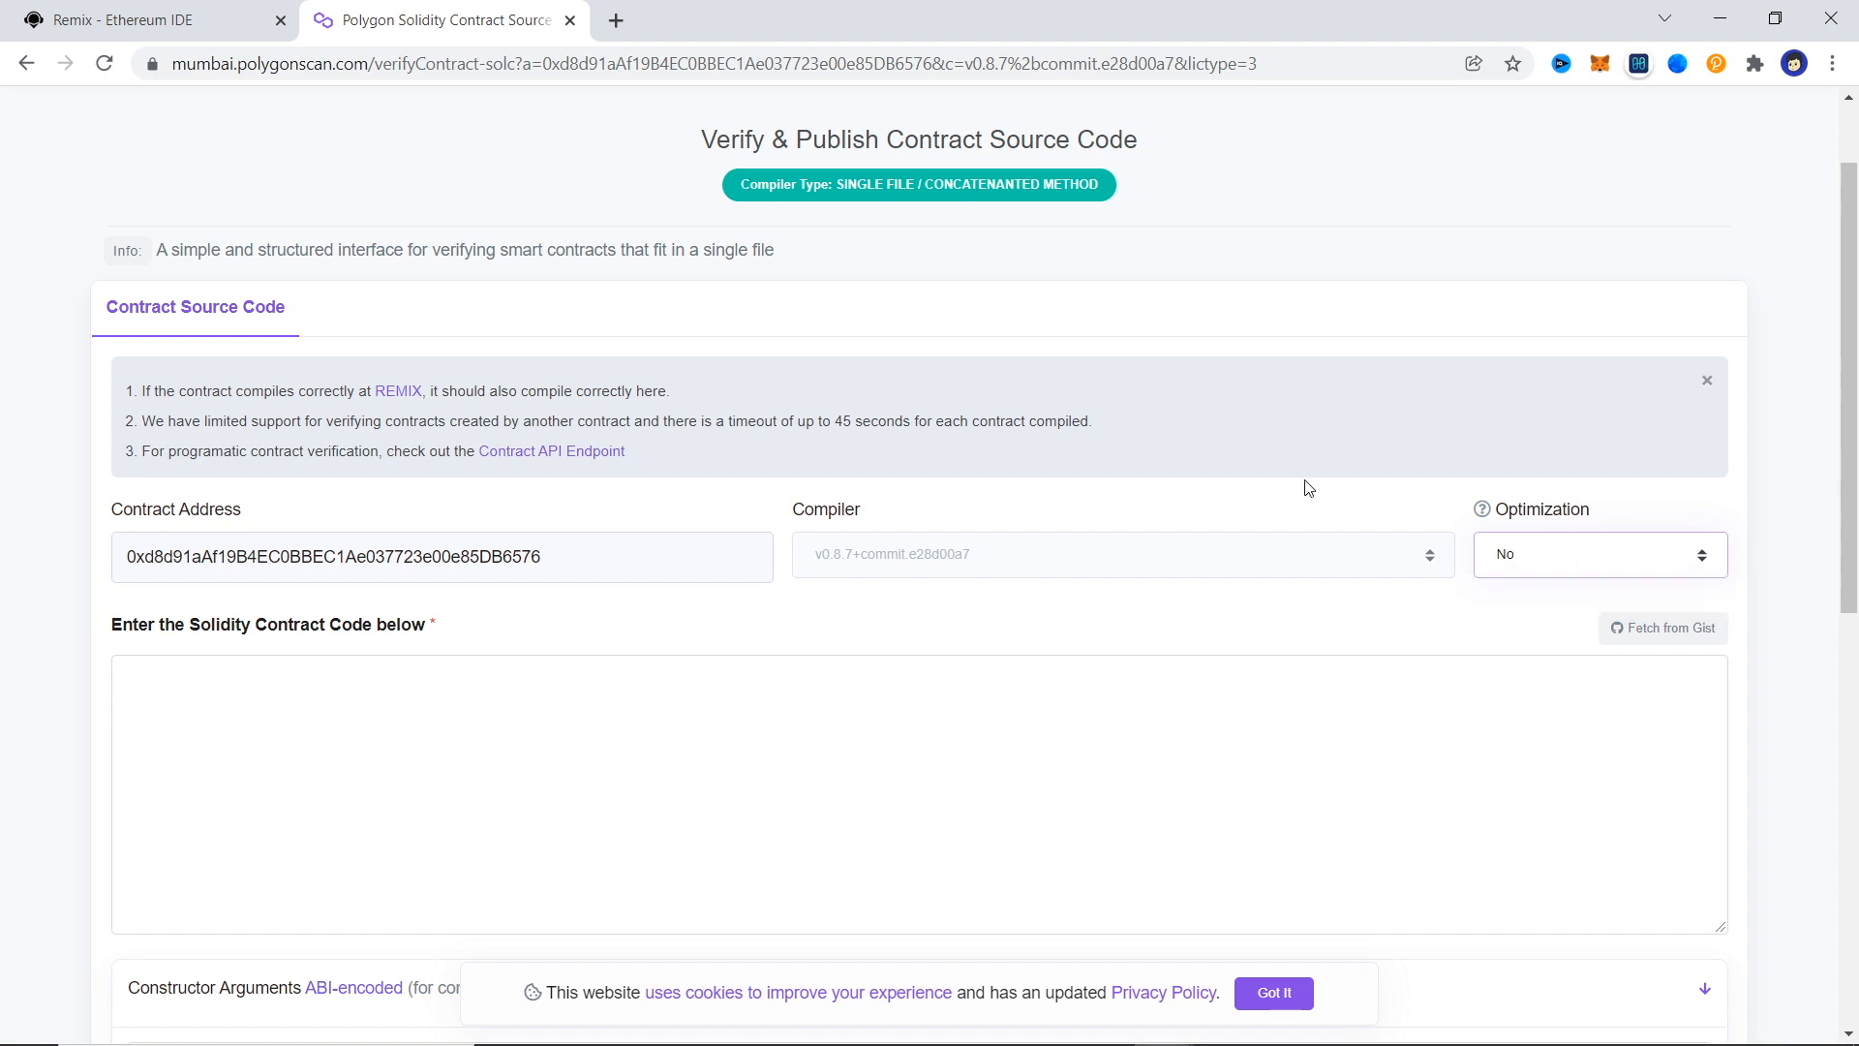
scroll("down", 3)
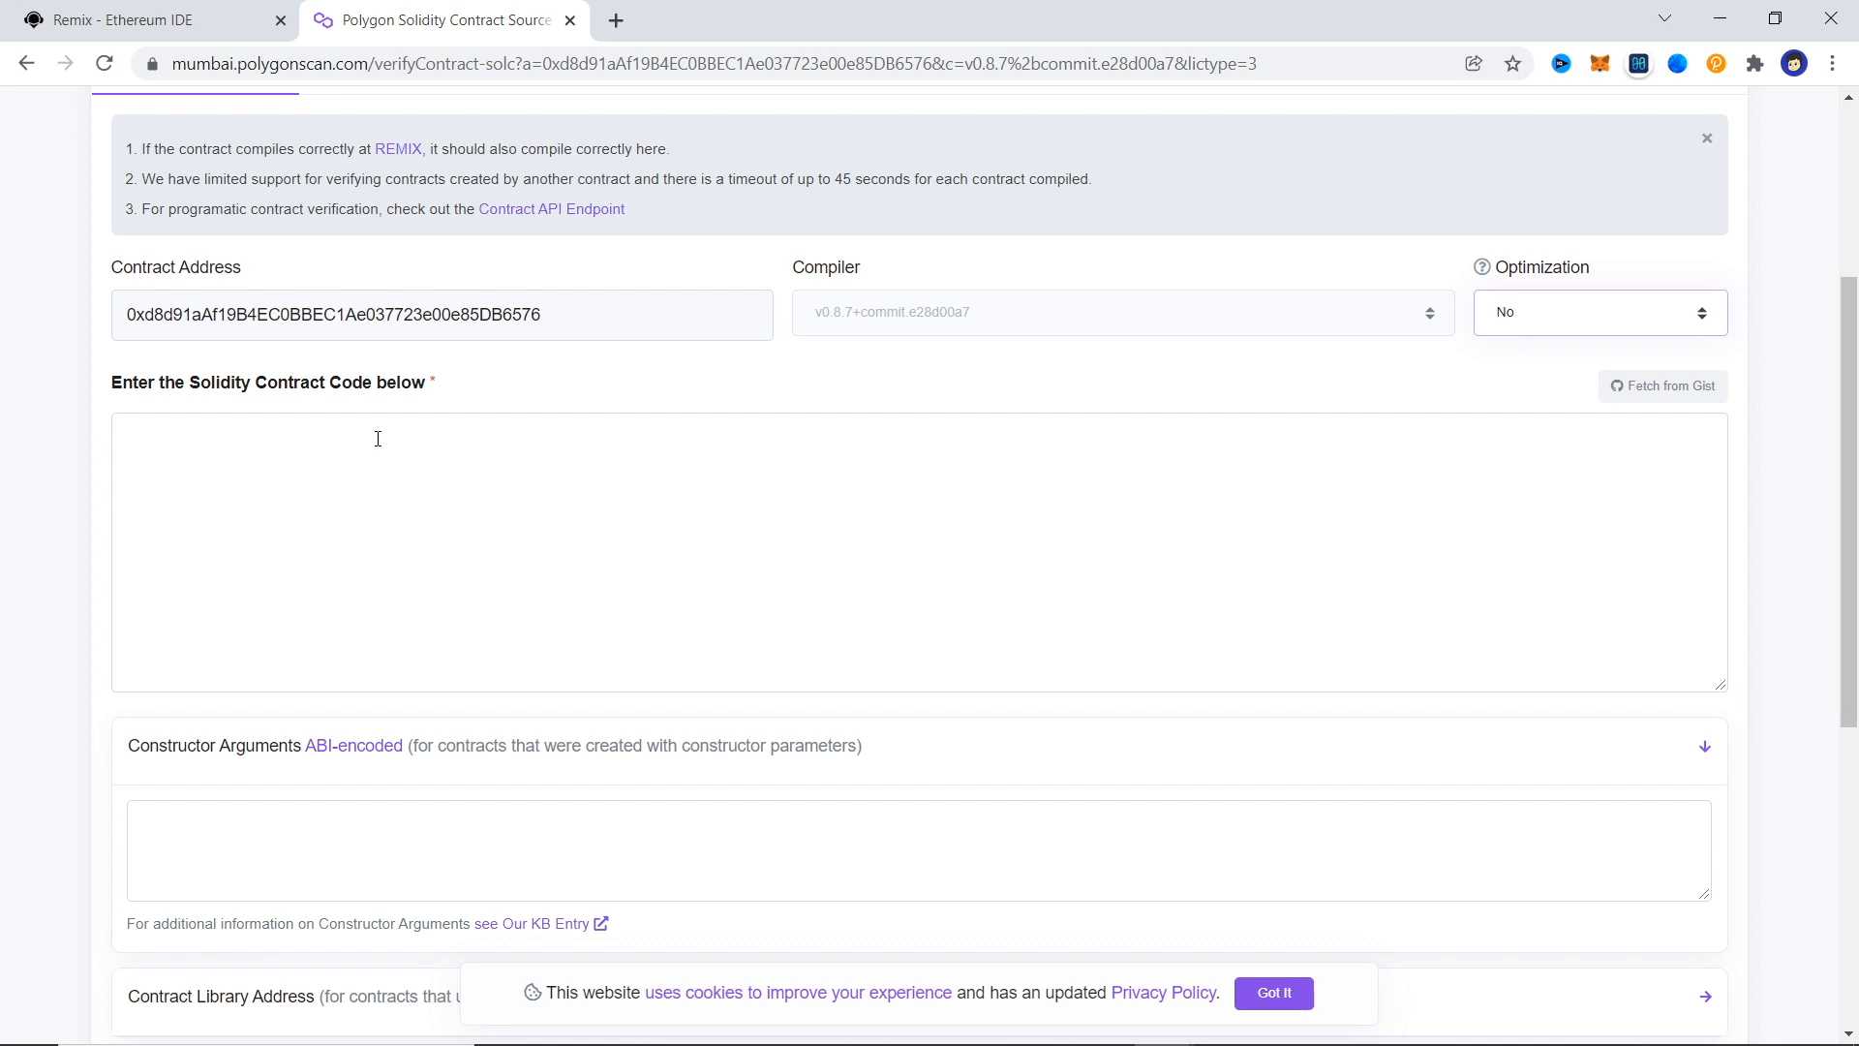
mouse_move(405, 470)
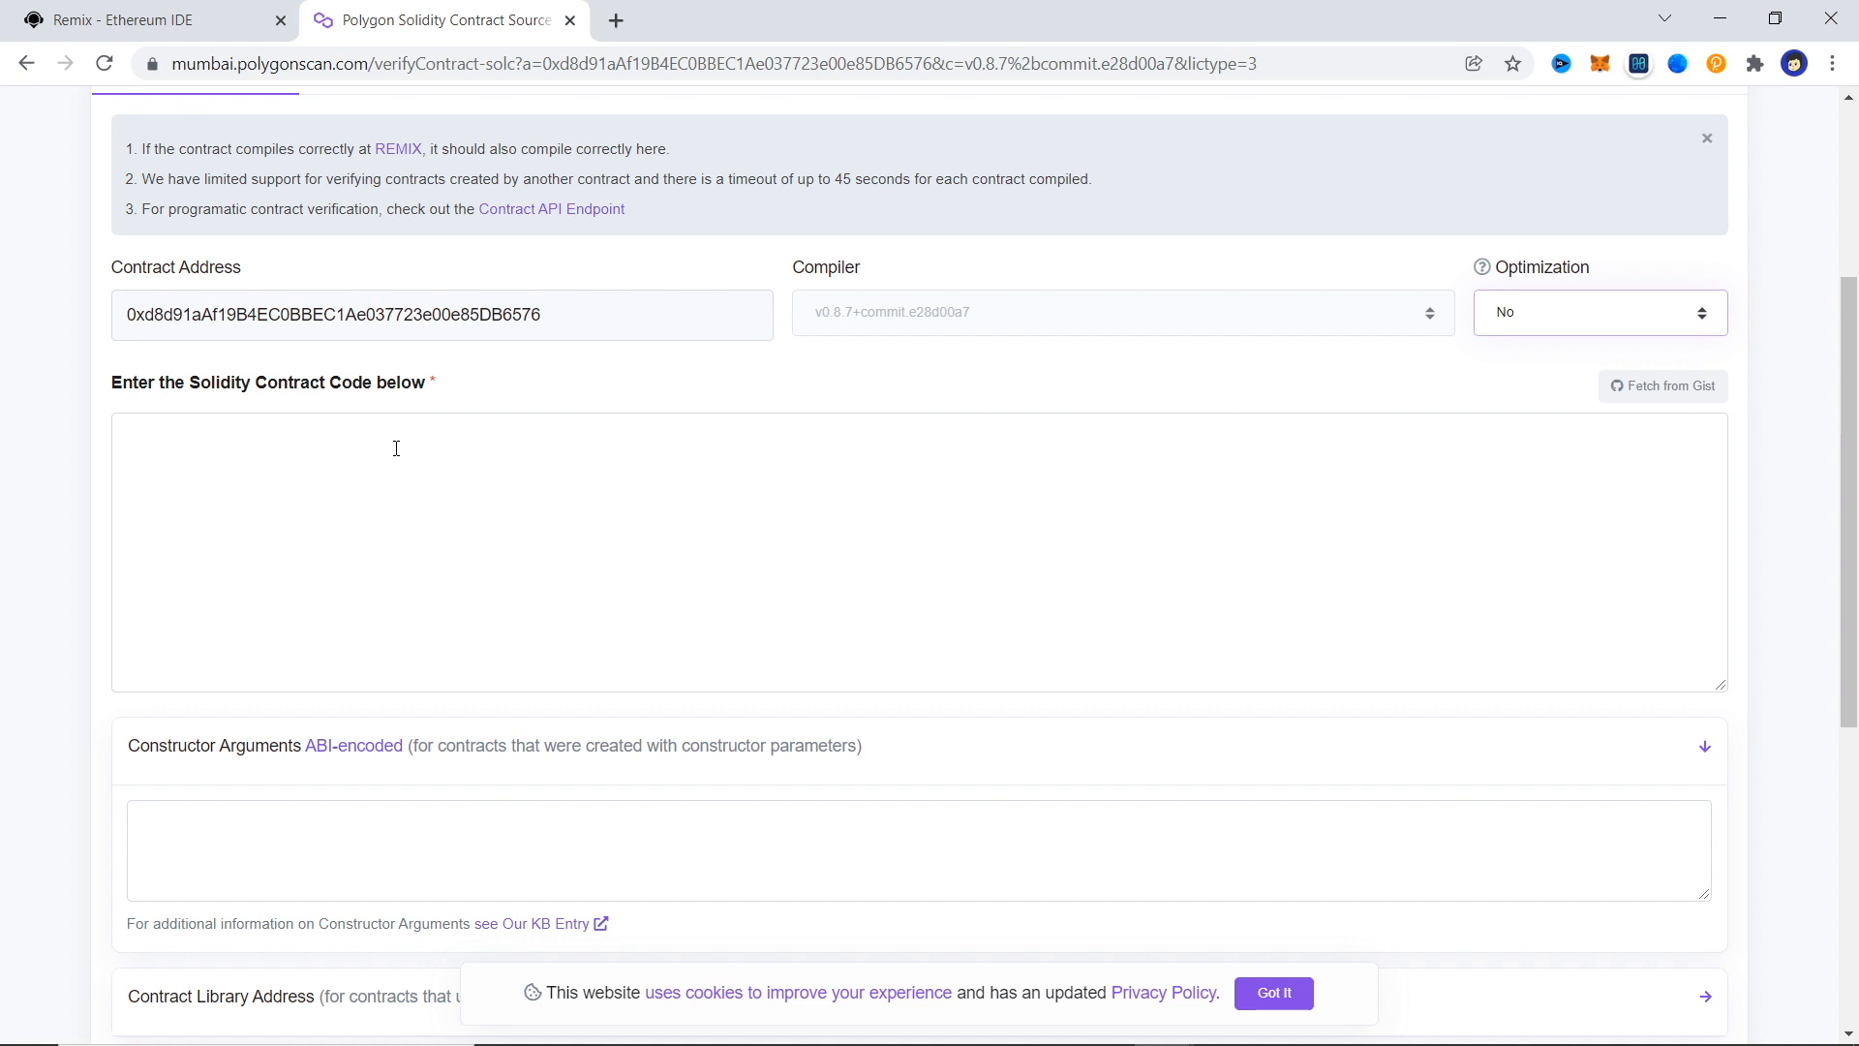
left_click(145, 19)
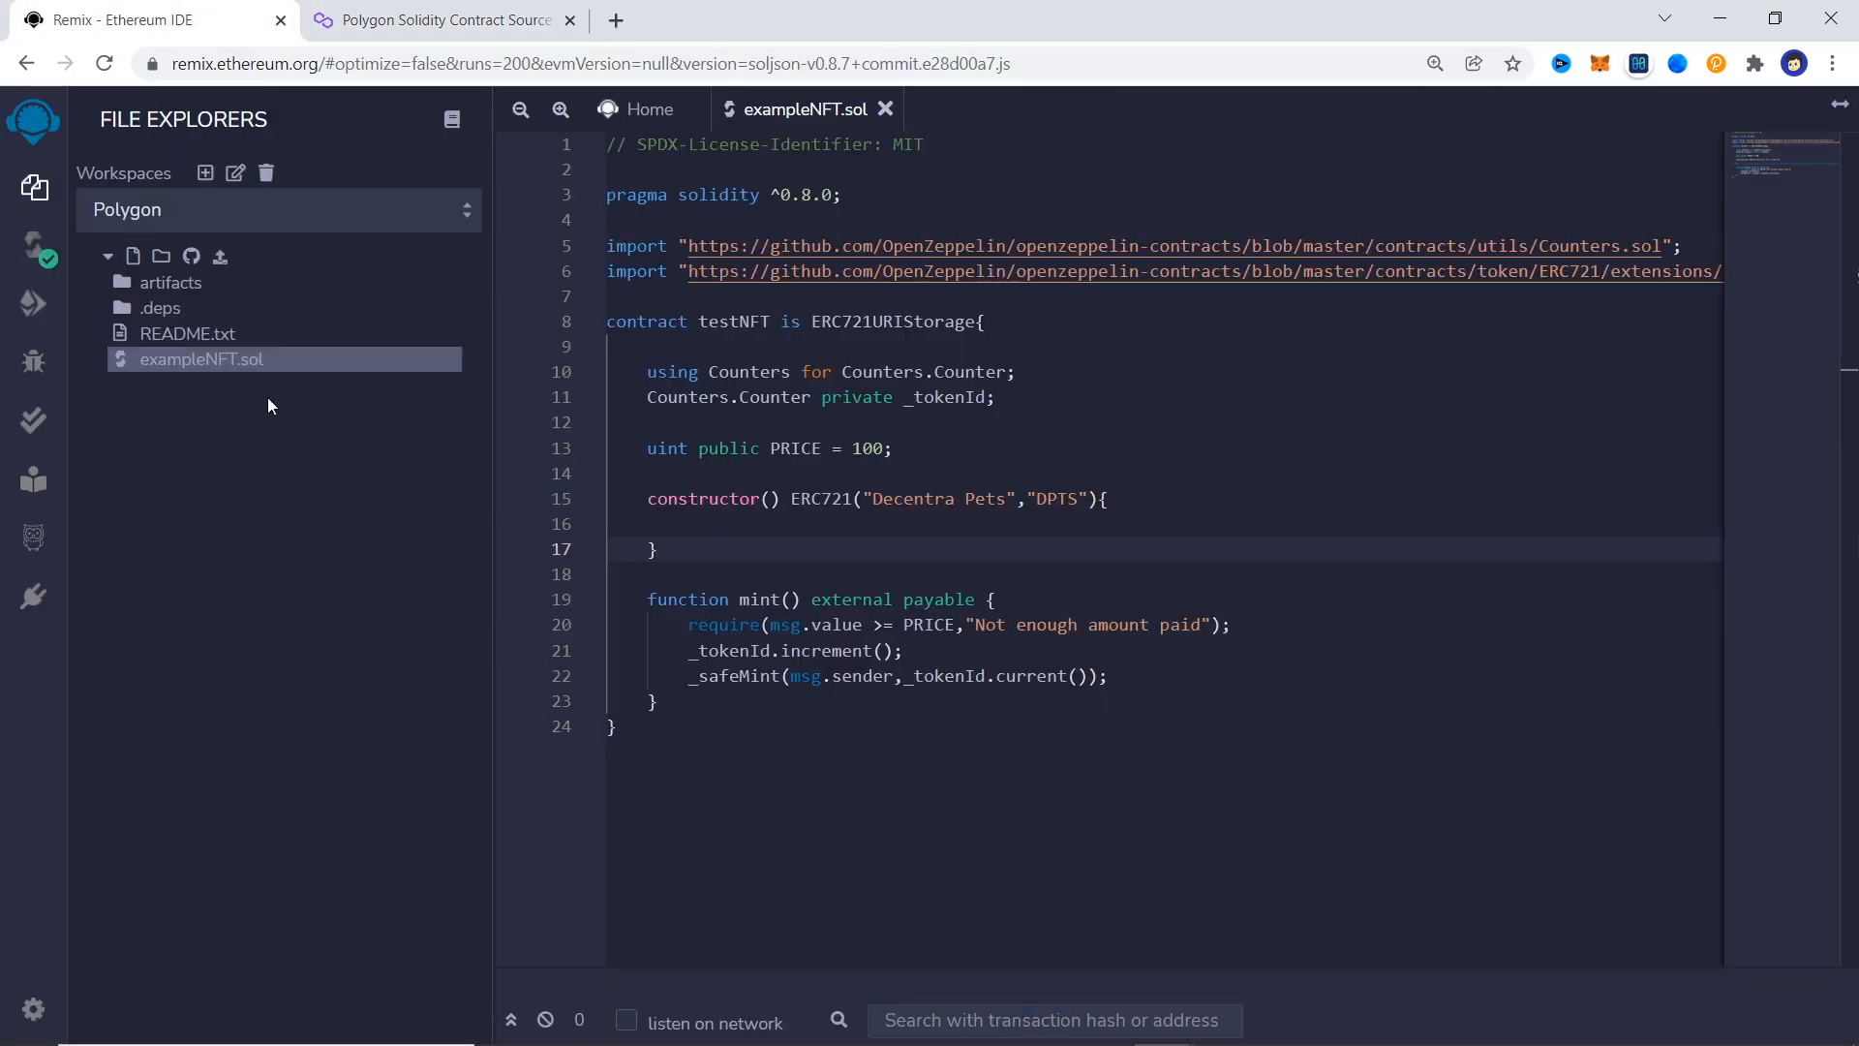
Flatten exampleNFT.sol into exampleNFT_flat.sol, copying the code, and return to Polygonscan.
right_click(201, 361)
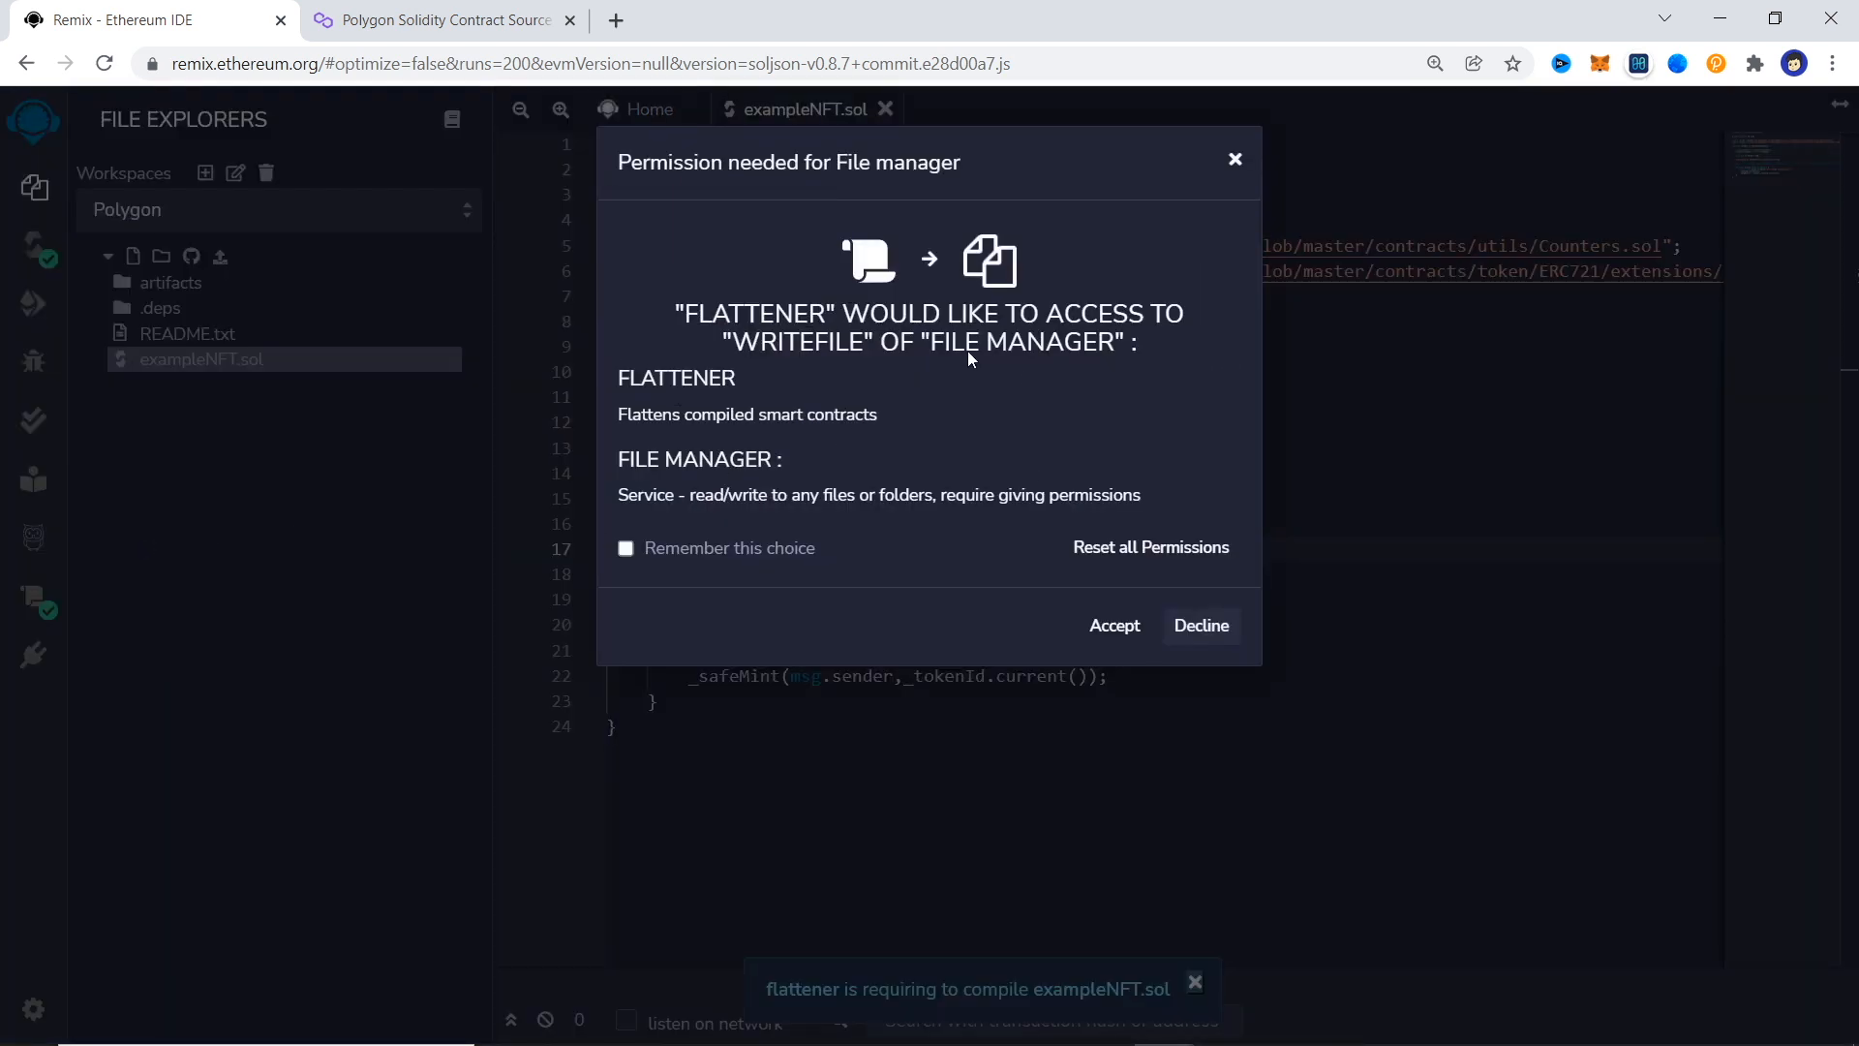
left_click(1115, 626)
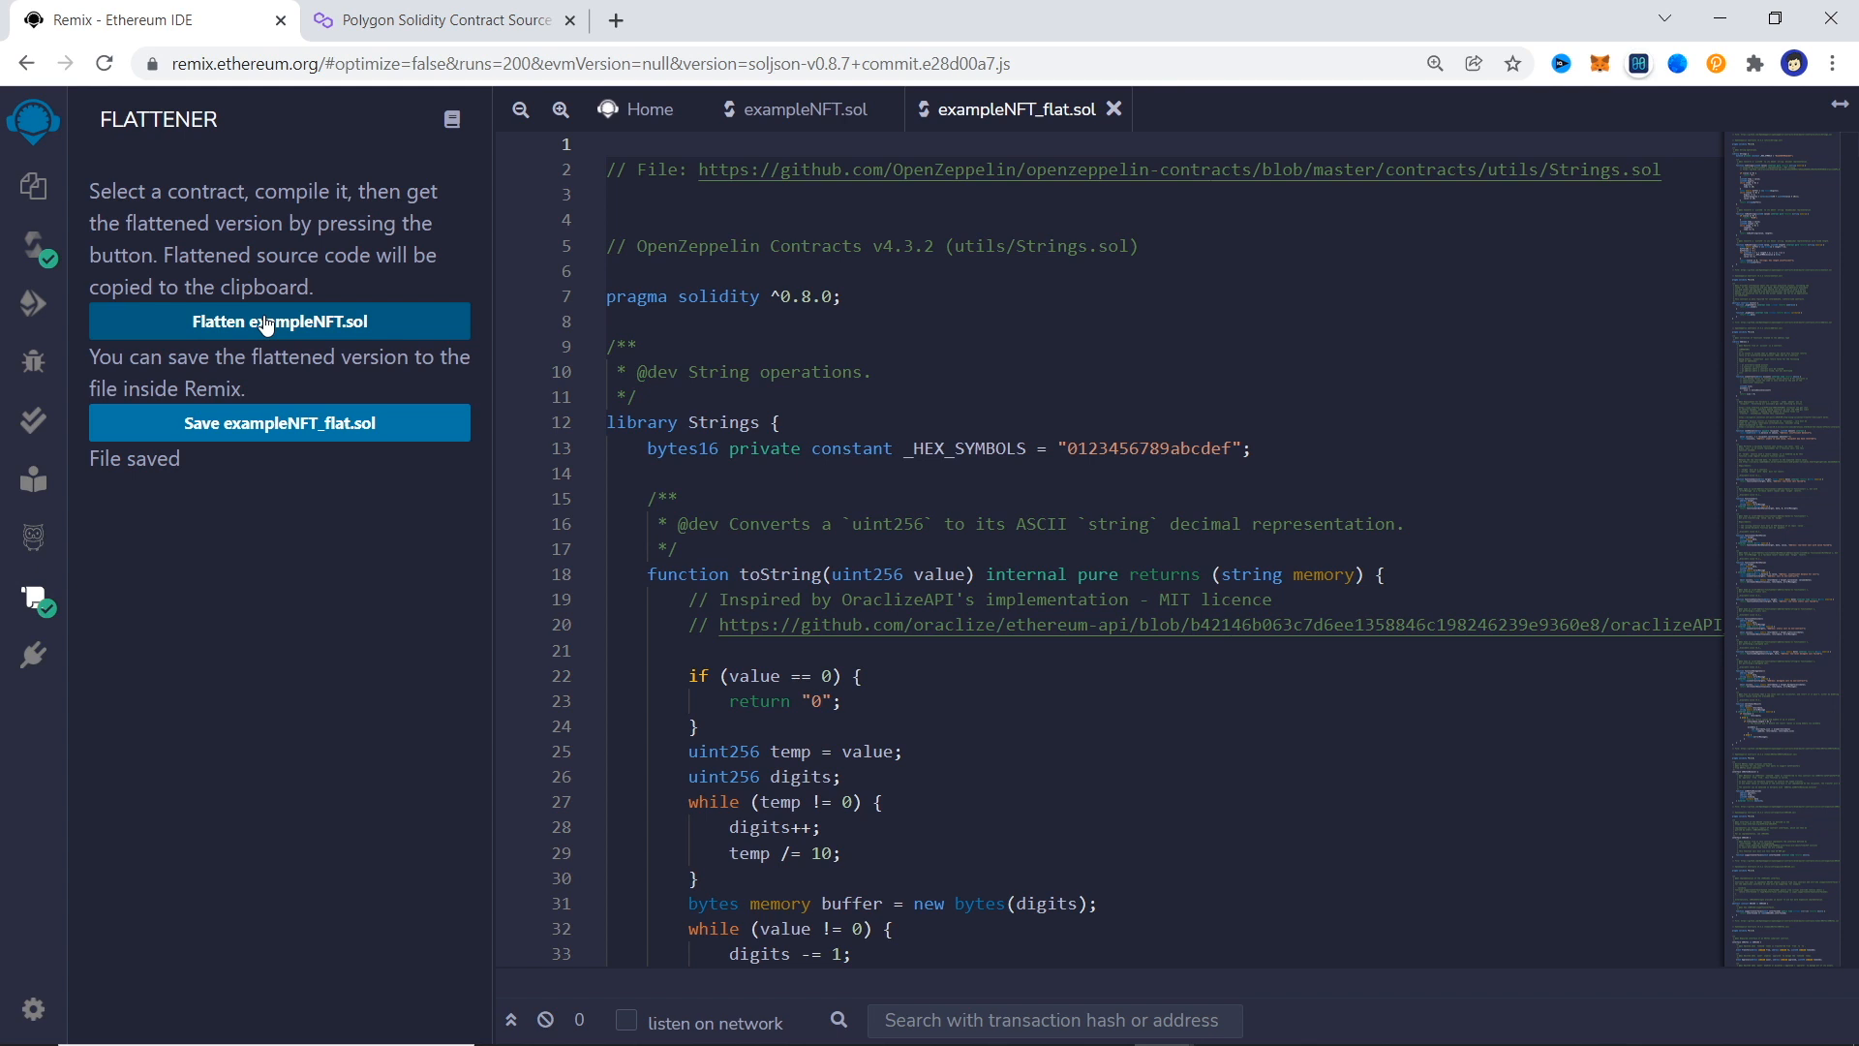
left_click(278, 322)
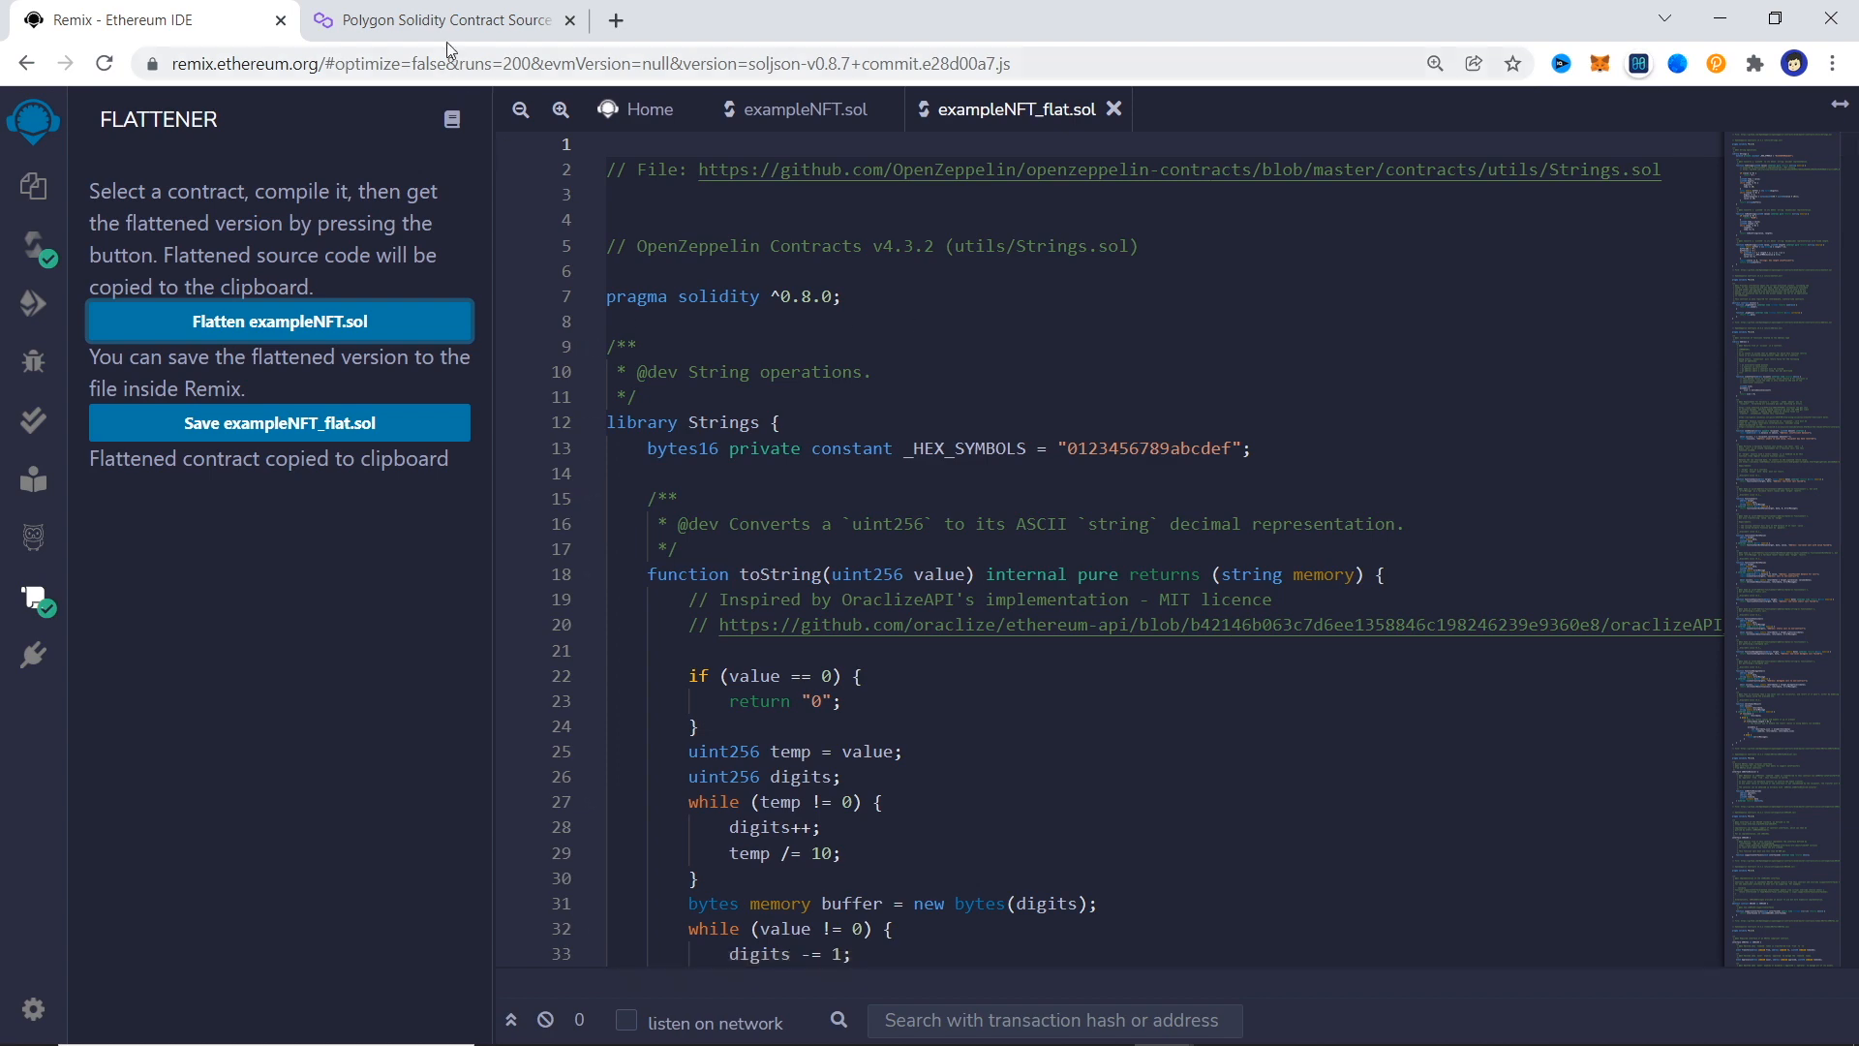
left_click(443, 19)
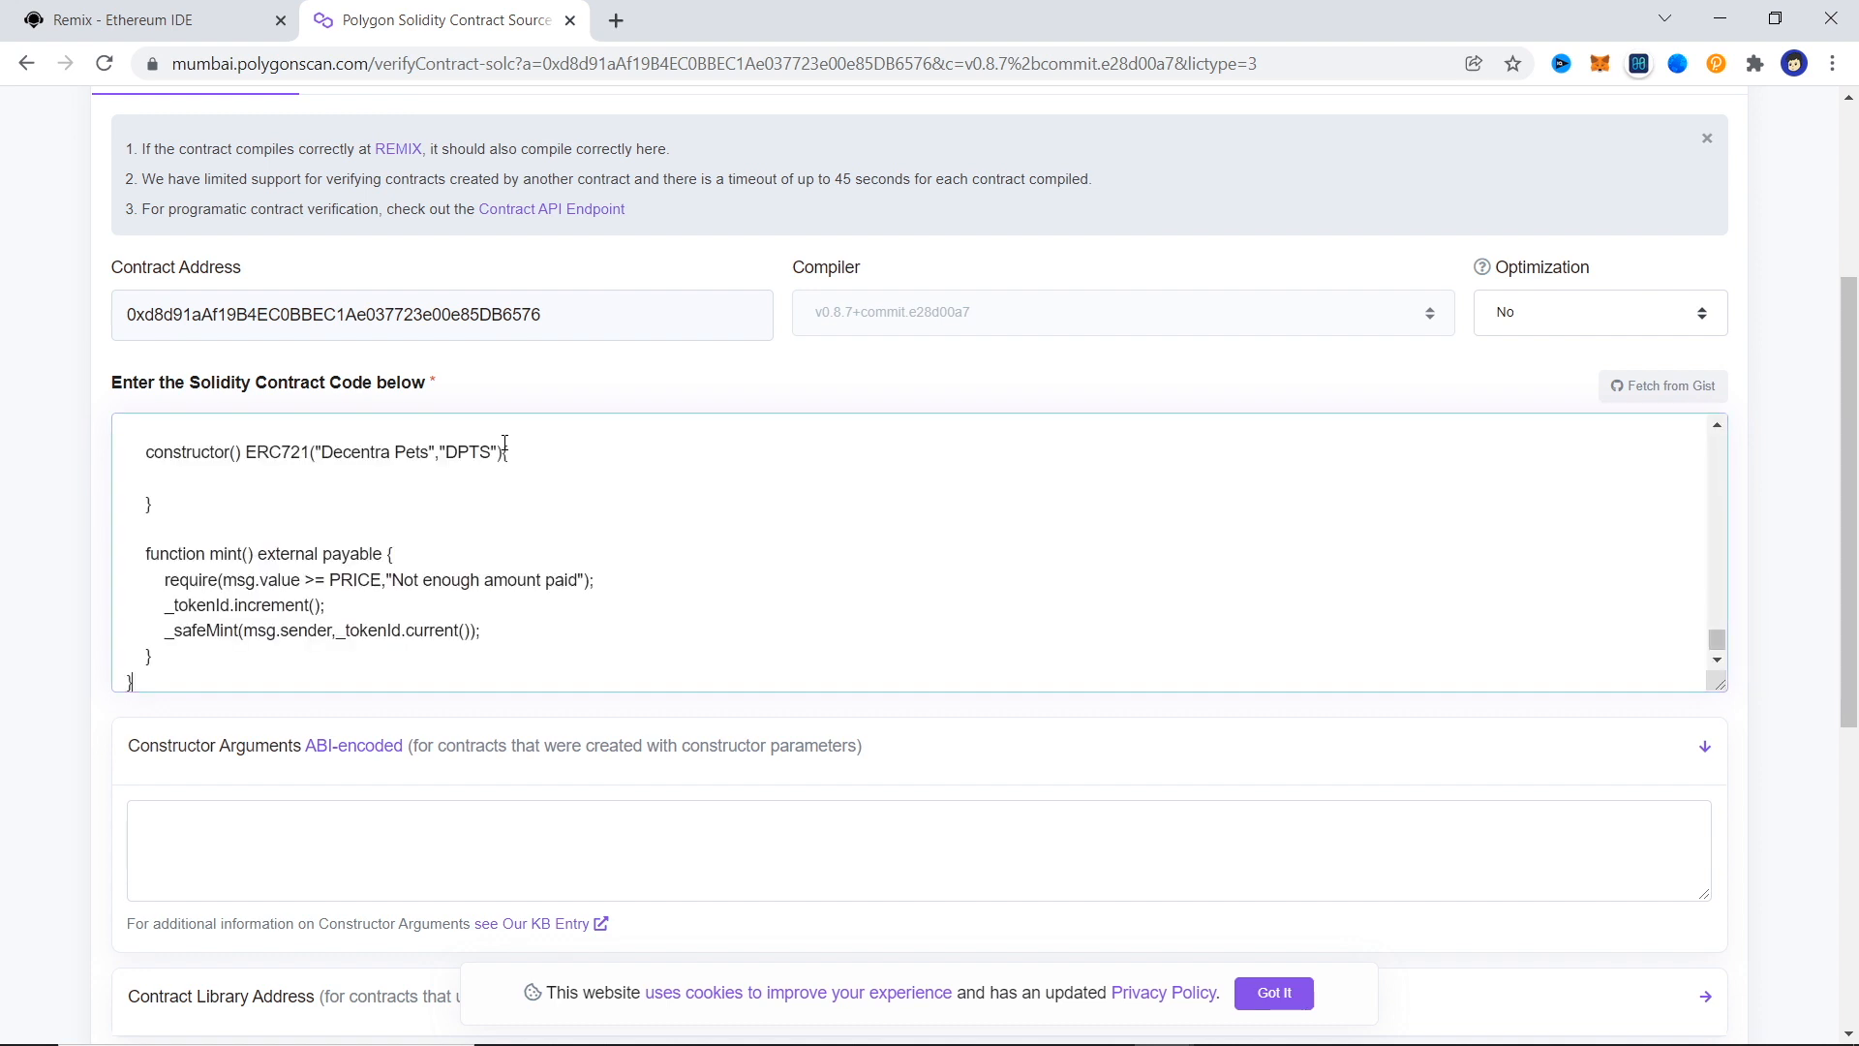
mouse_move(534, 523)
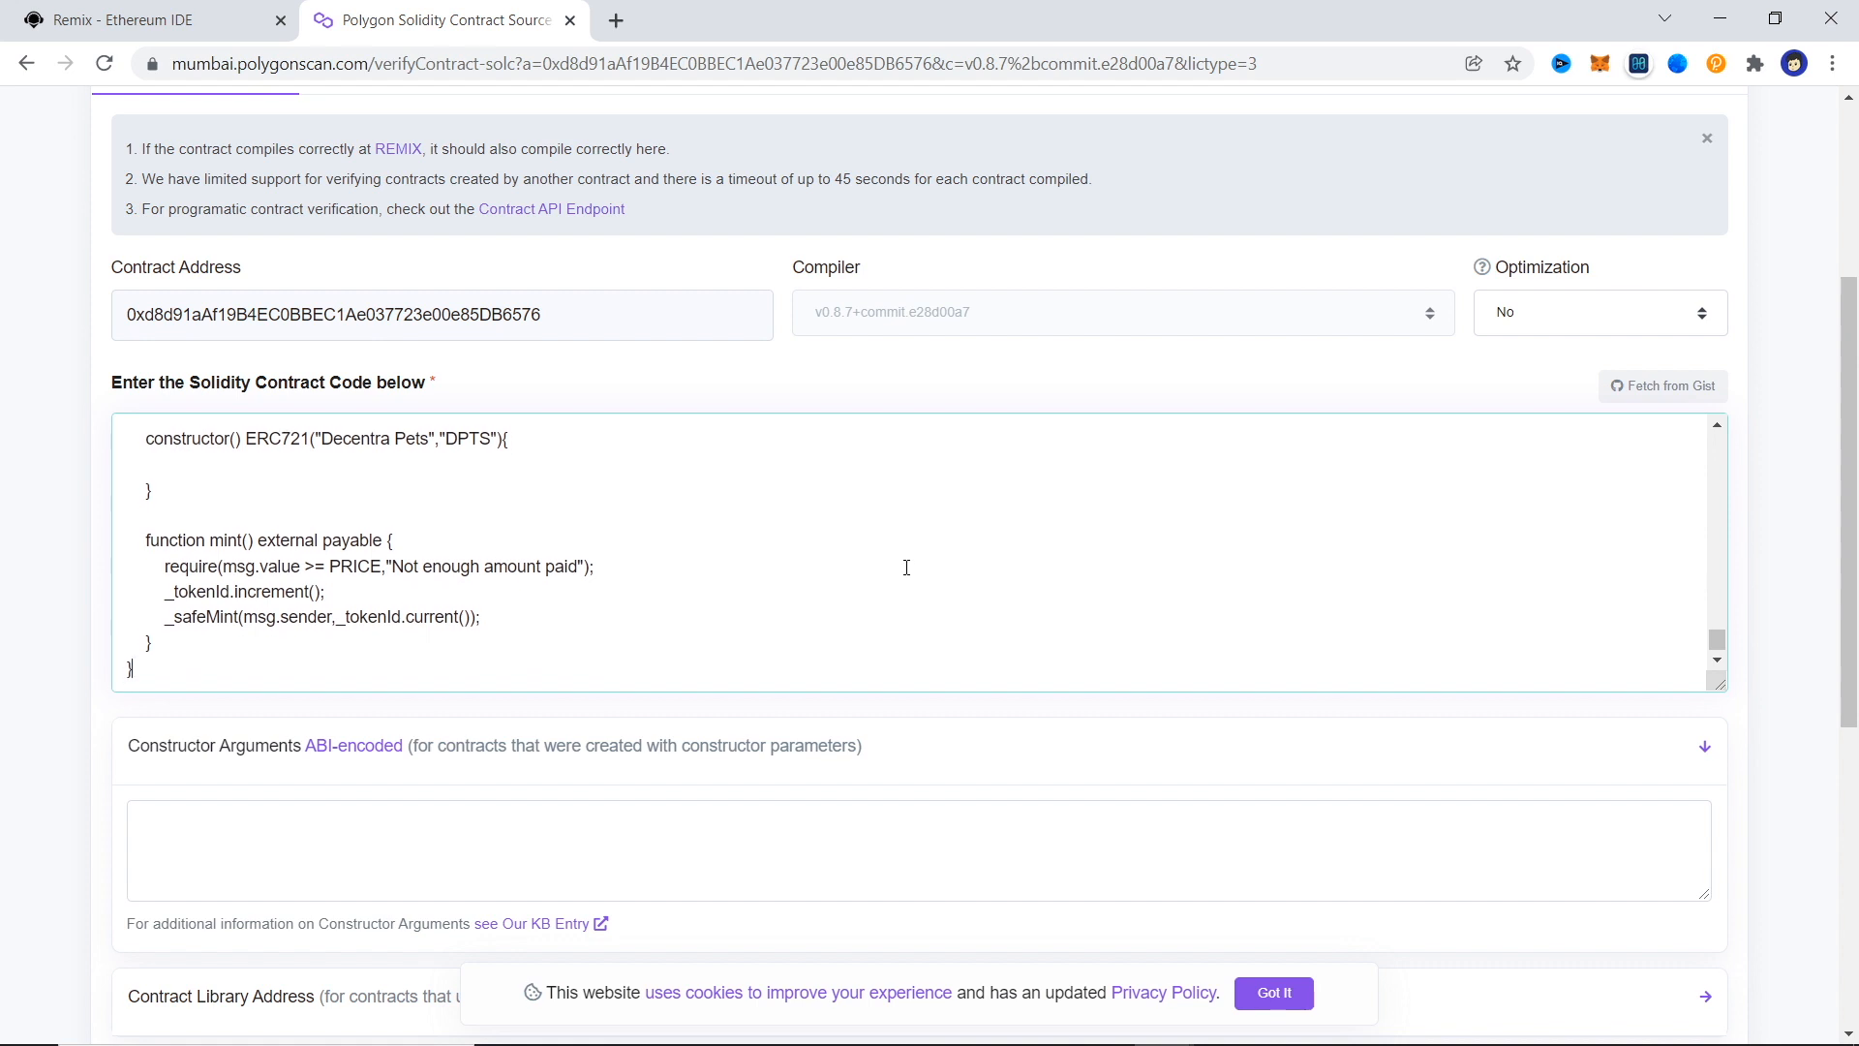
Check the library address and Misc settings, complete the reCAPTCHA for Verify and Publish.
scroll("down", 3)
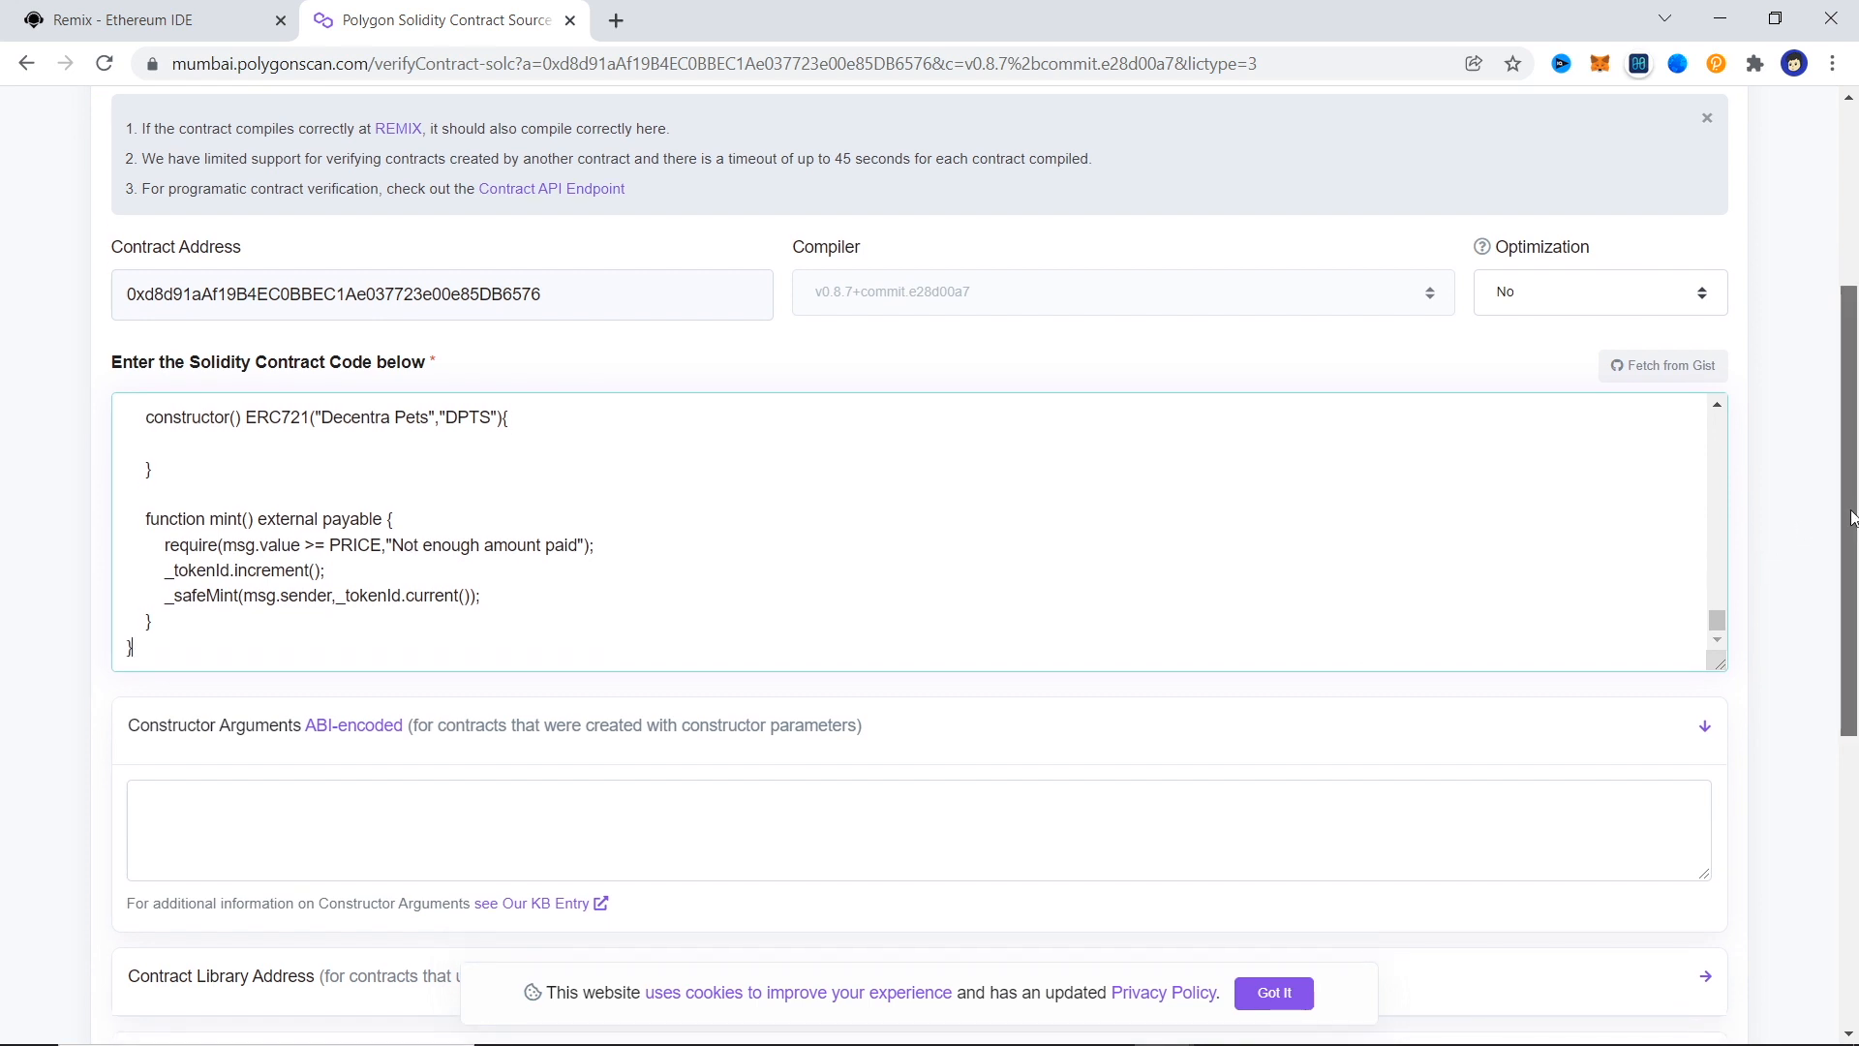
scroll("down", 3)
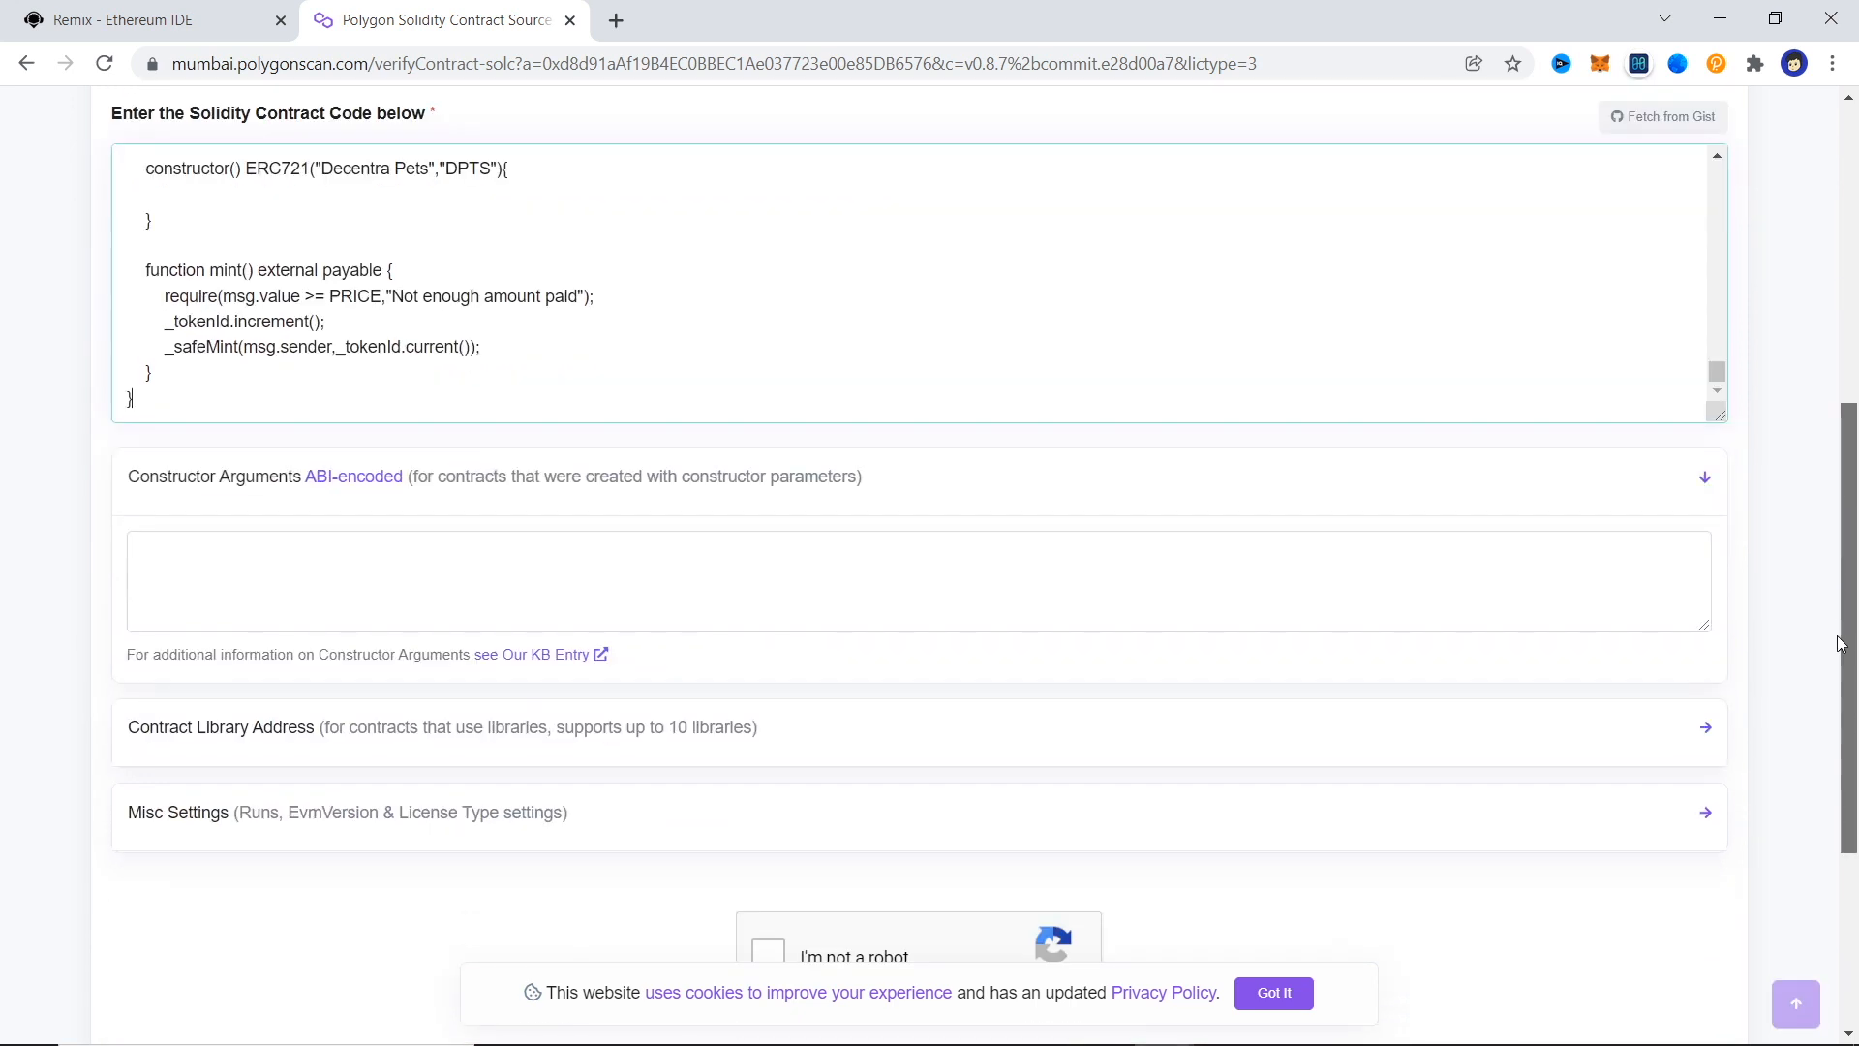
scroll("down", 3)
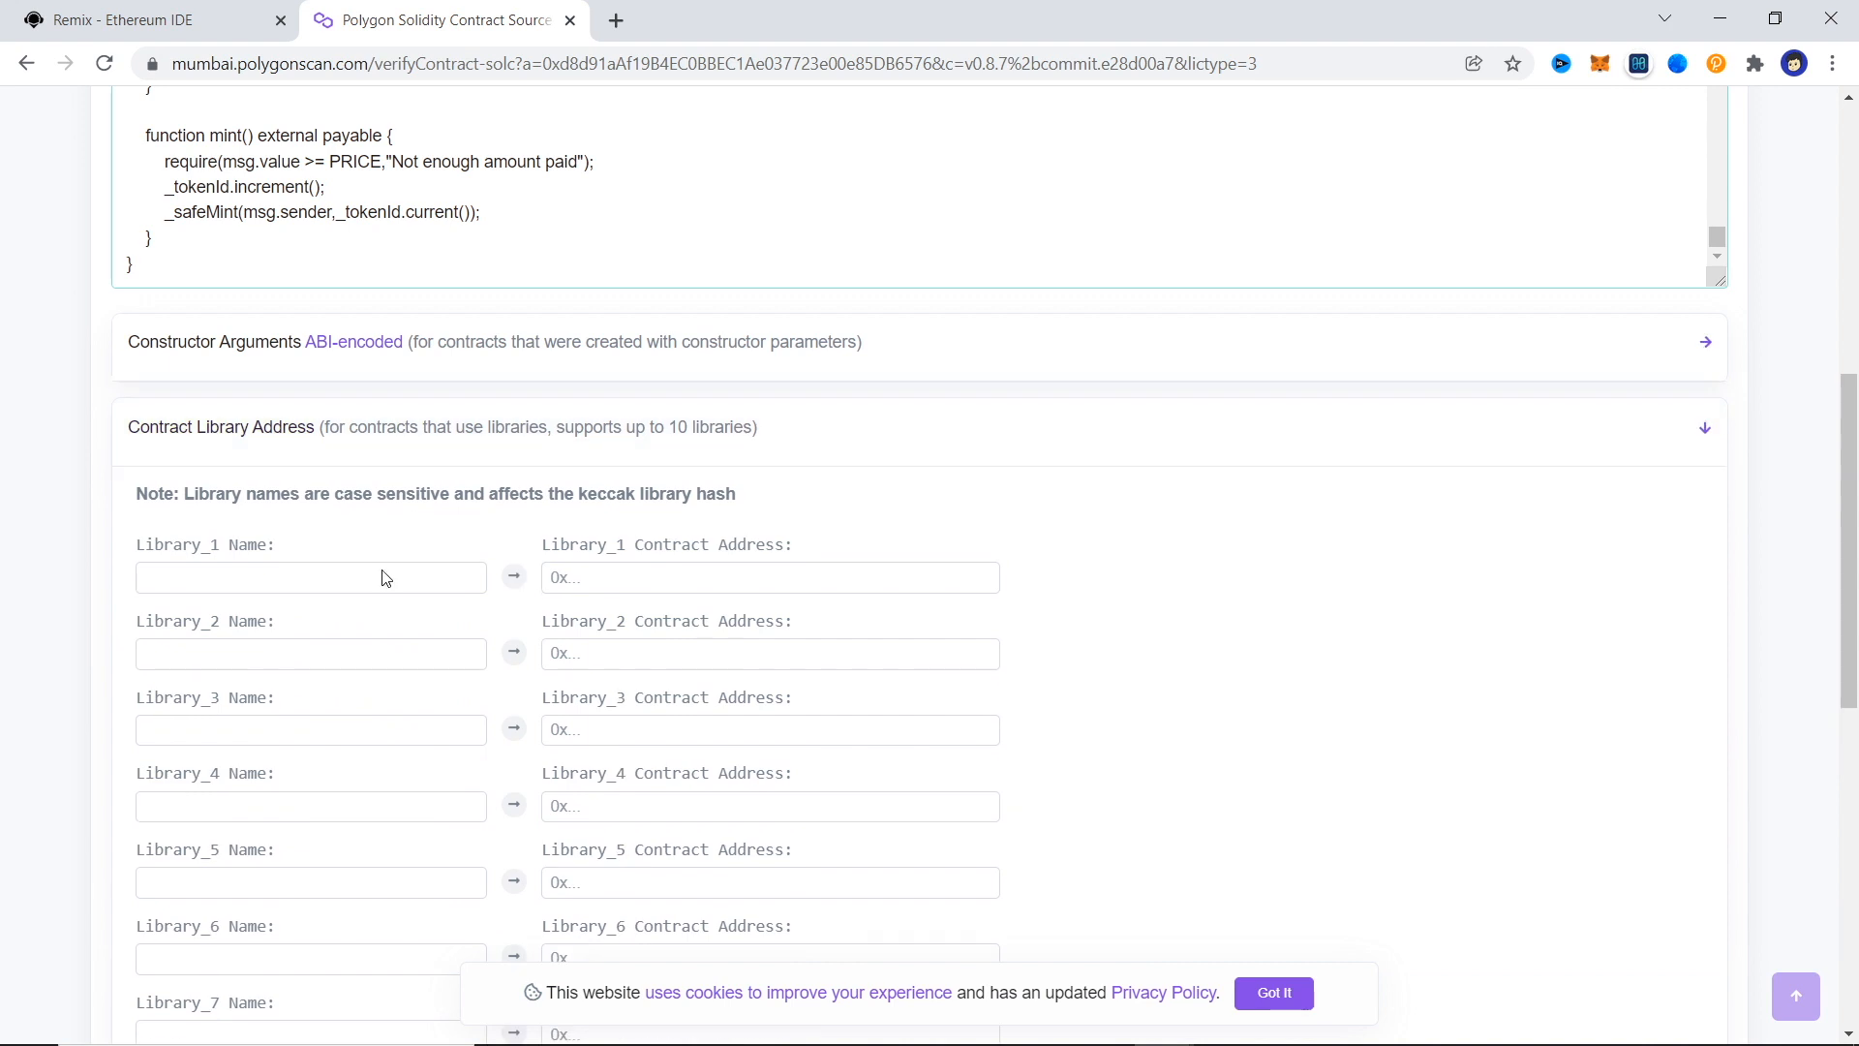
left_click(221, 426)
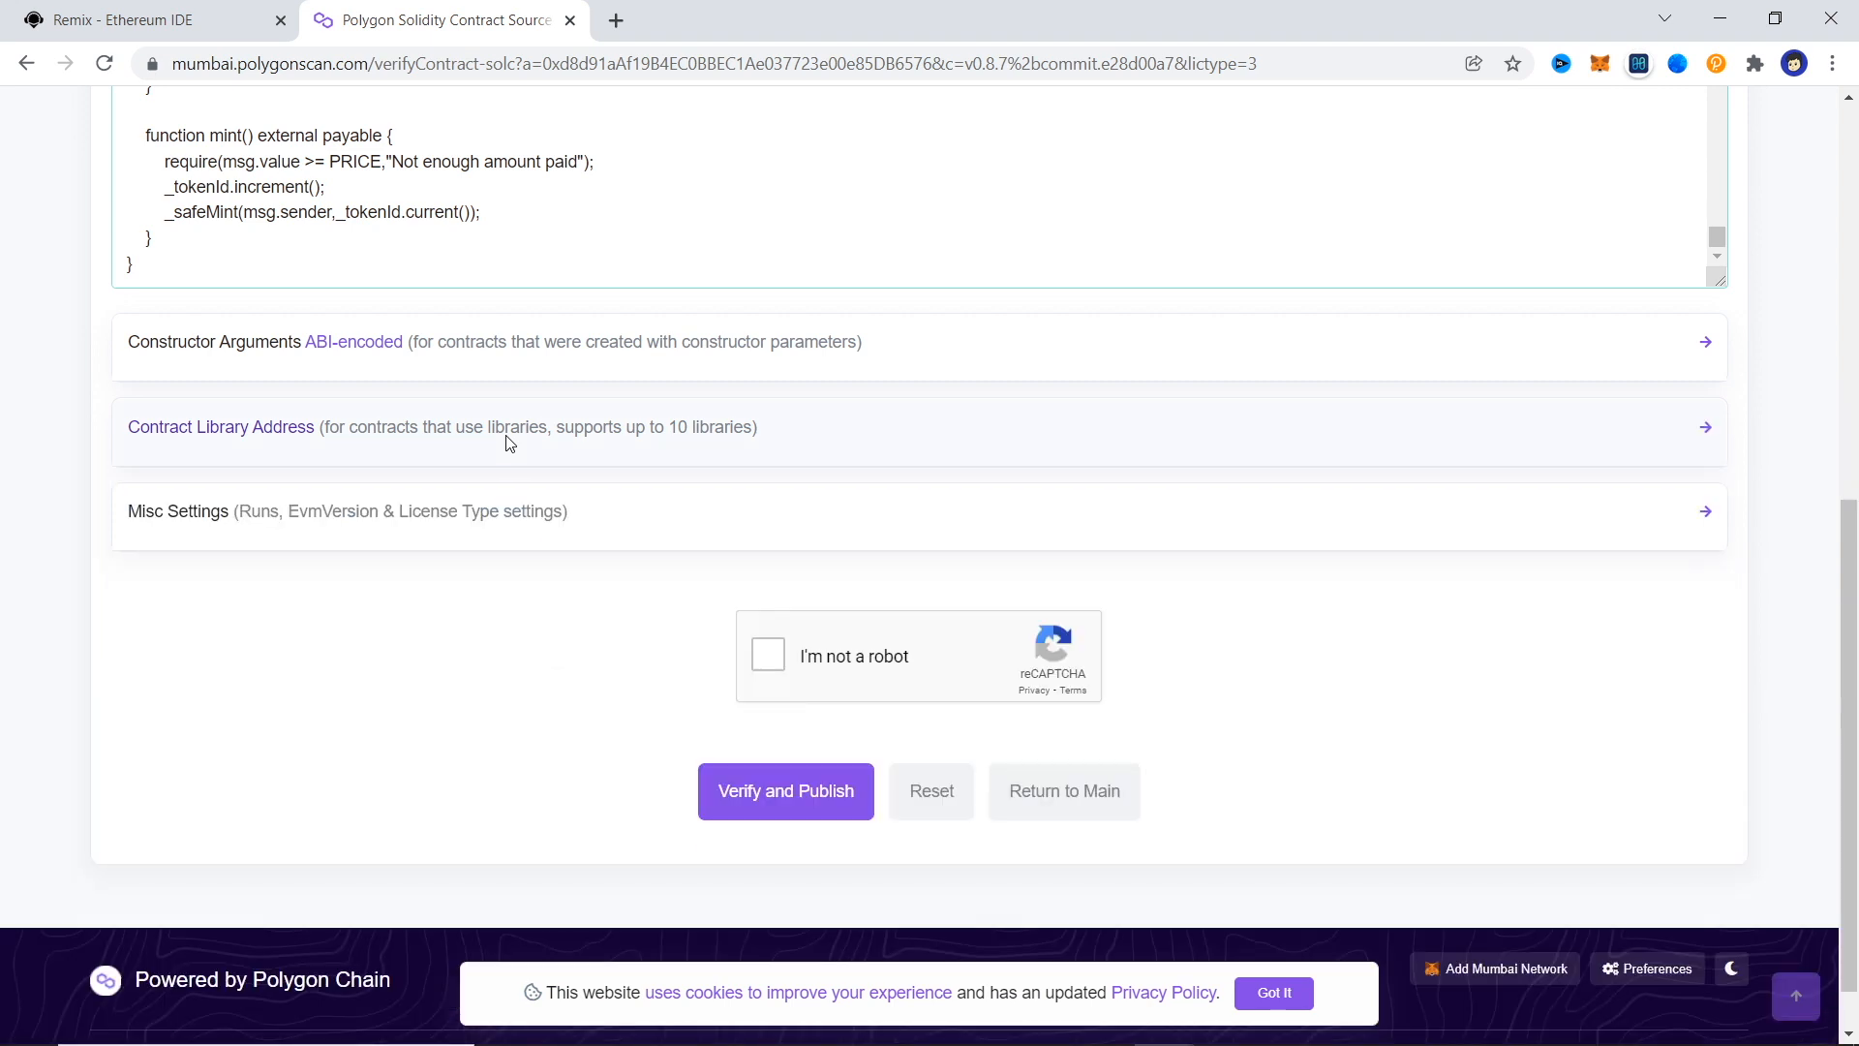
left_click(178, 512)
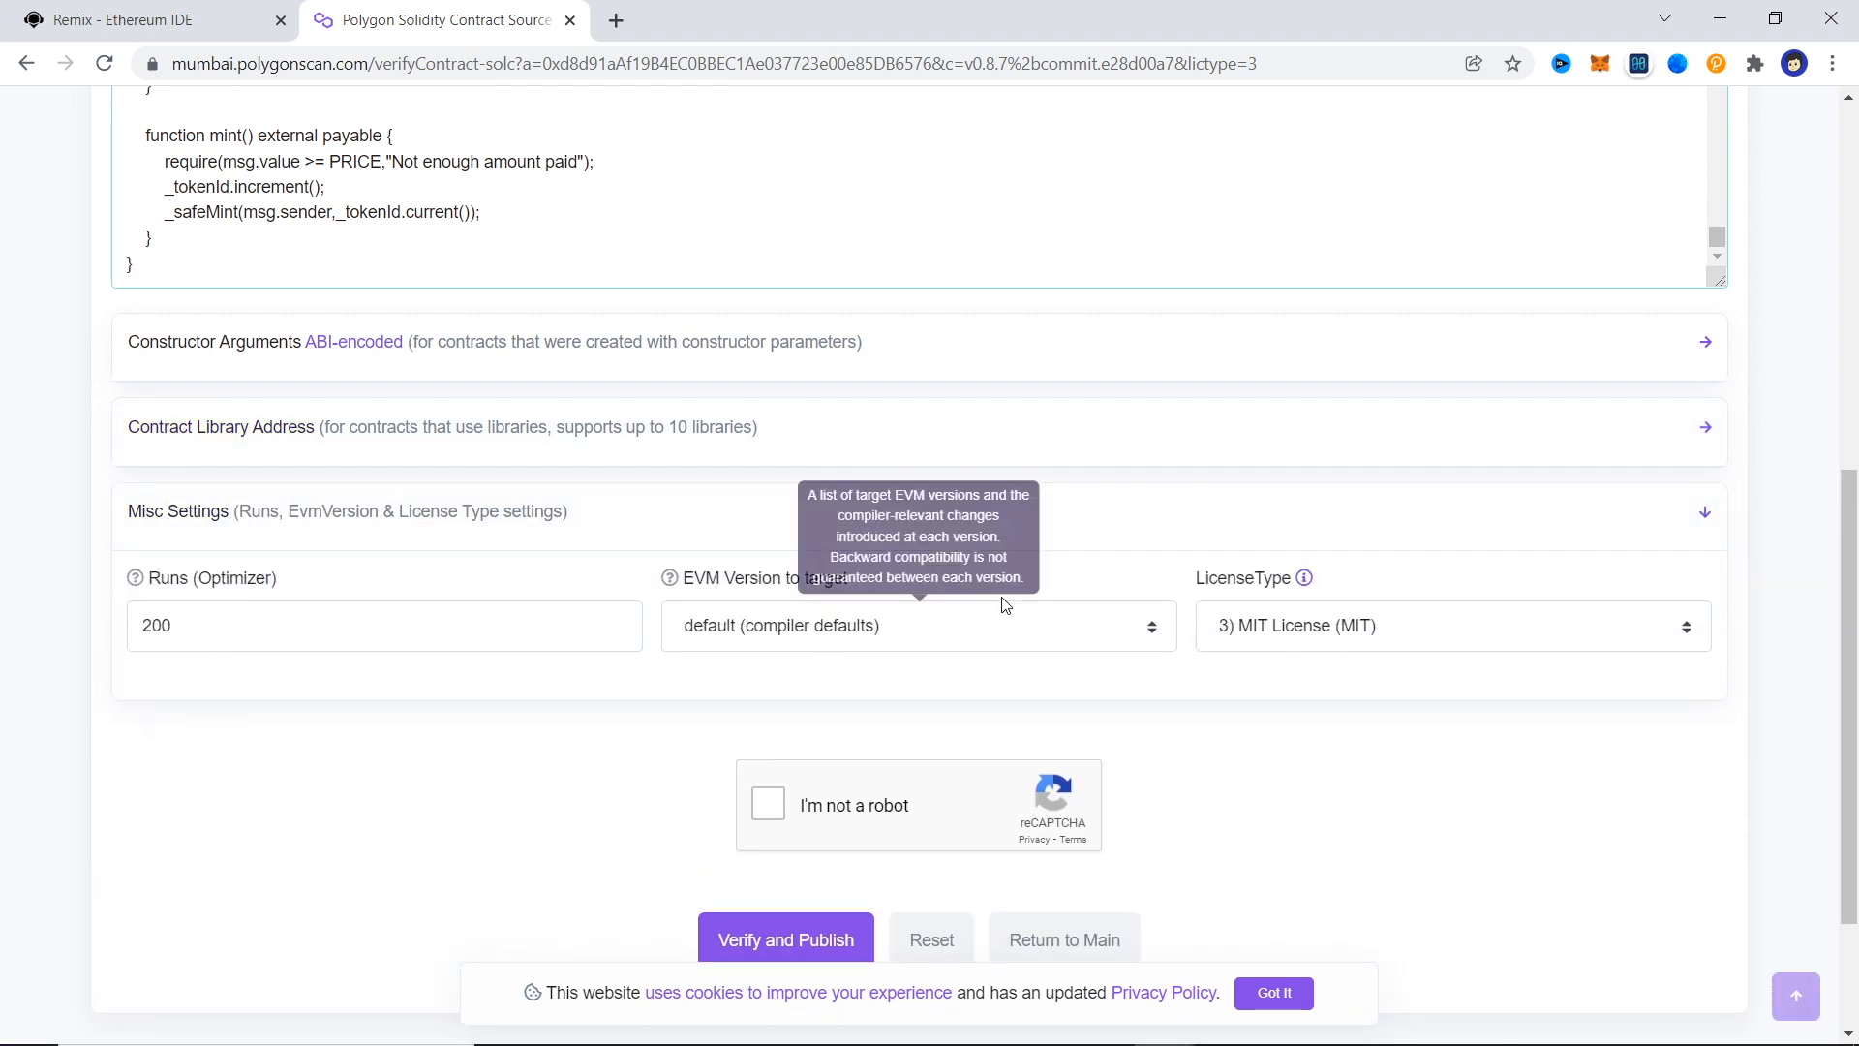
left_click(767, 804)
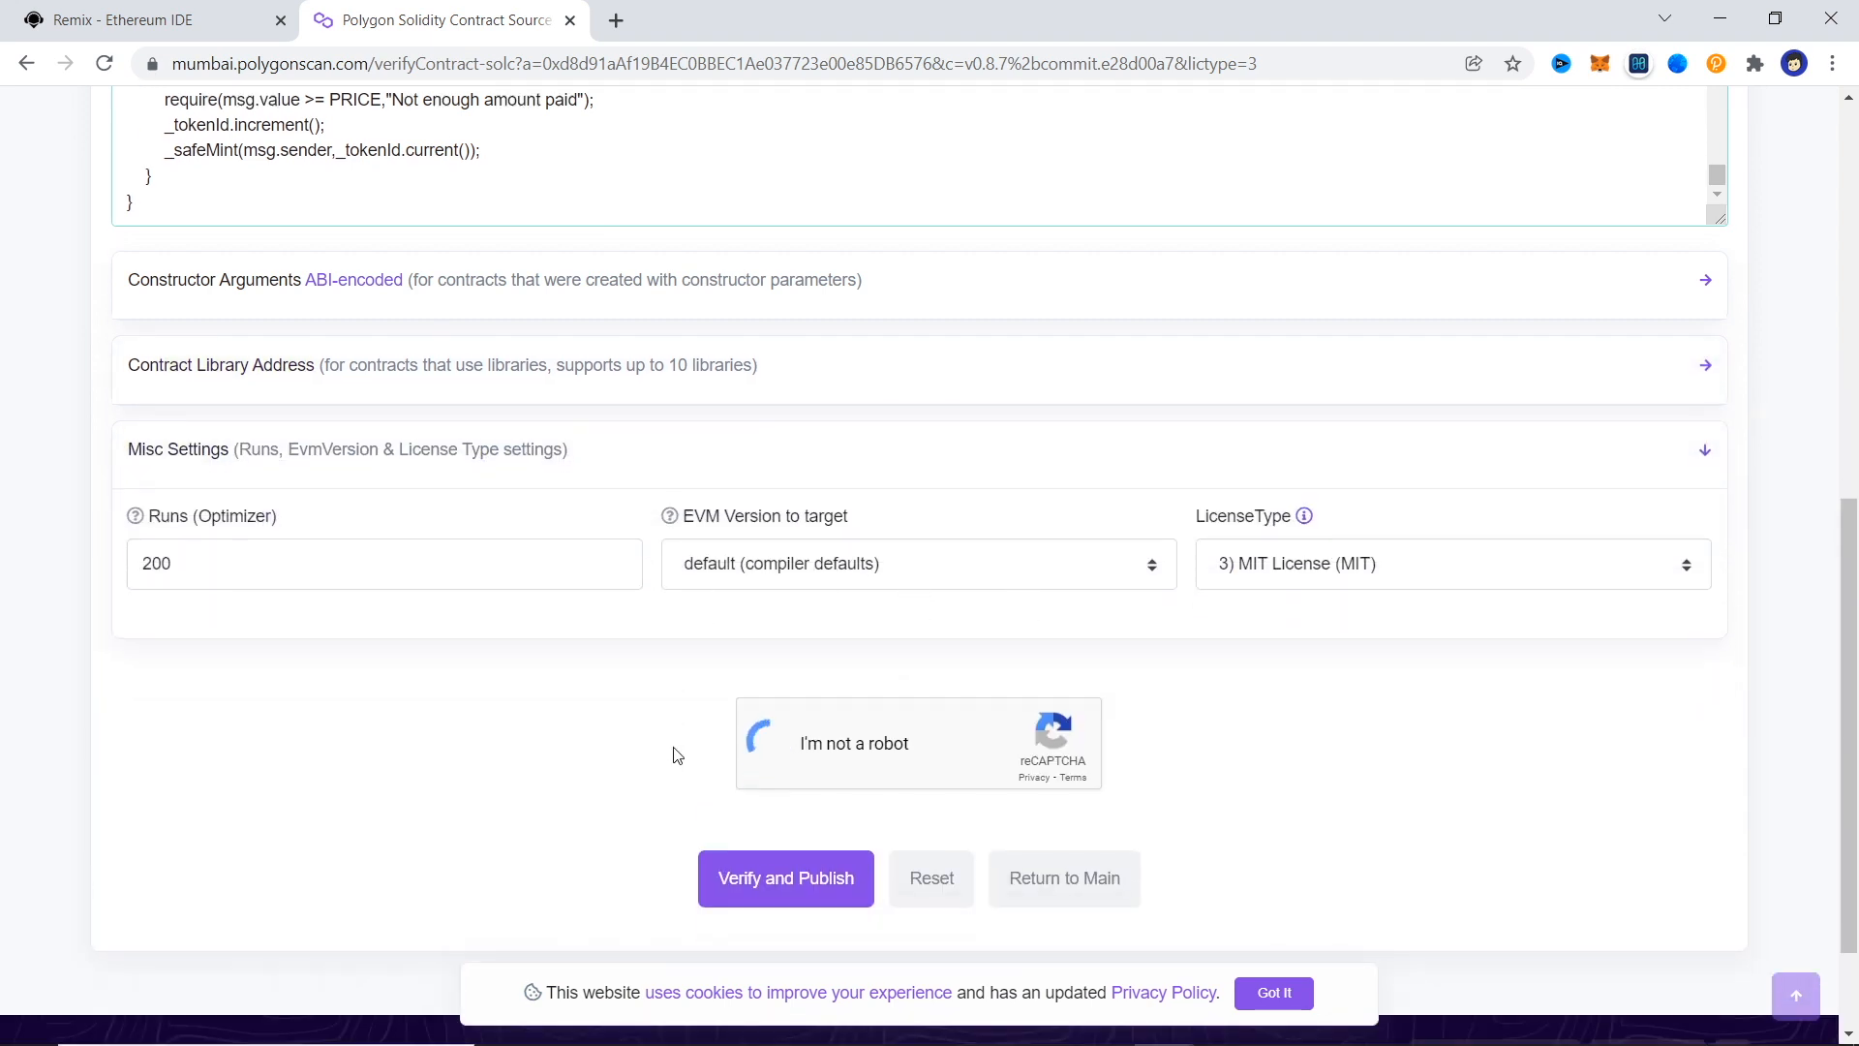
left_click(786, 879)
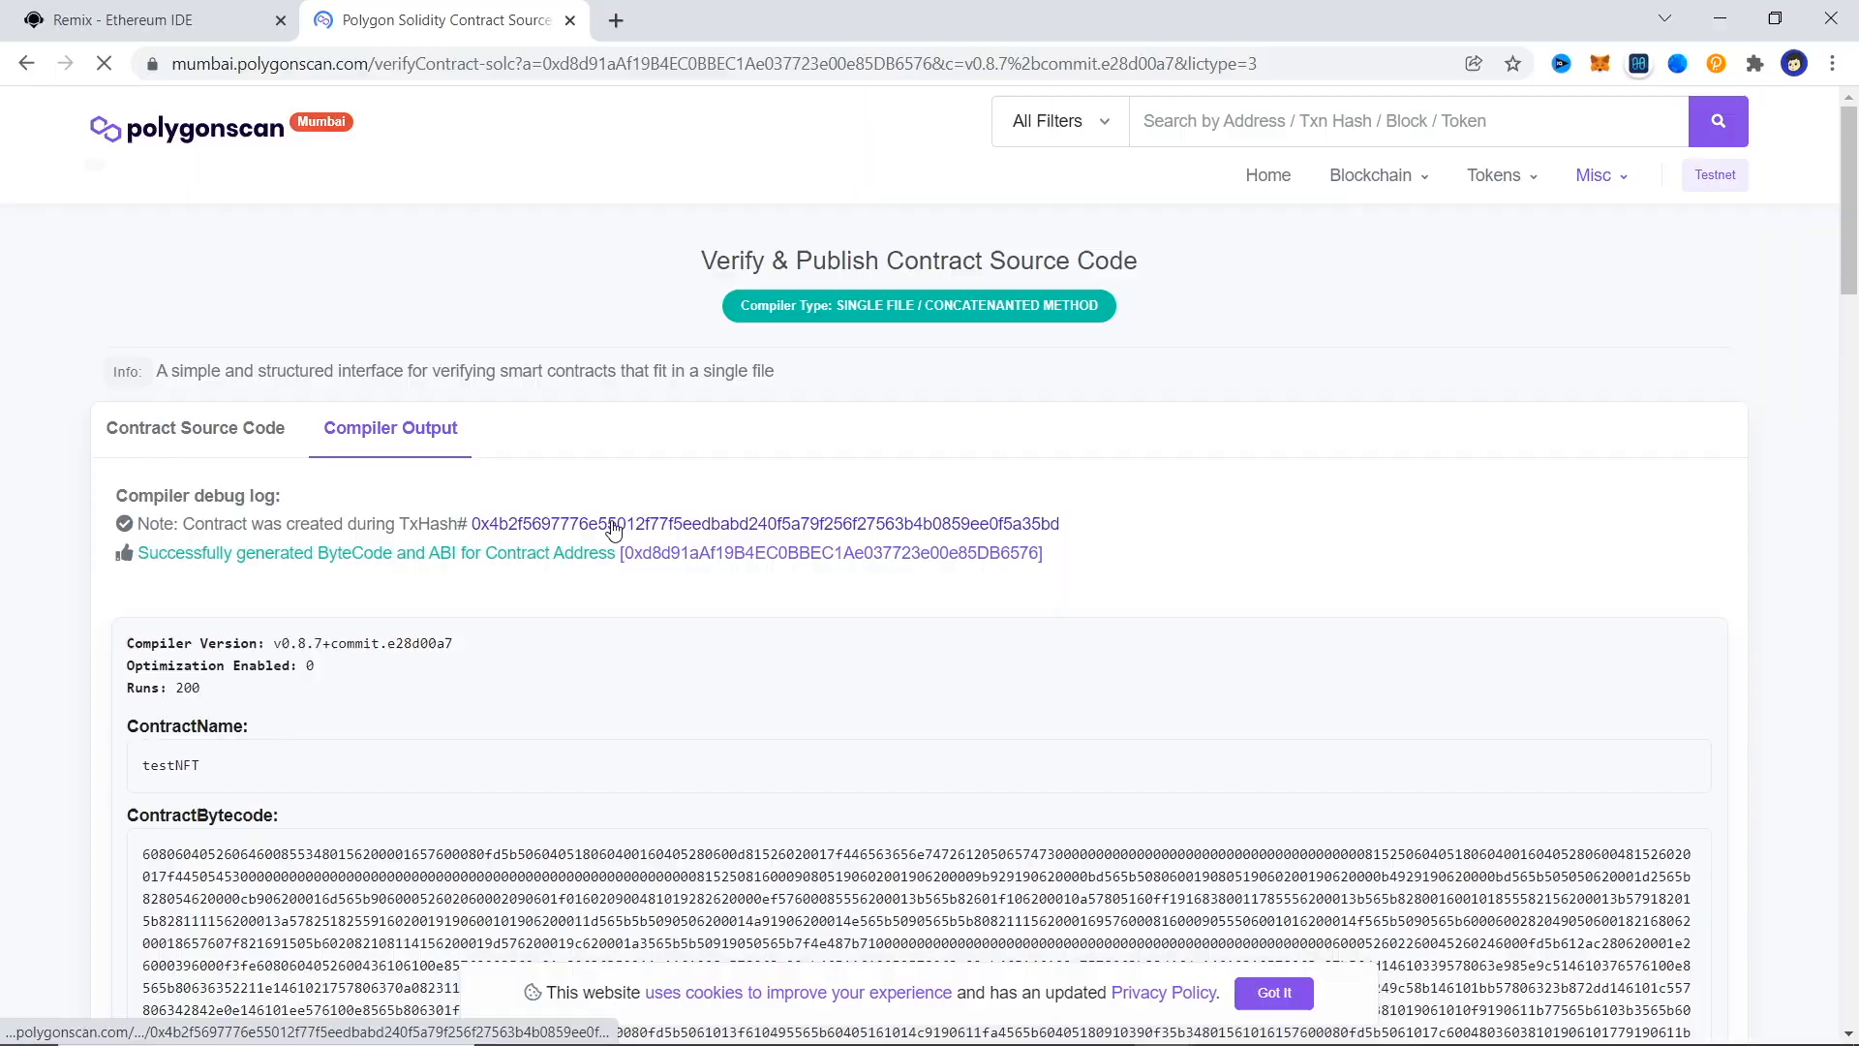
Look up the deployed testNFT address on Polygonscan, showing its source verified as exact match.
scroll("down", 3)
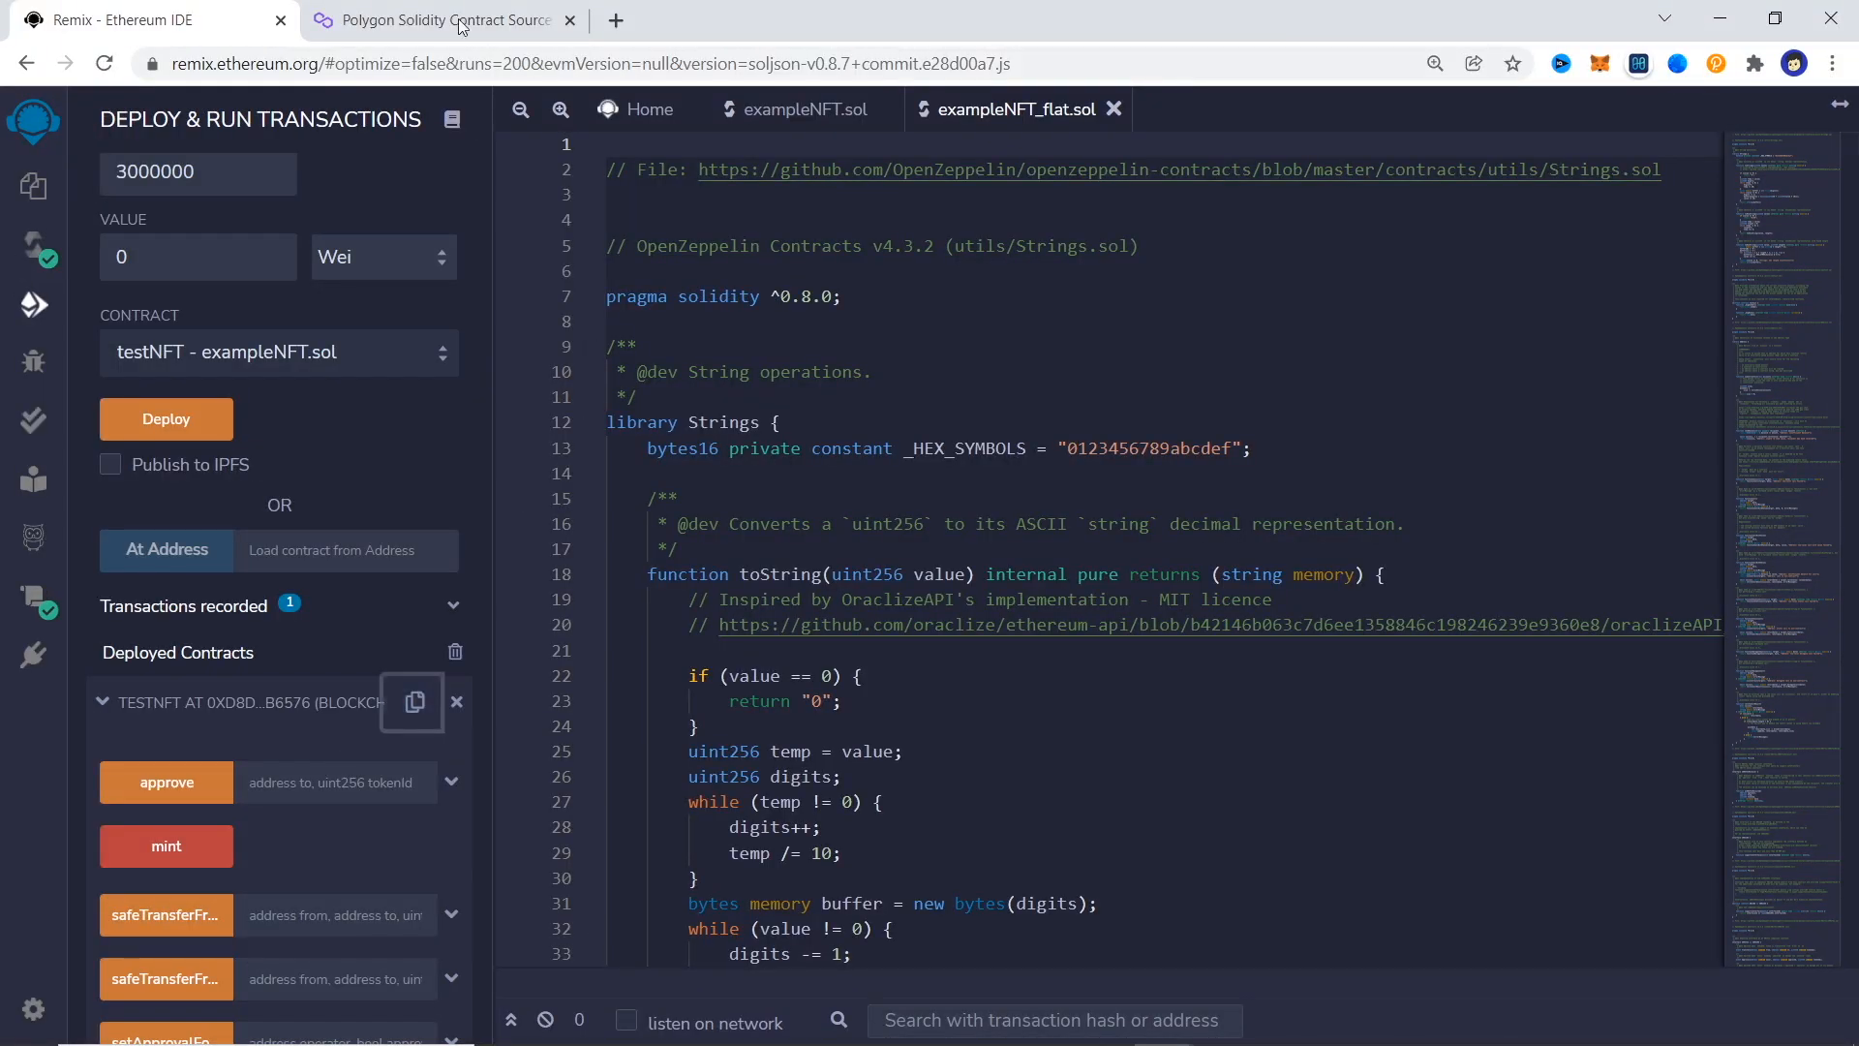
left_click(444, 19)
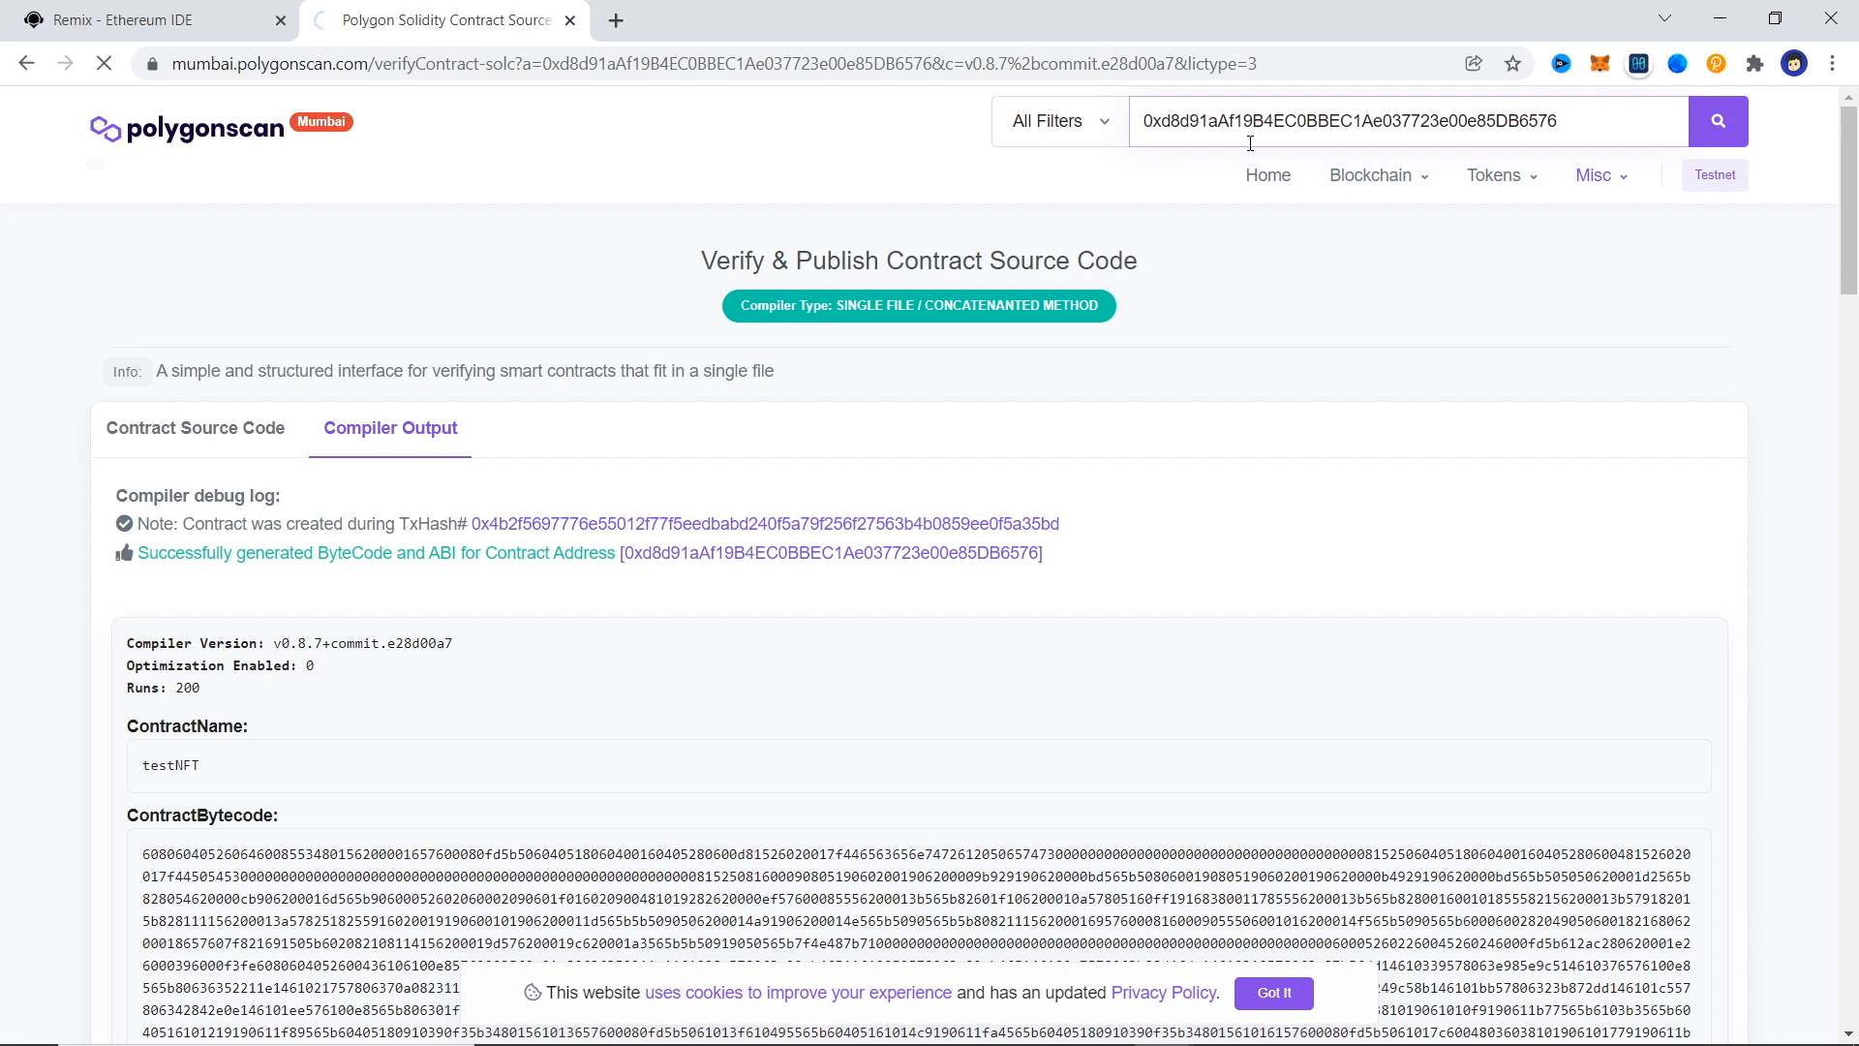
left_click(836, 554)
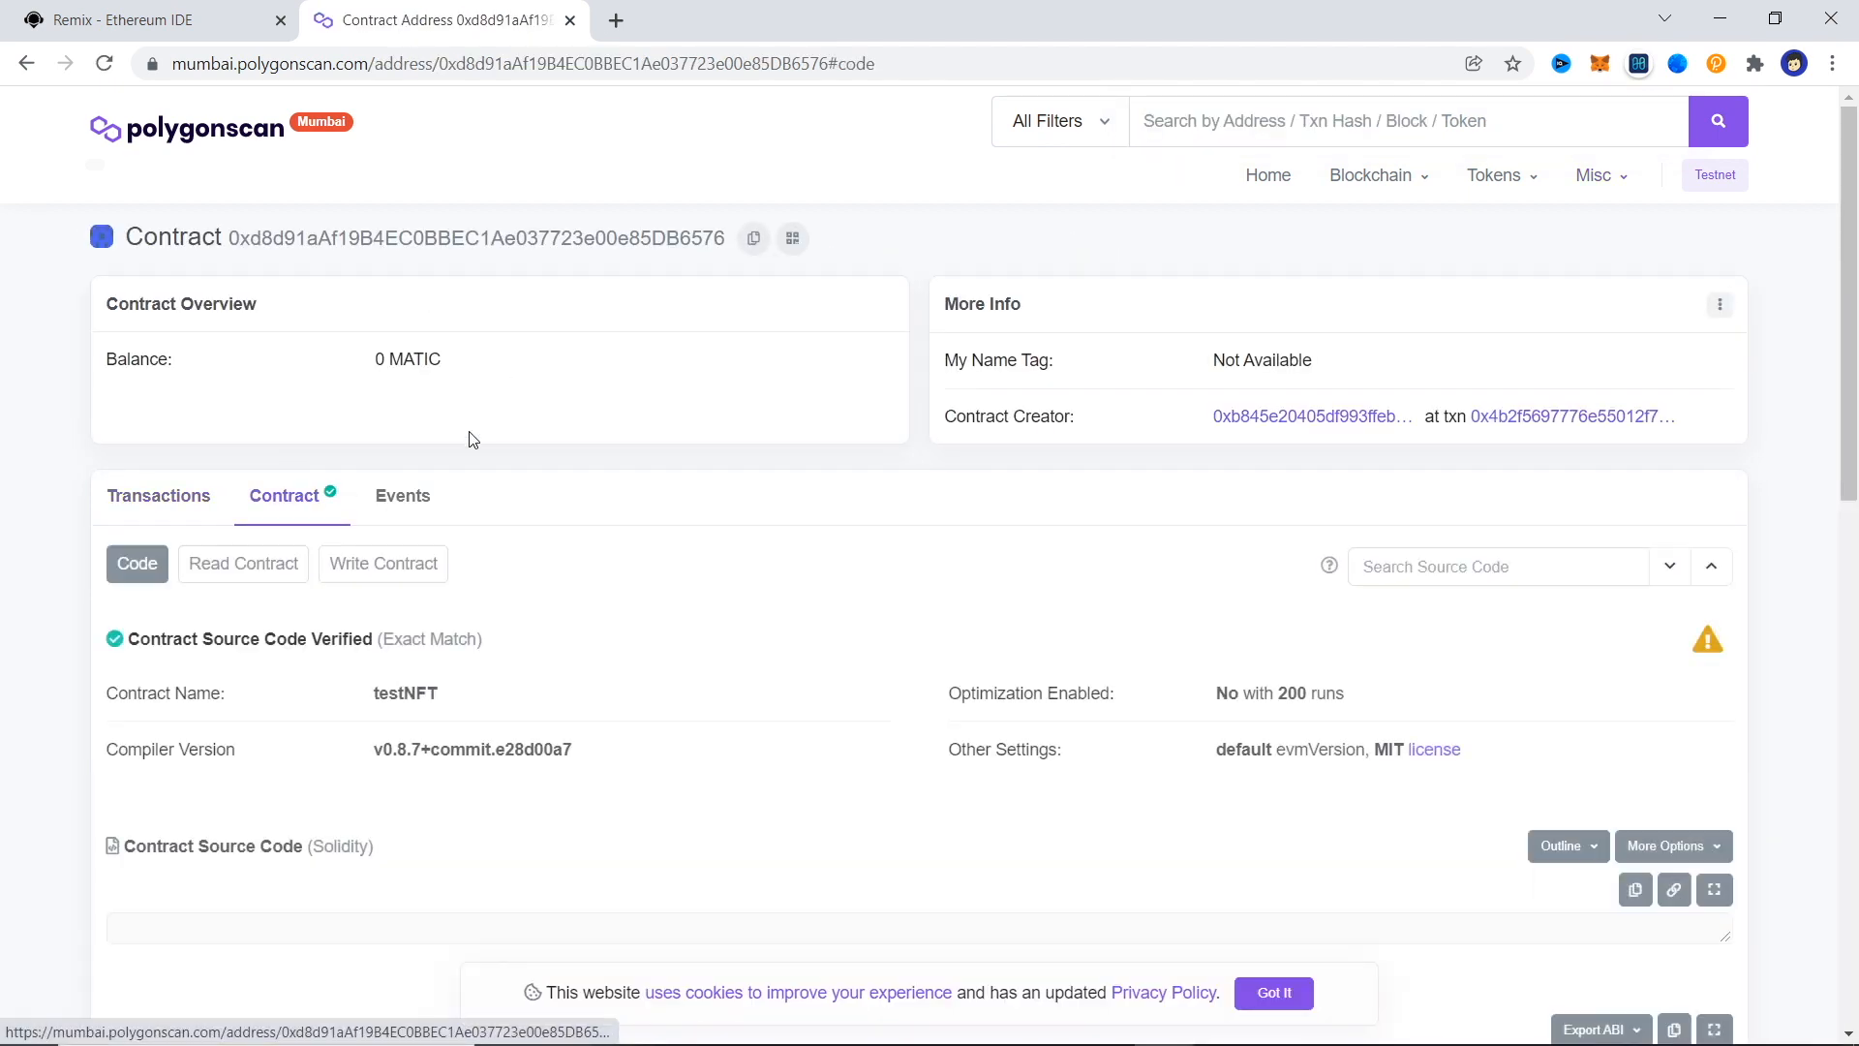
scroll("down", 3)
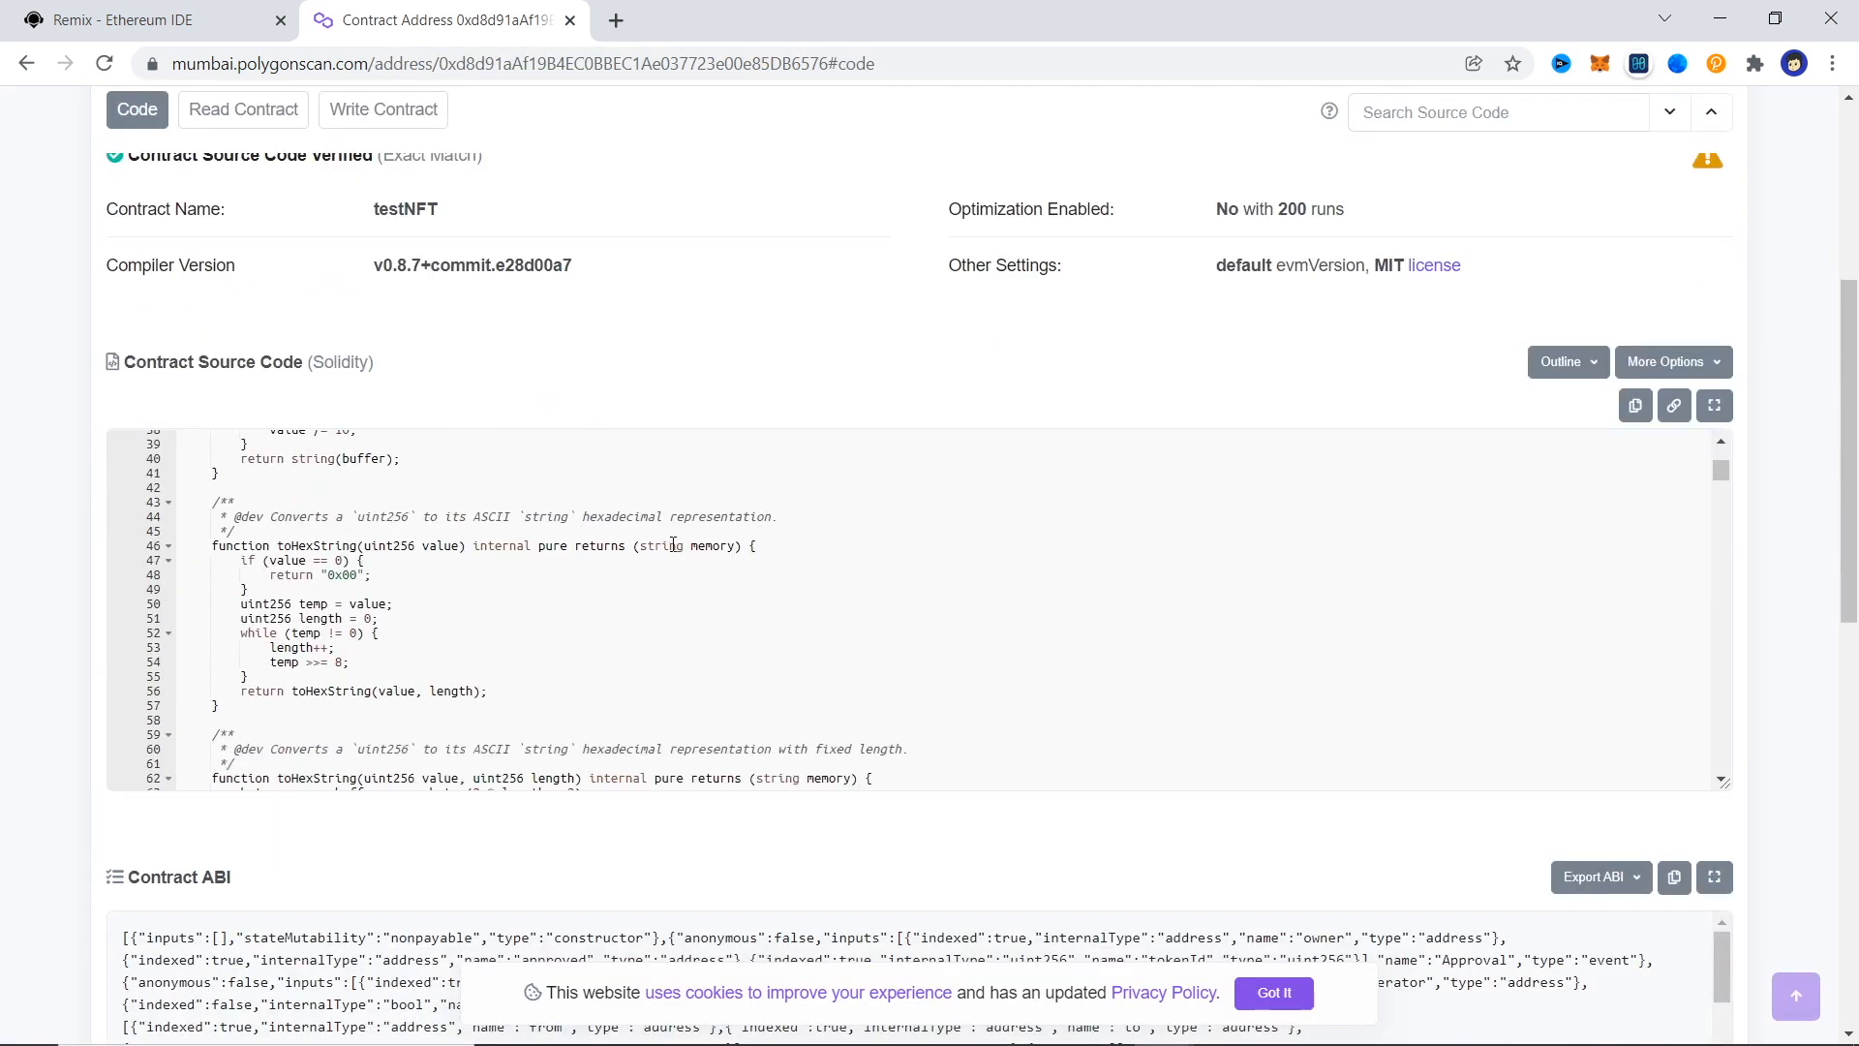